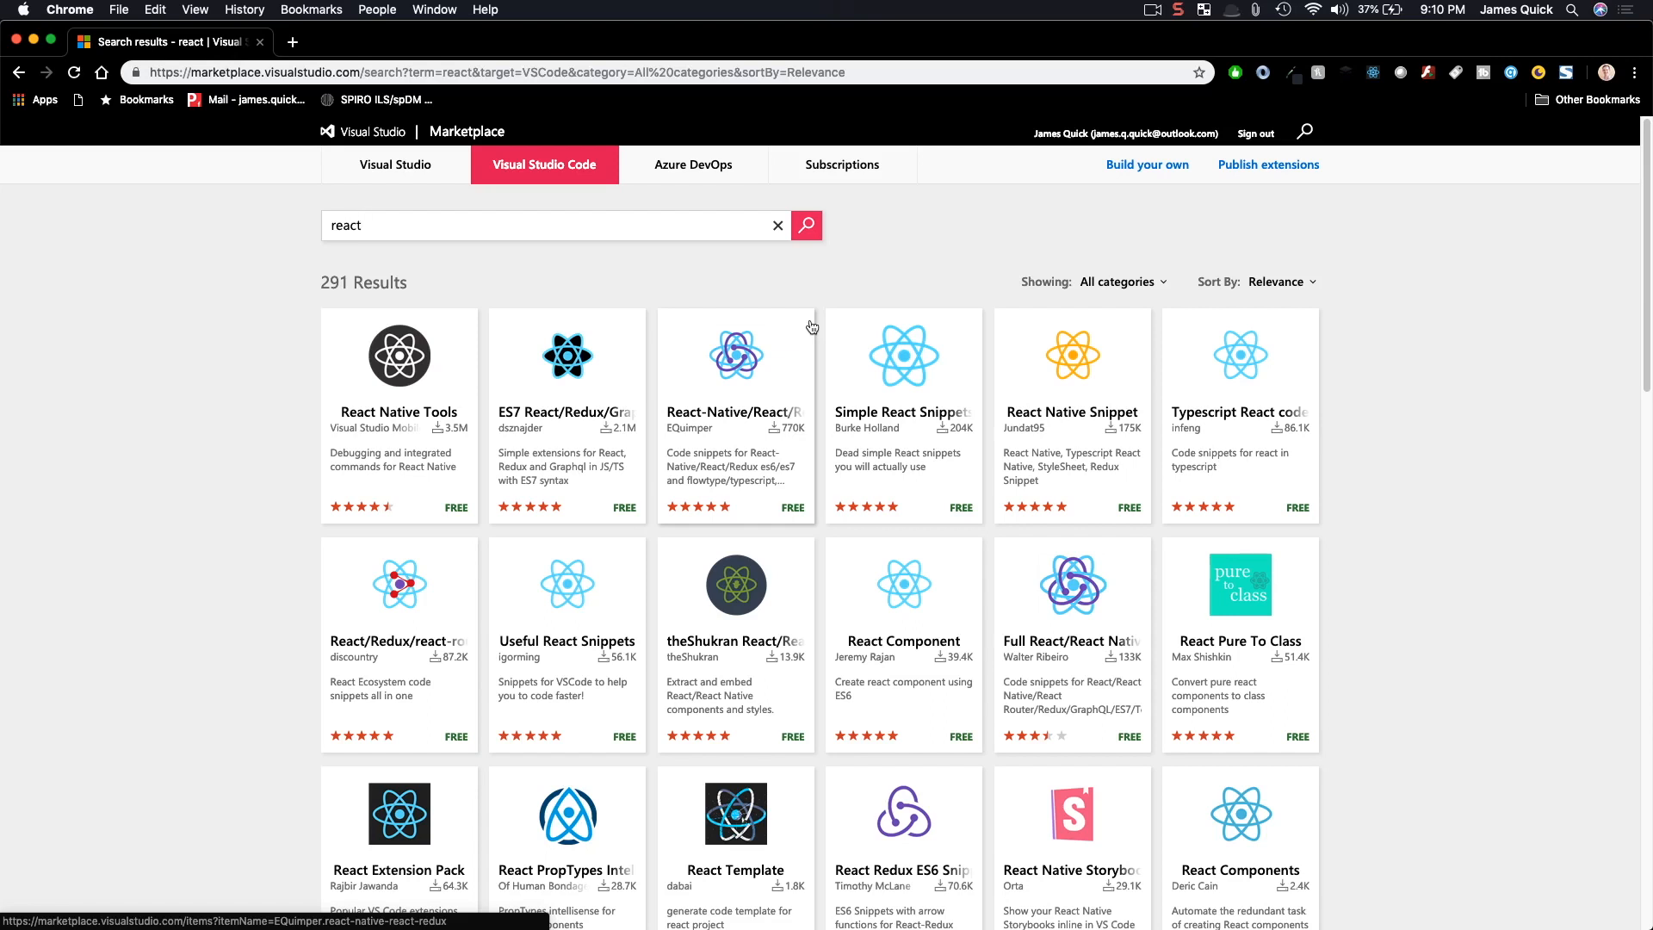
Open the ES7 React/Redux/GraphQL/React-Native snippets page from the Marketplace search results.
{"action": "left_click", "coordinate": [548, 224]}
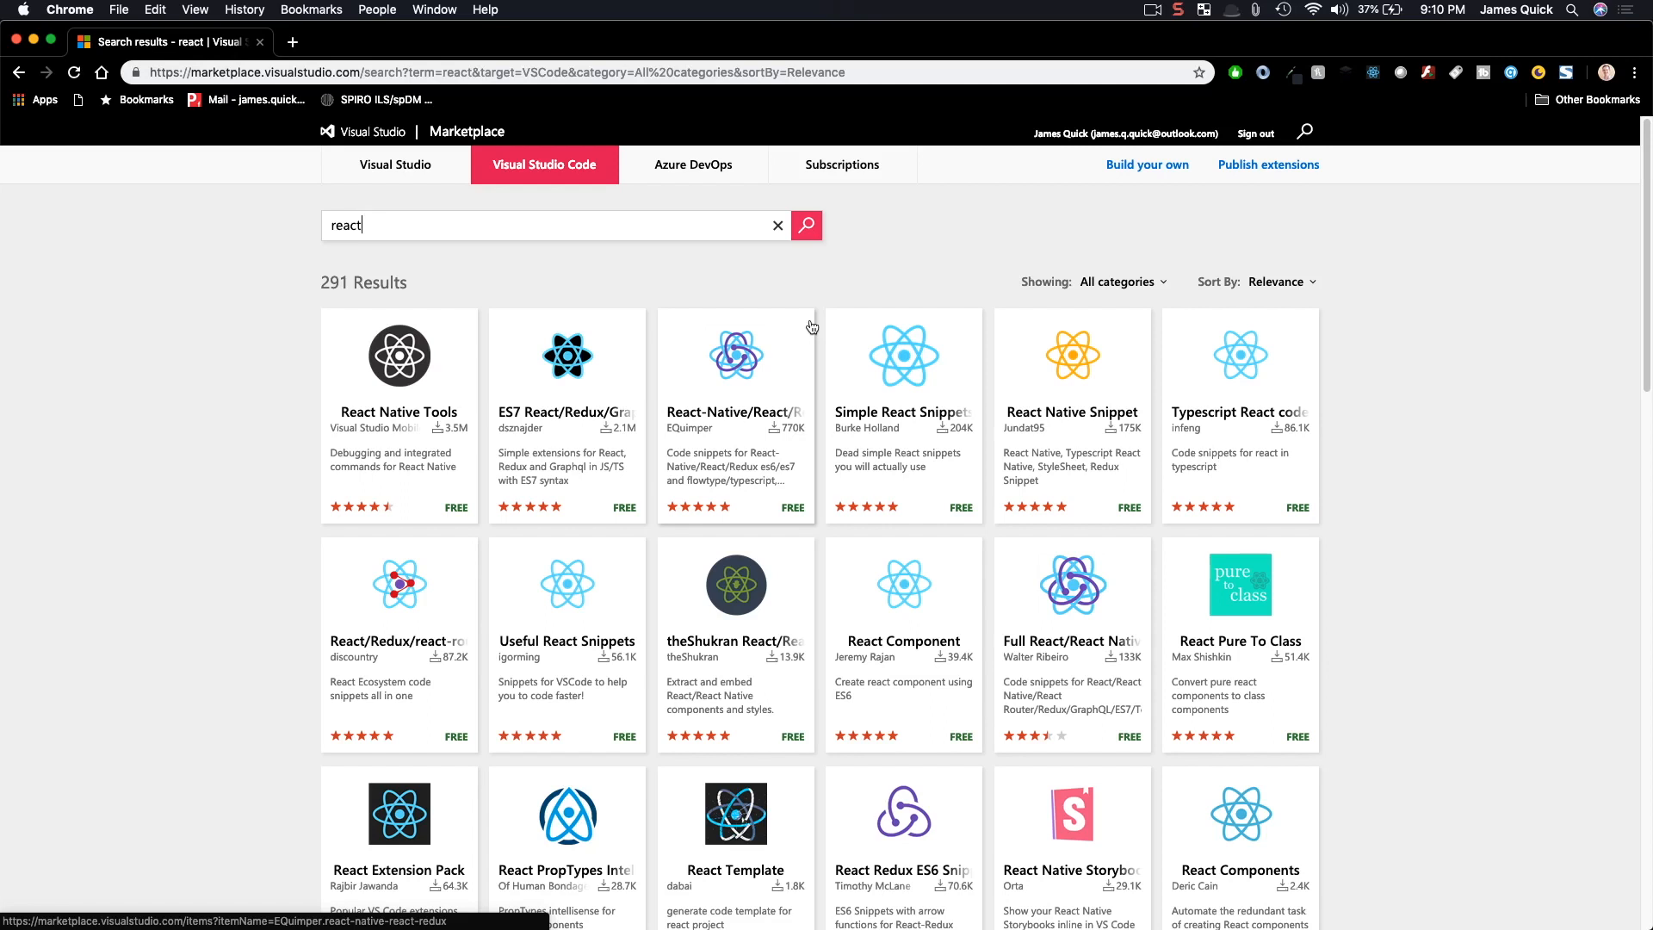
{"action": "mouse_move", "coordinate": [272, 252]}
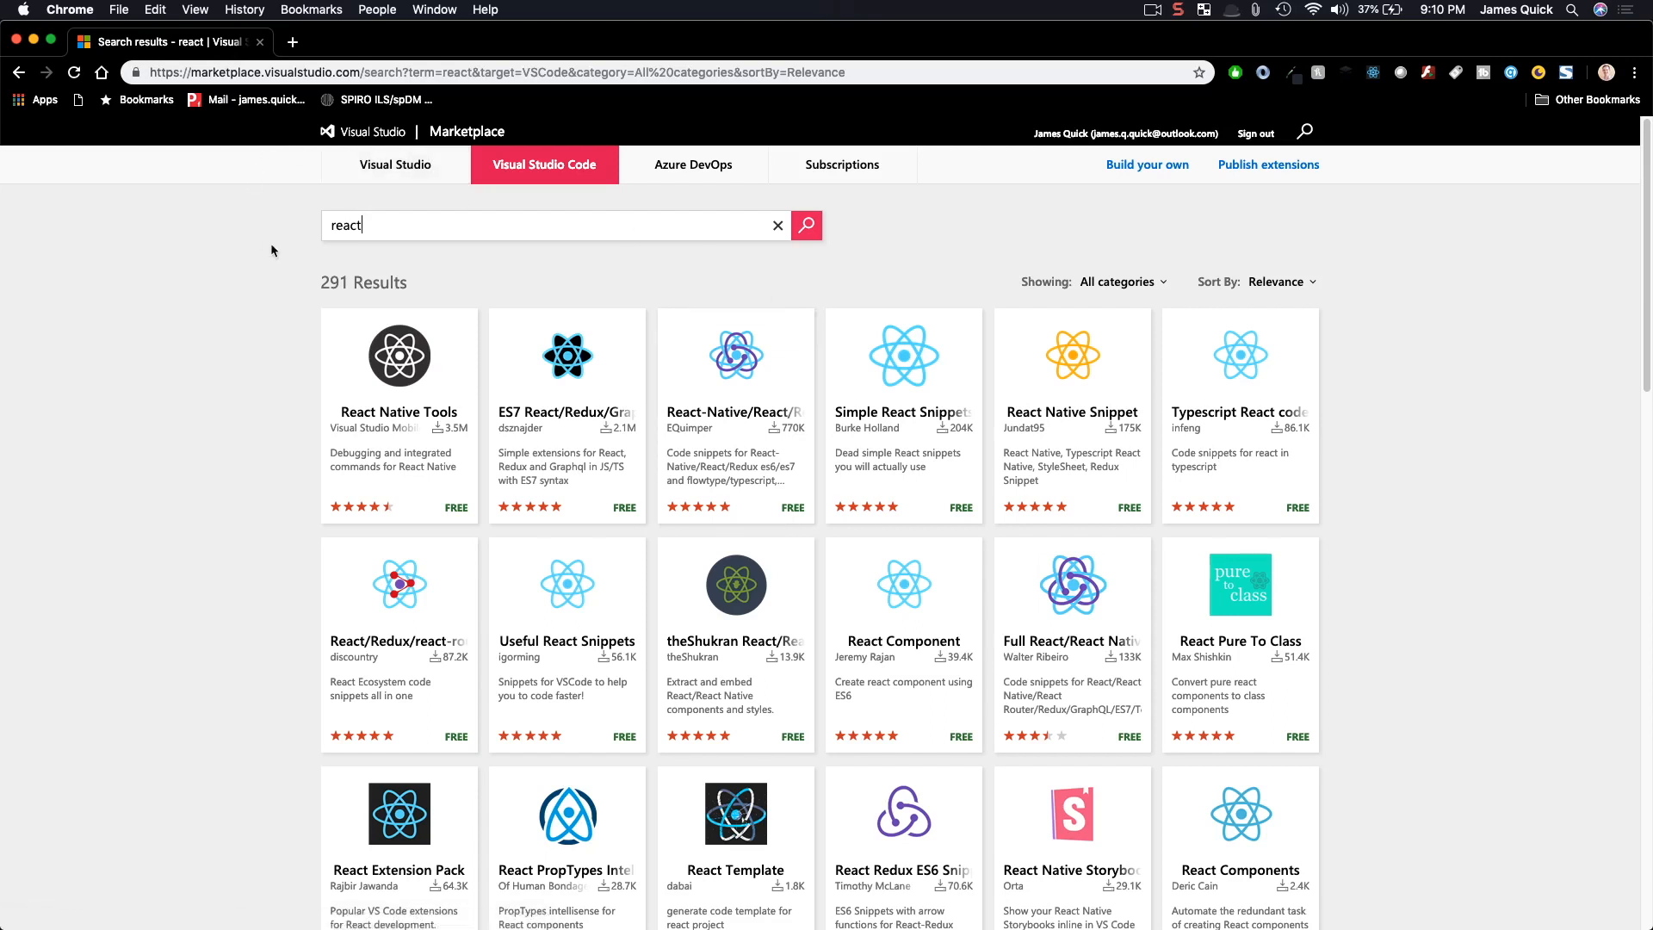
{"action": "mouse_move", "coordinate": [326, 346]}
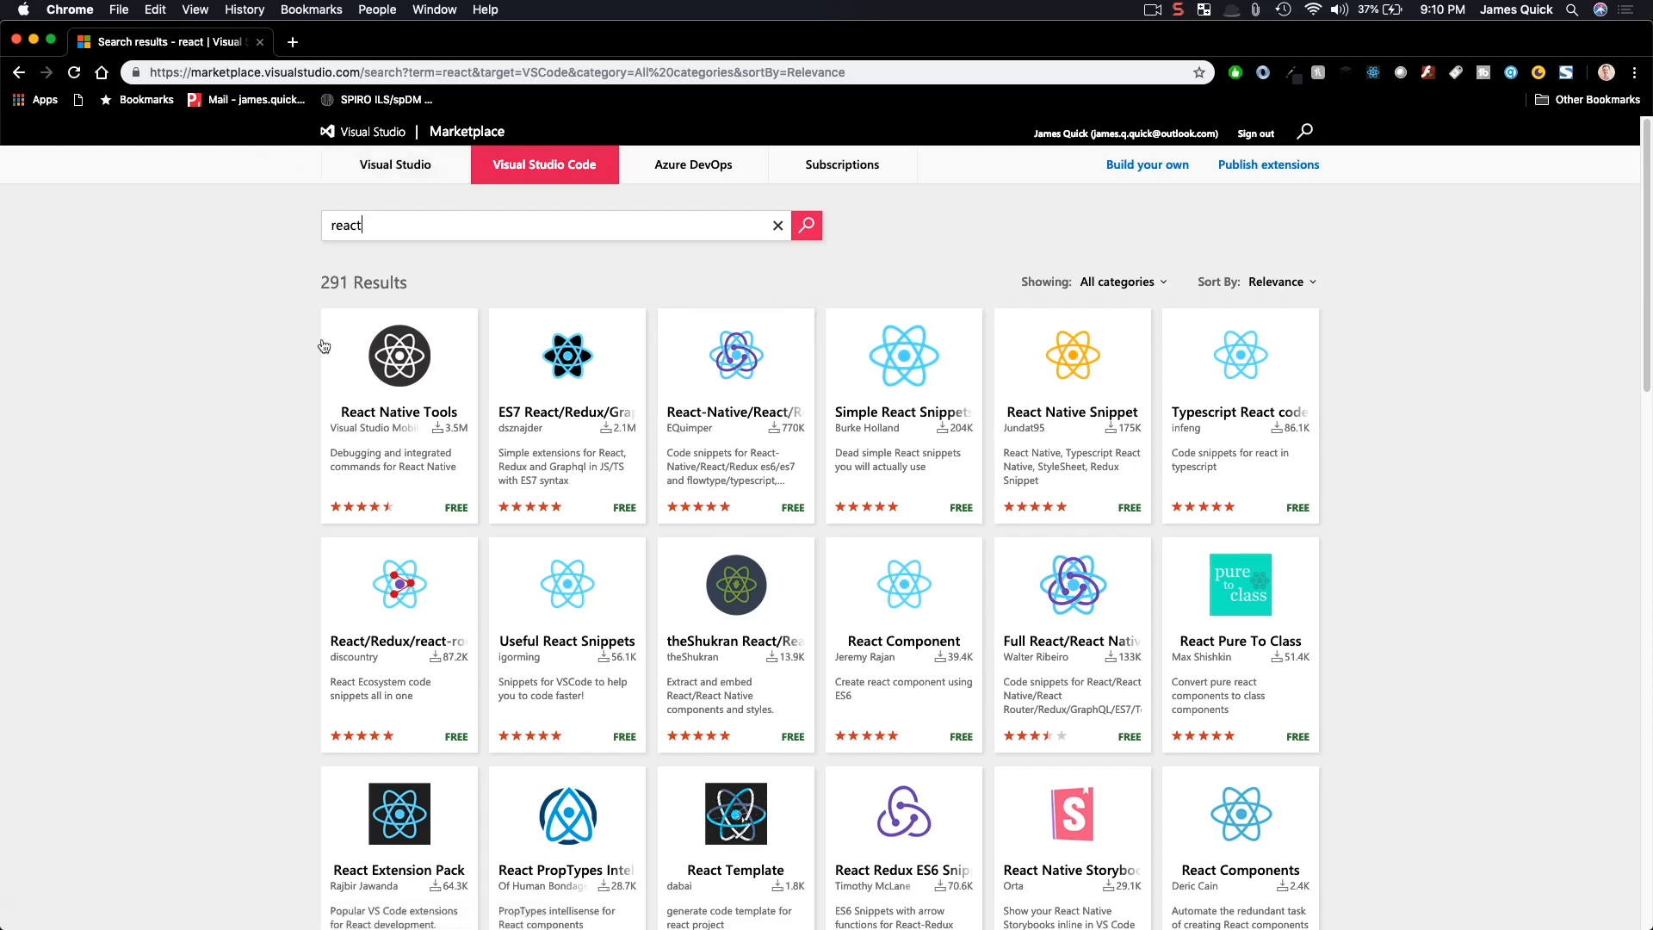
{"action": "mouse_move", "coordinate": [412, 361]}
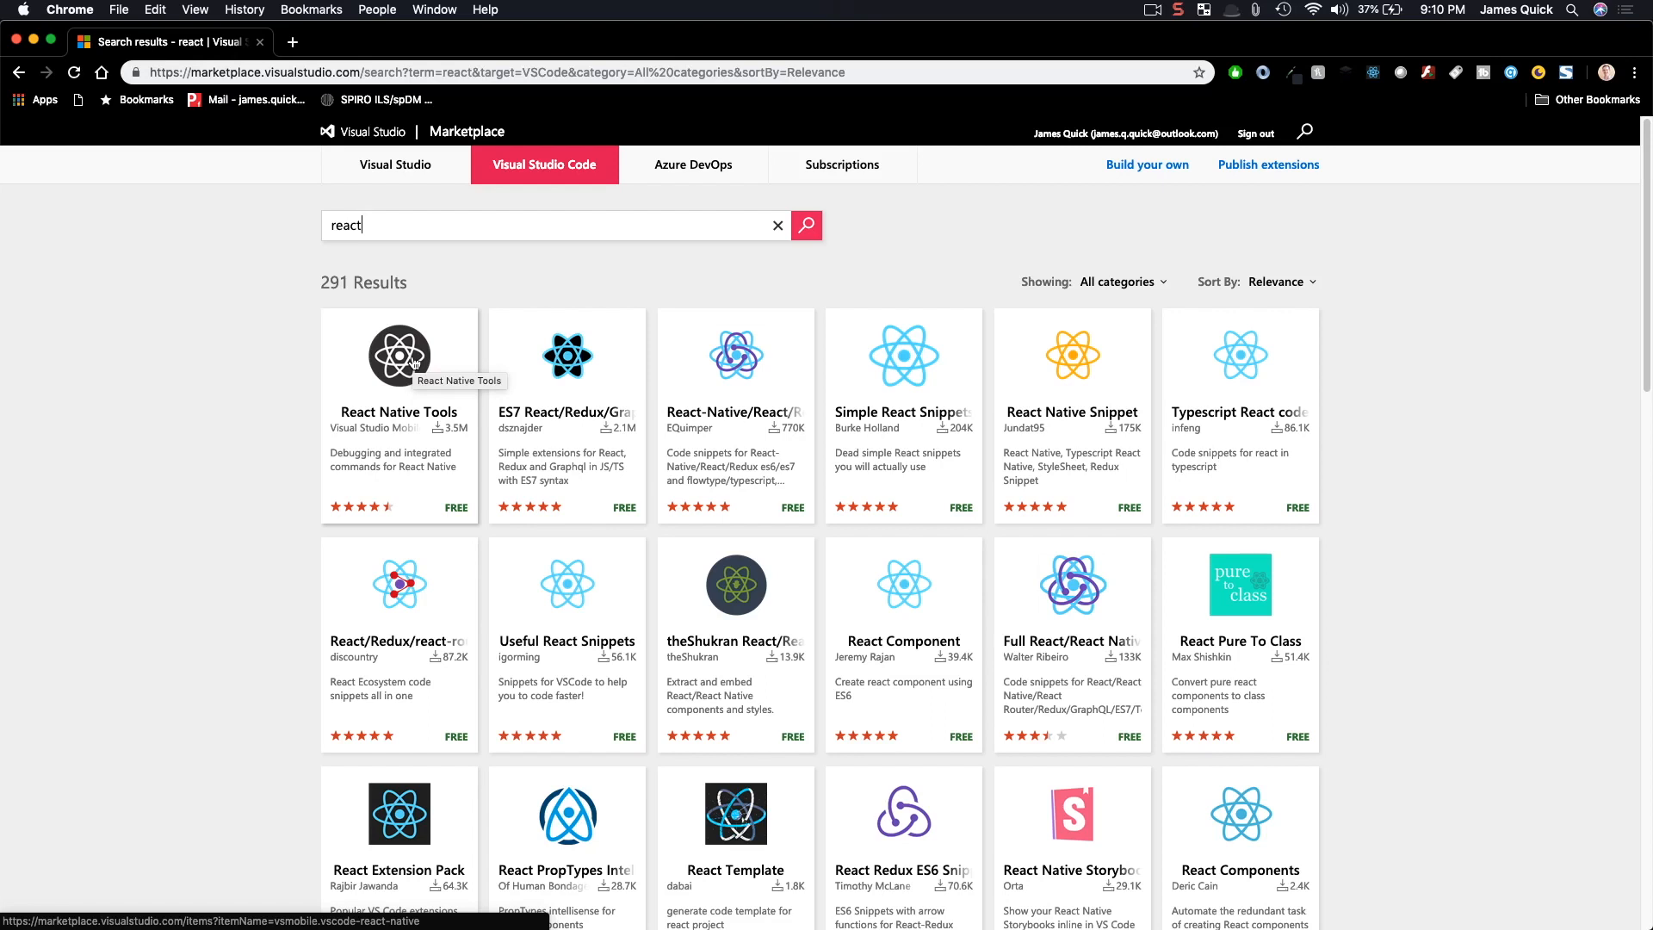
{"action": "mouse_move", "coordinate": [871, 358]}
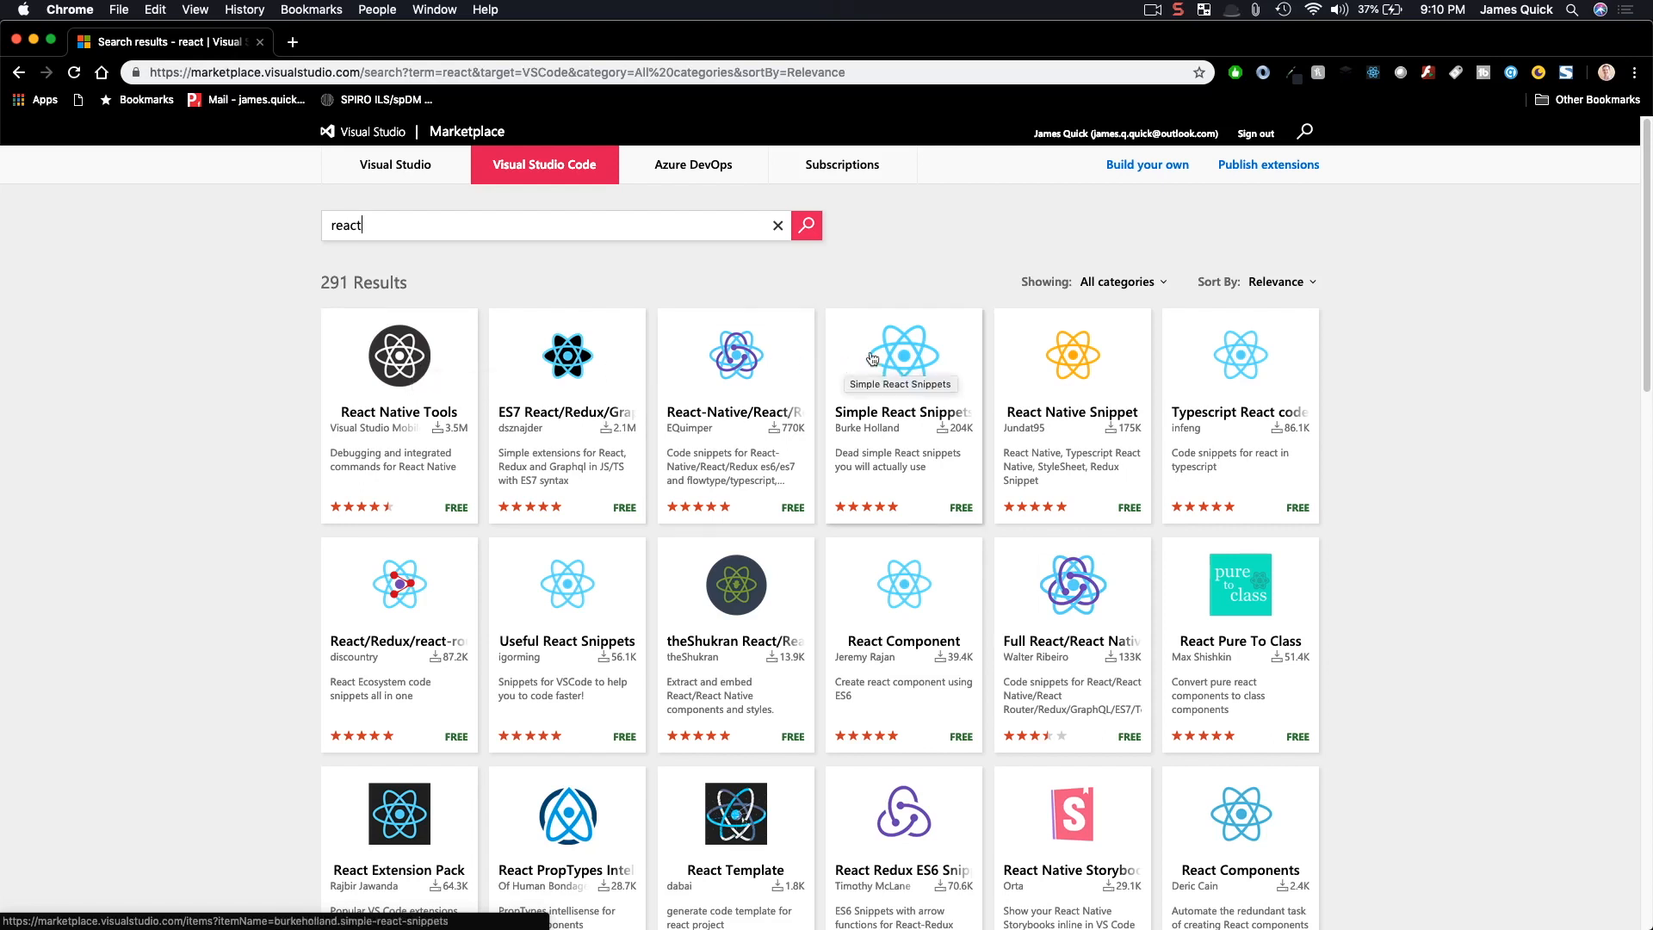
{"action": "mouse_move", "coordinate": [566, 354]}
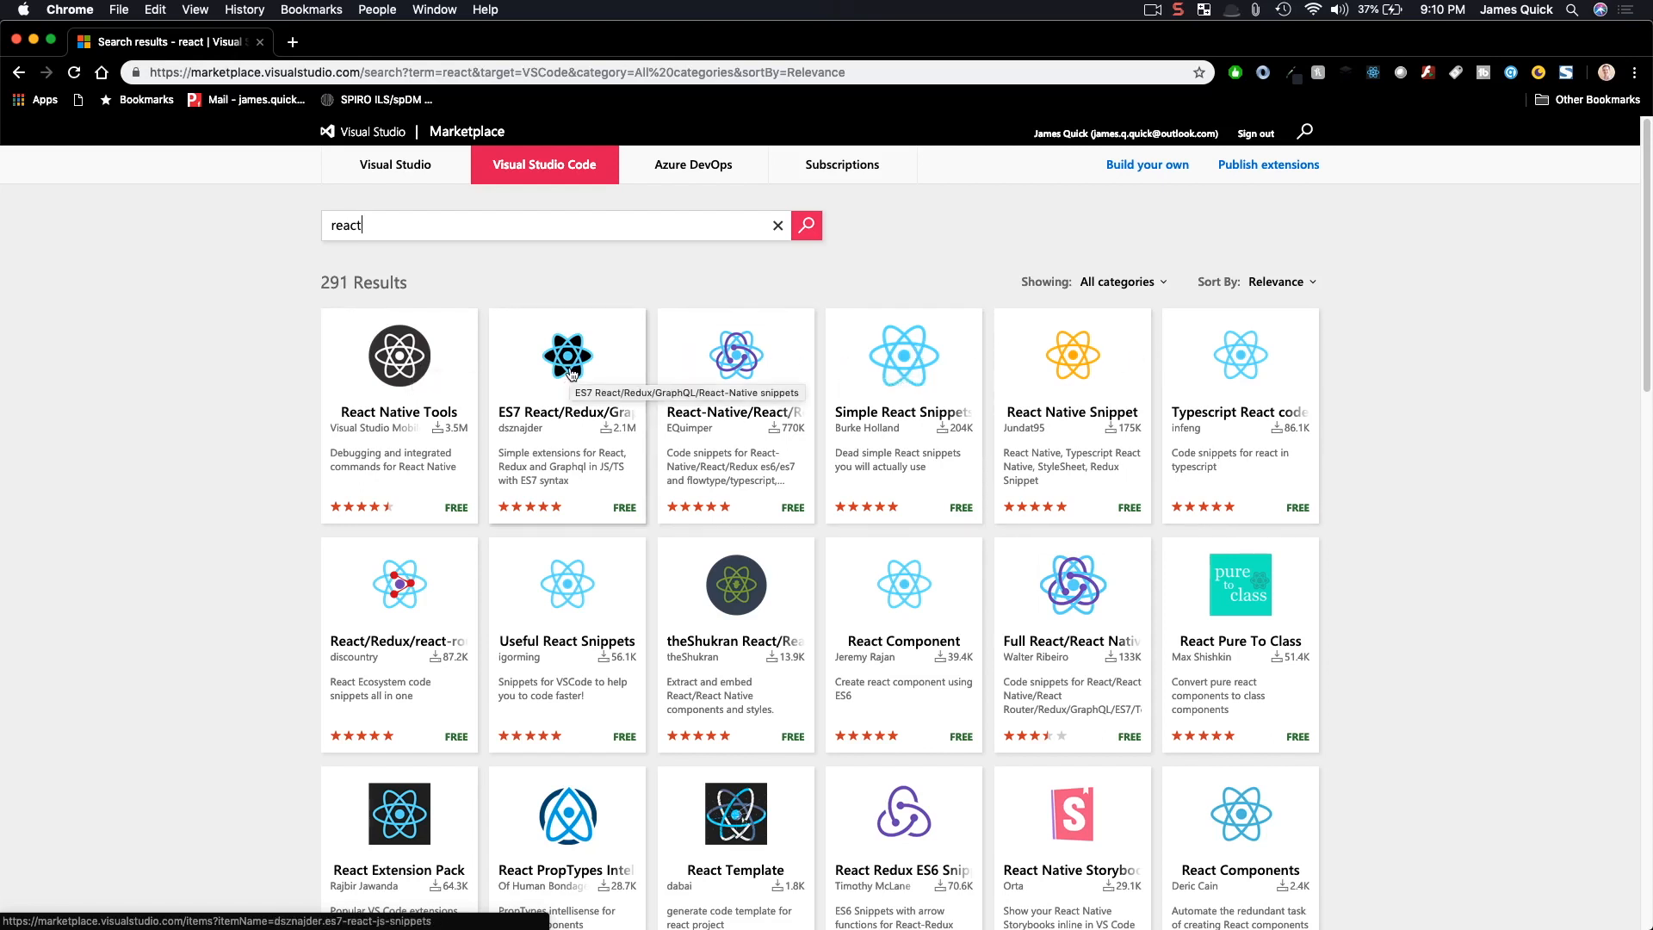
{"action": "left_click", "coordinate": [567, 355]}
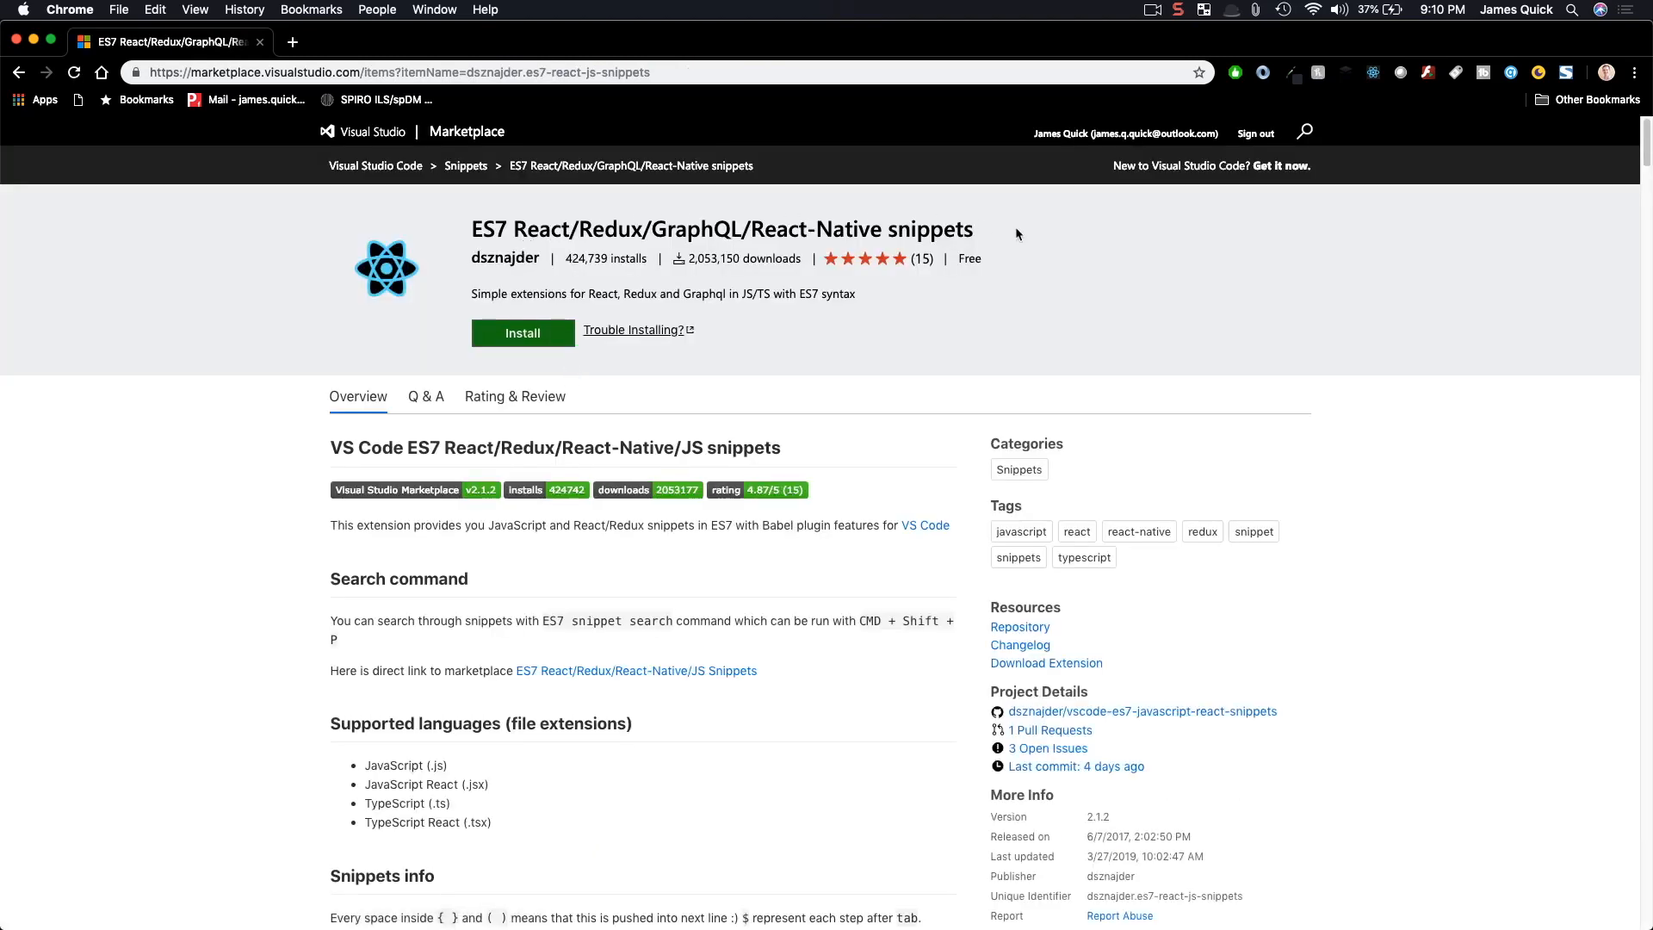
{"action": "mouse_move", "coordinate": [1007, 235]}
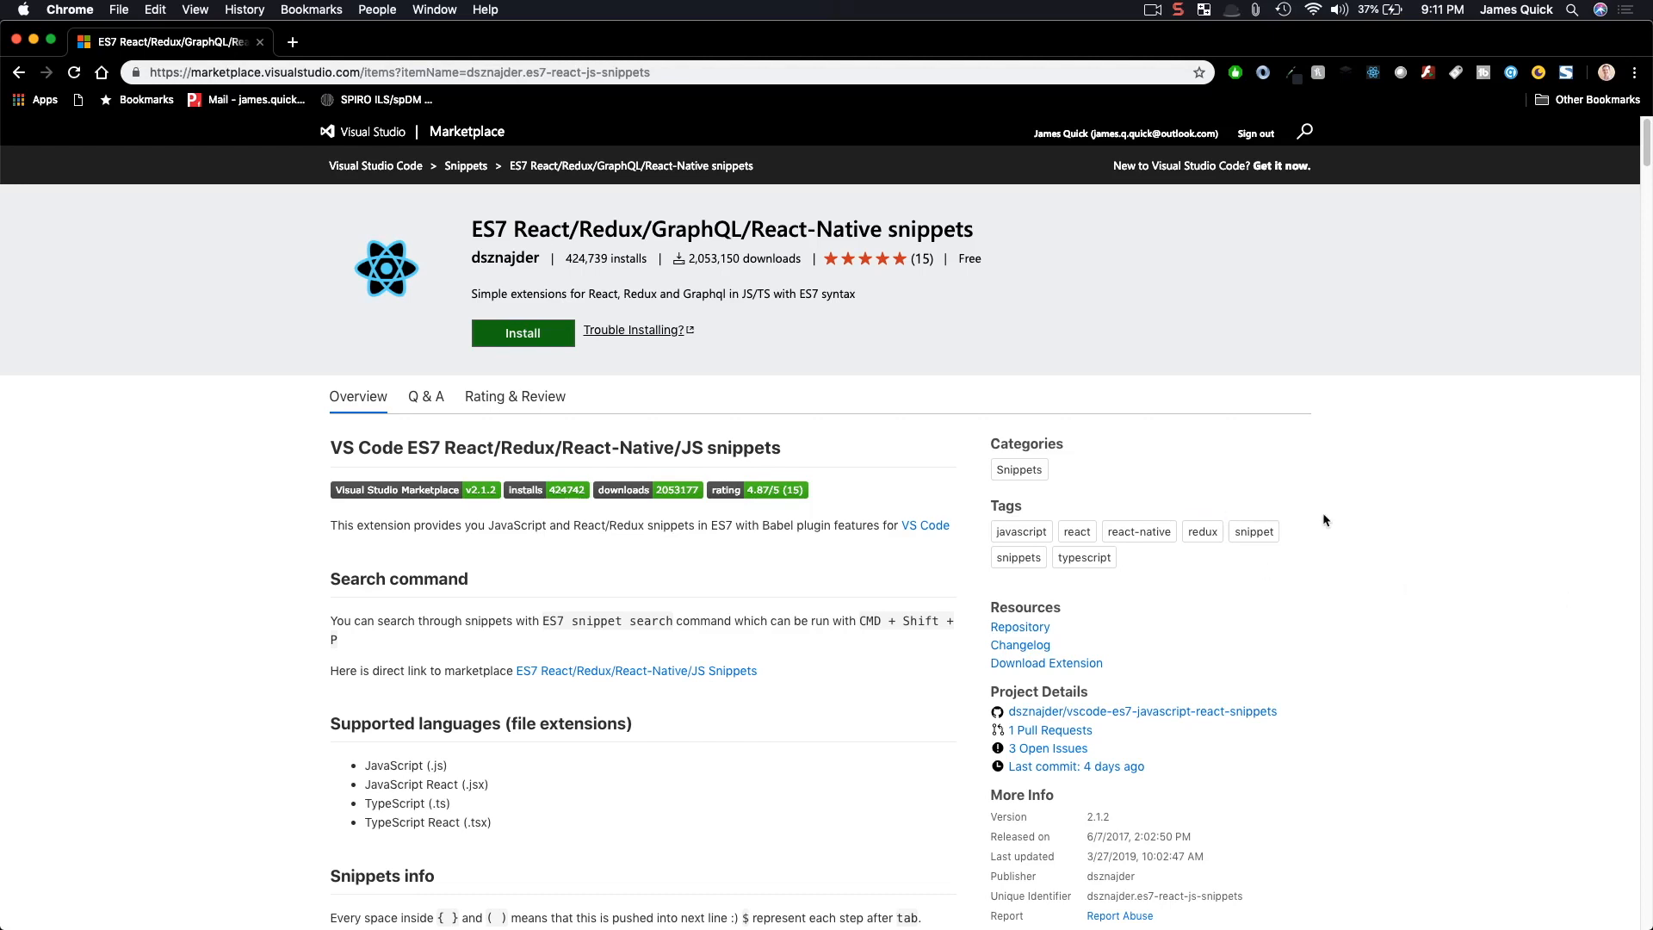
{"action": "mouse_move", "coordinate": [644, 415]}
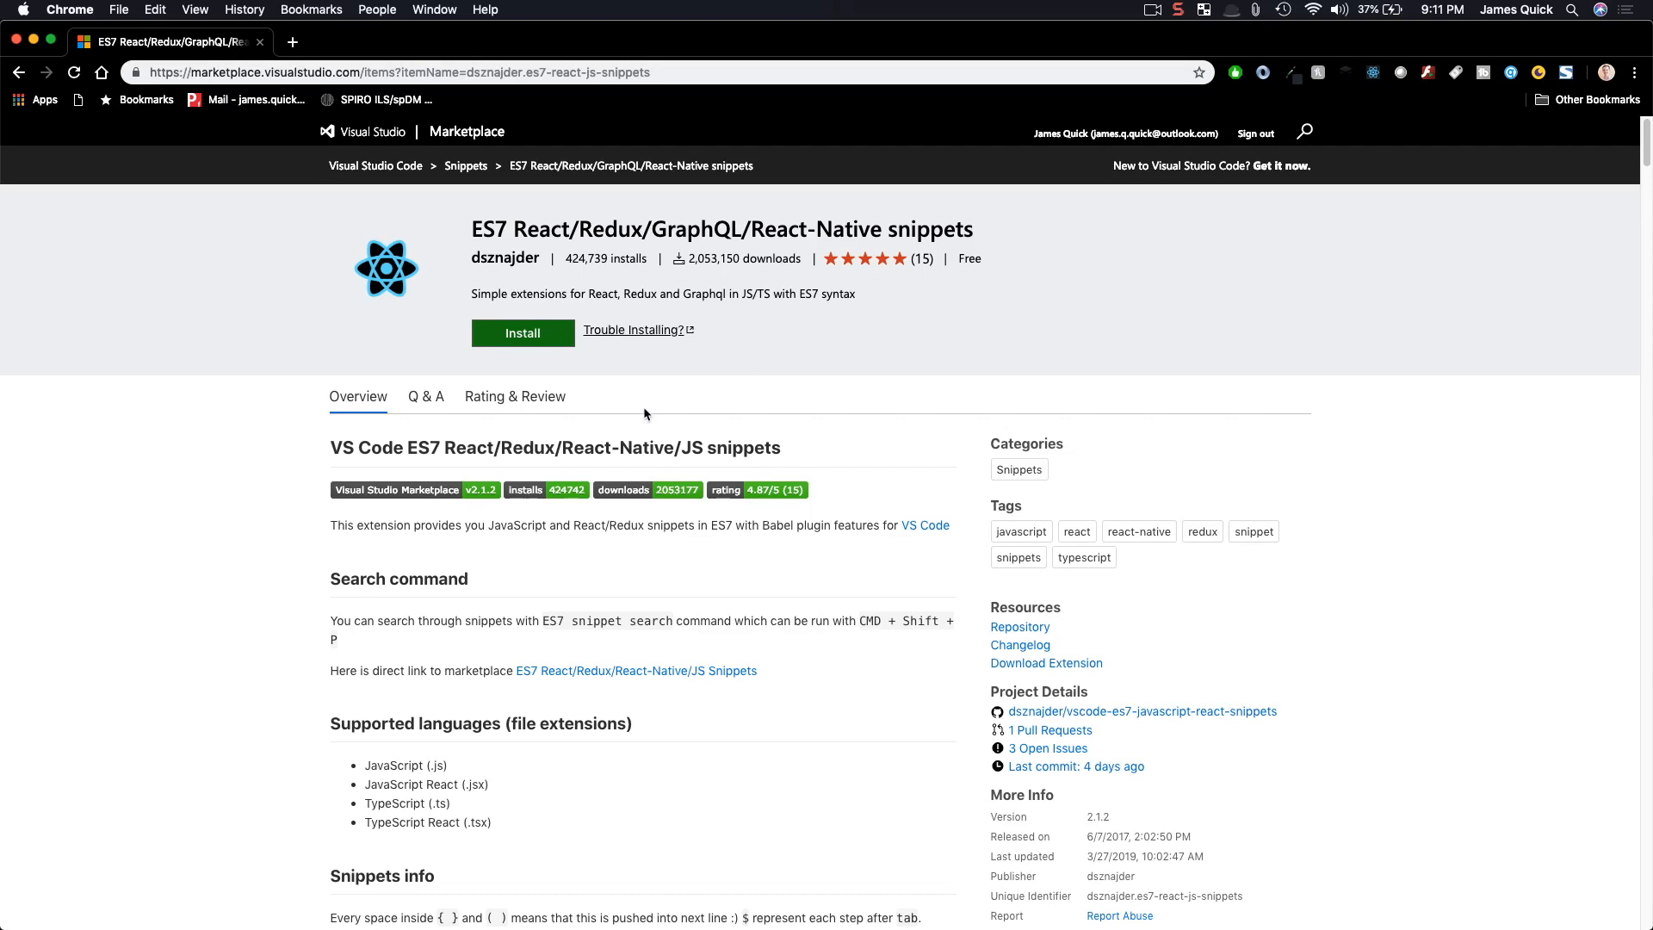
{"action": "mouse_move", "coordinate": [194, 463]}
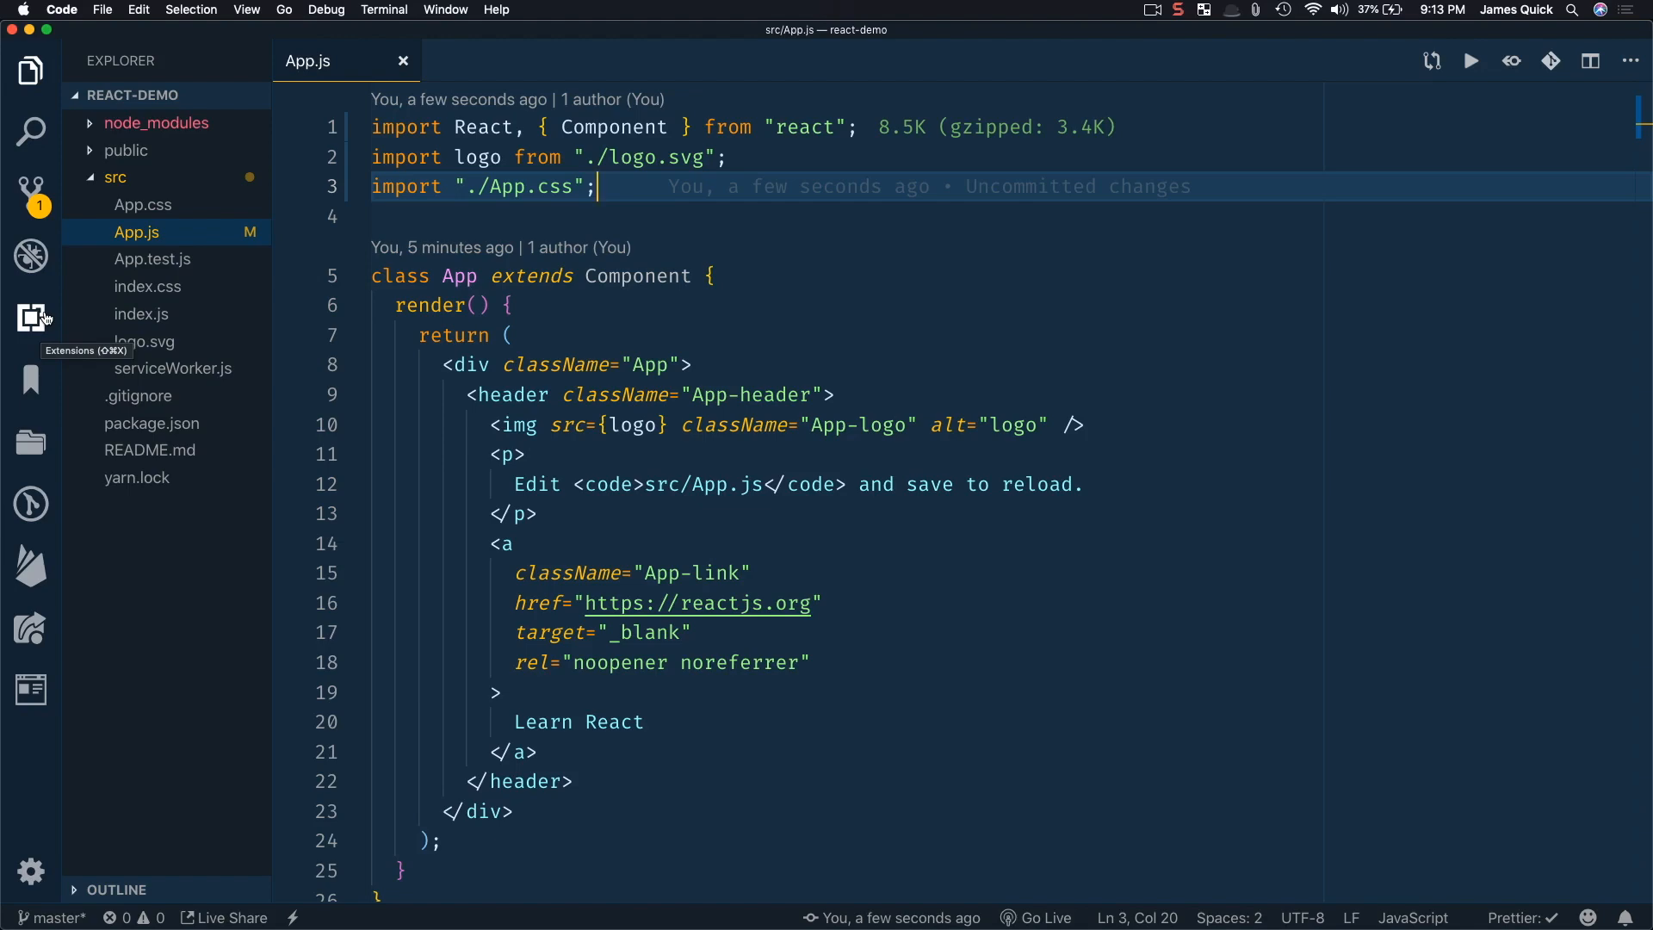
Show the installed ES7 snippets extension's details from the Extensions sidebar.
{"action": "left_click", "coordinate": [31, 317]}
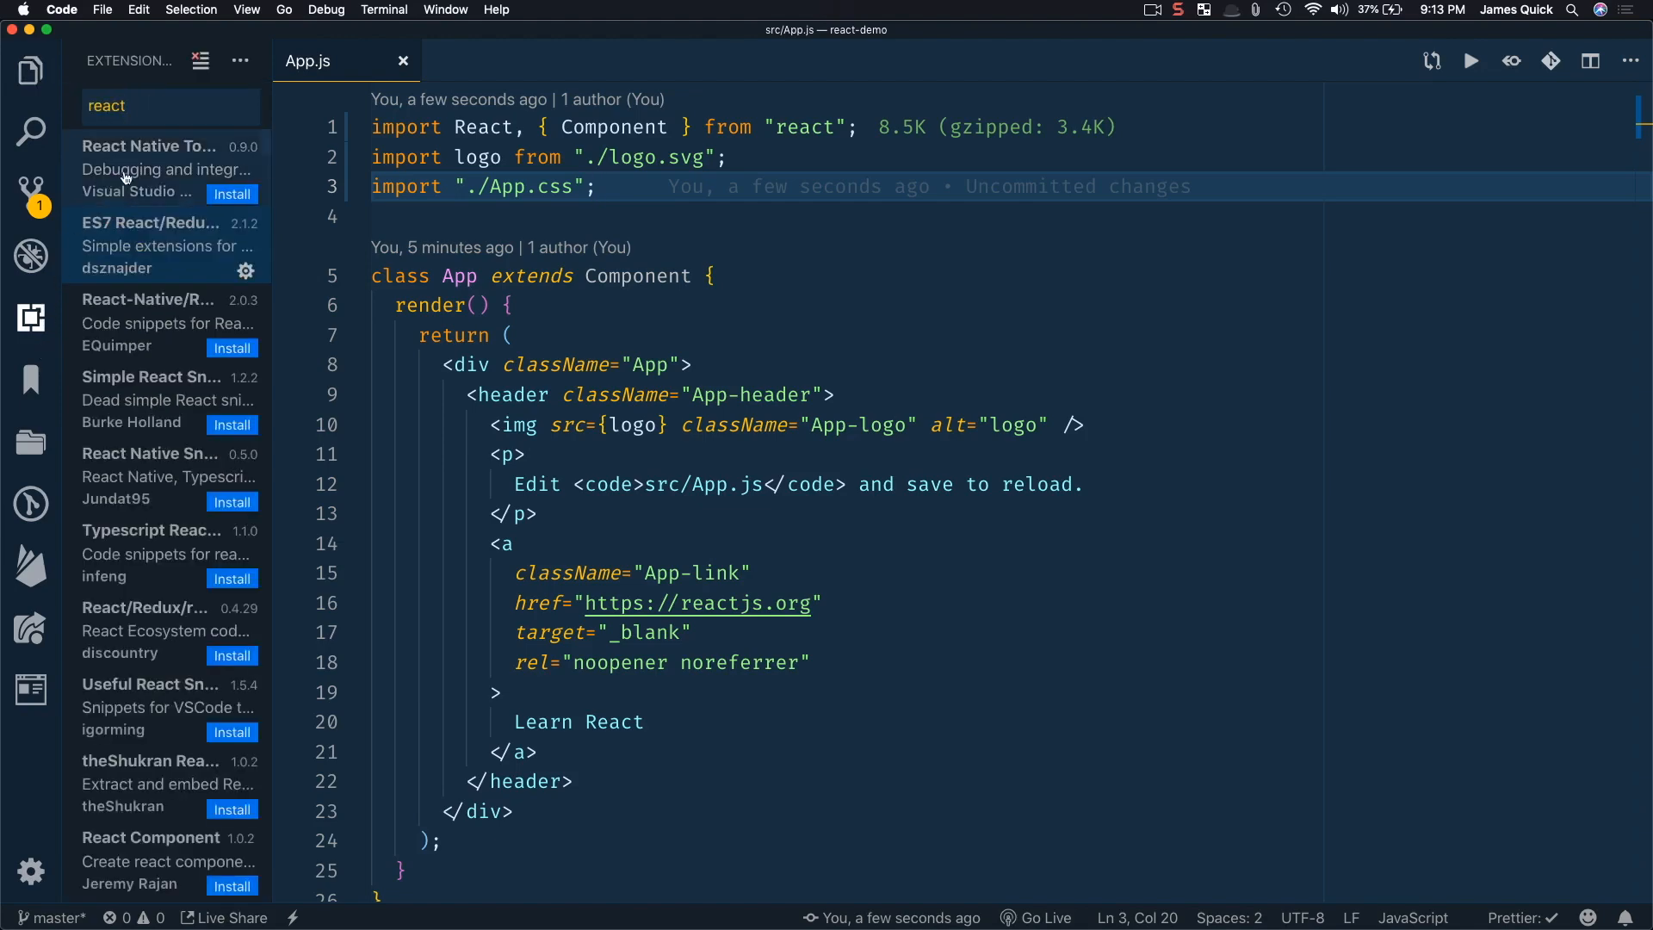
{"action": "left_click", "coordinate": [149, 222]}
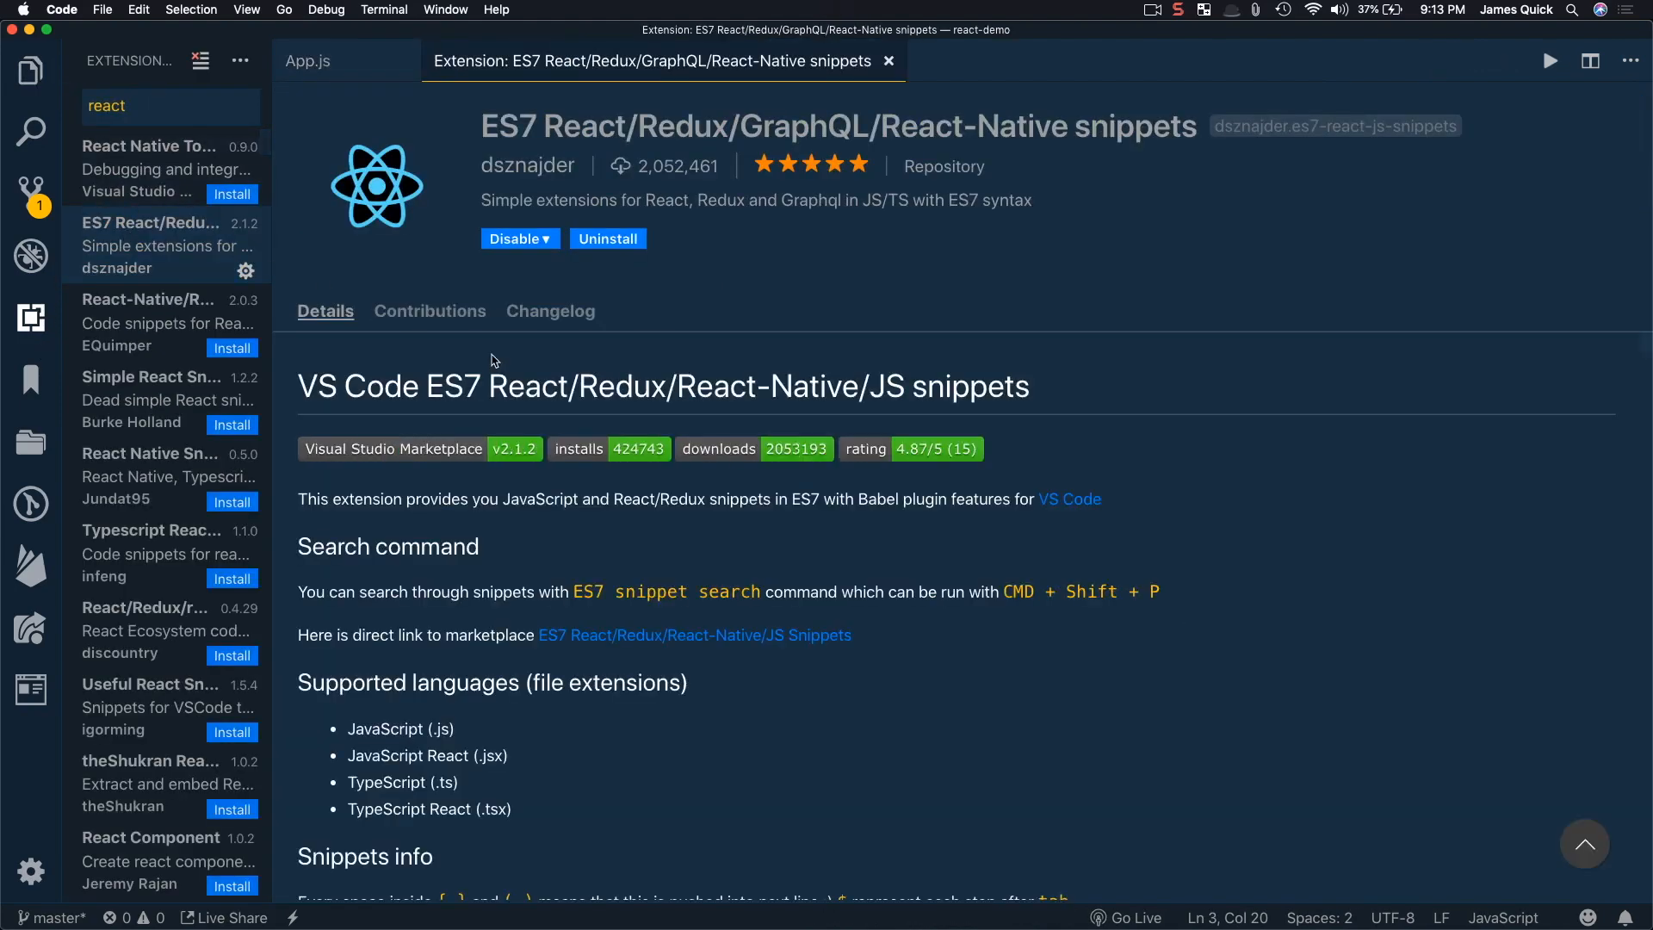
{"action": "scroll", "scroll_direction": "down", "scroll_amount": 3}
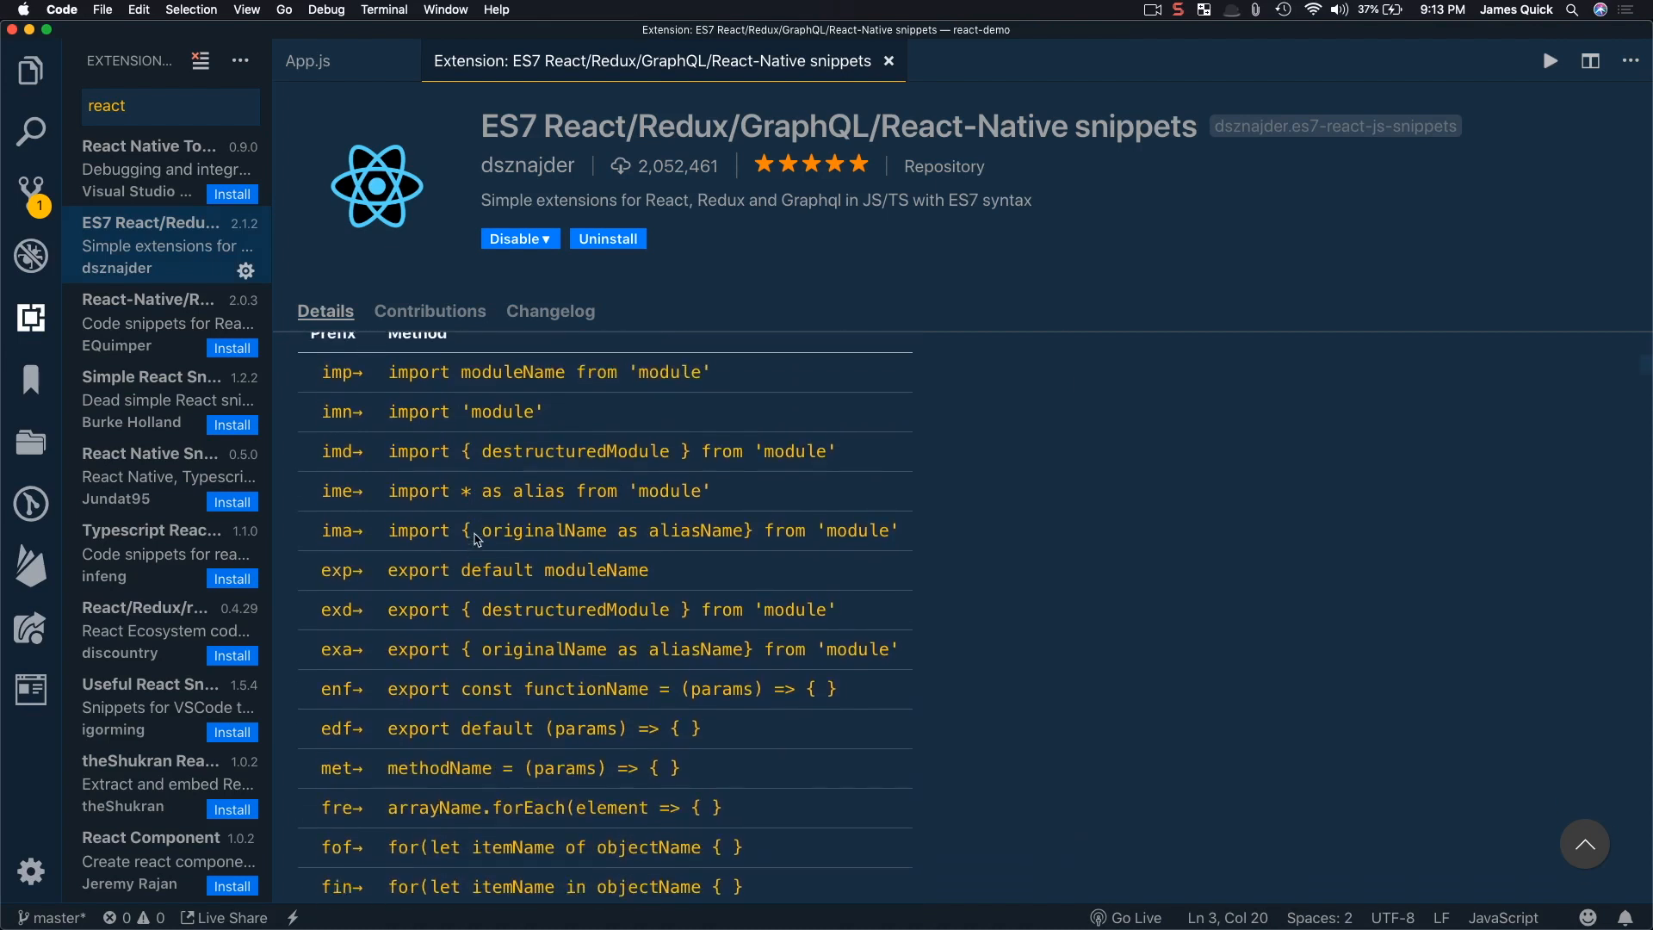
{"action": "scroll", "scroll_direction": "down", "scroll_amount": 3}
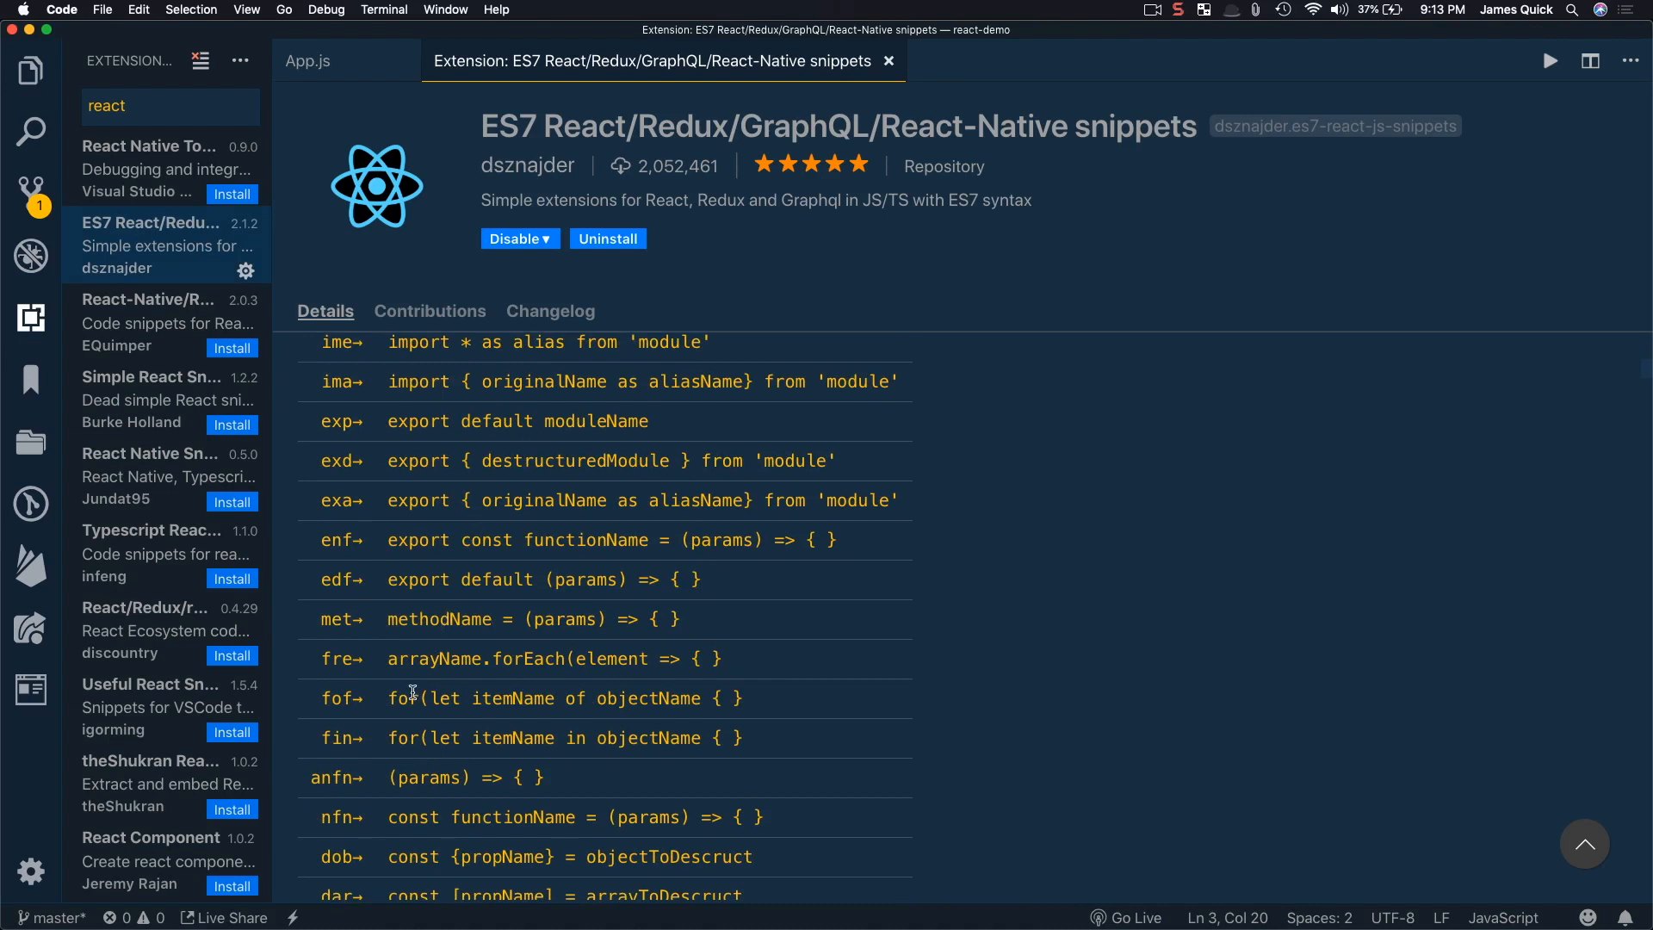
{"action": "scroll", "scroll_direction": "down", "scroll_amount": 3}
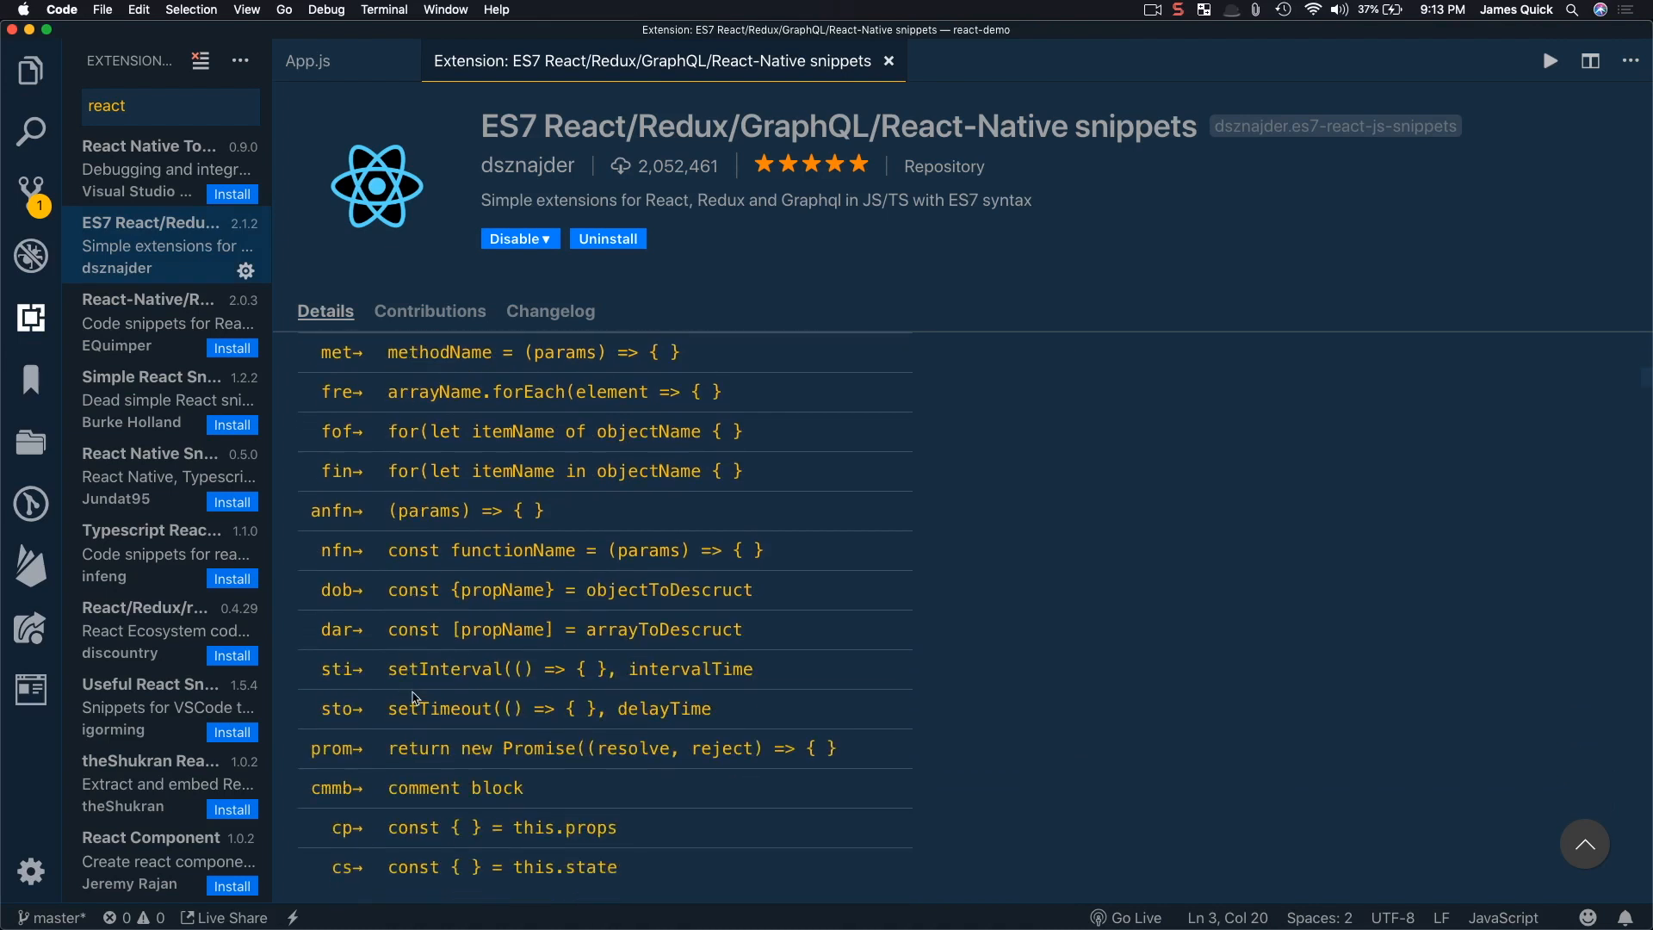
{"action": "scroll", "scroll_direction": "down", "scroll_amount": 3}
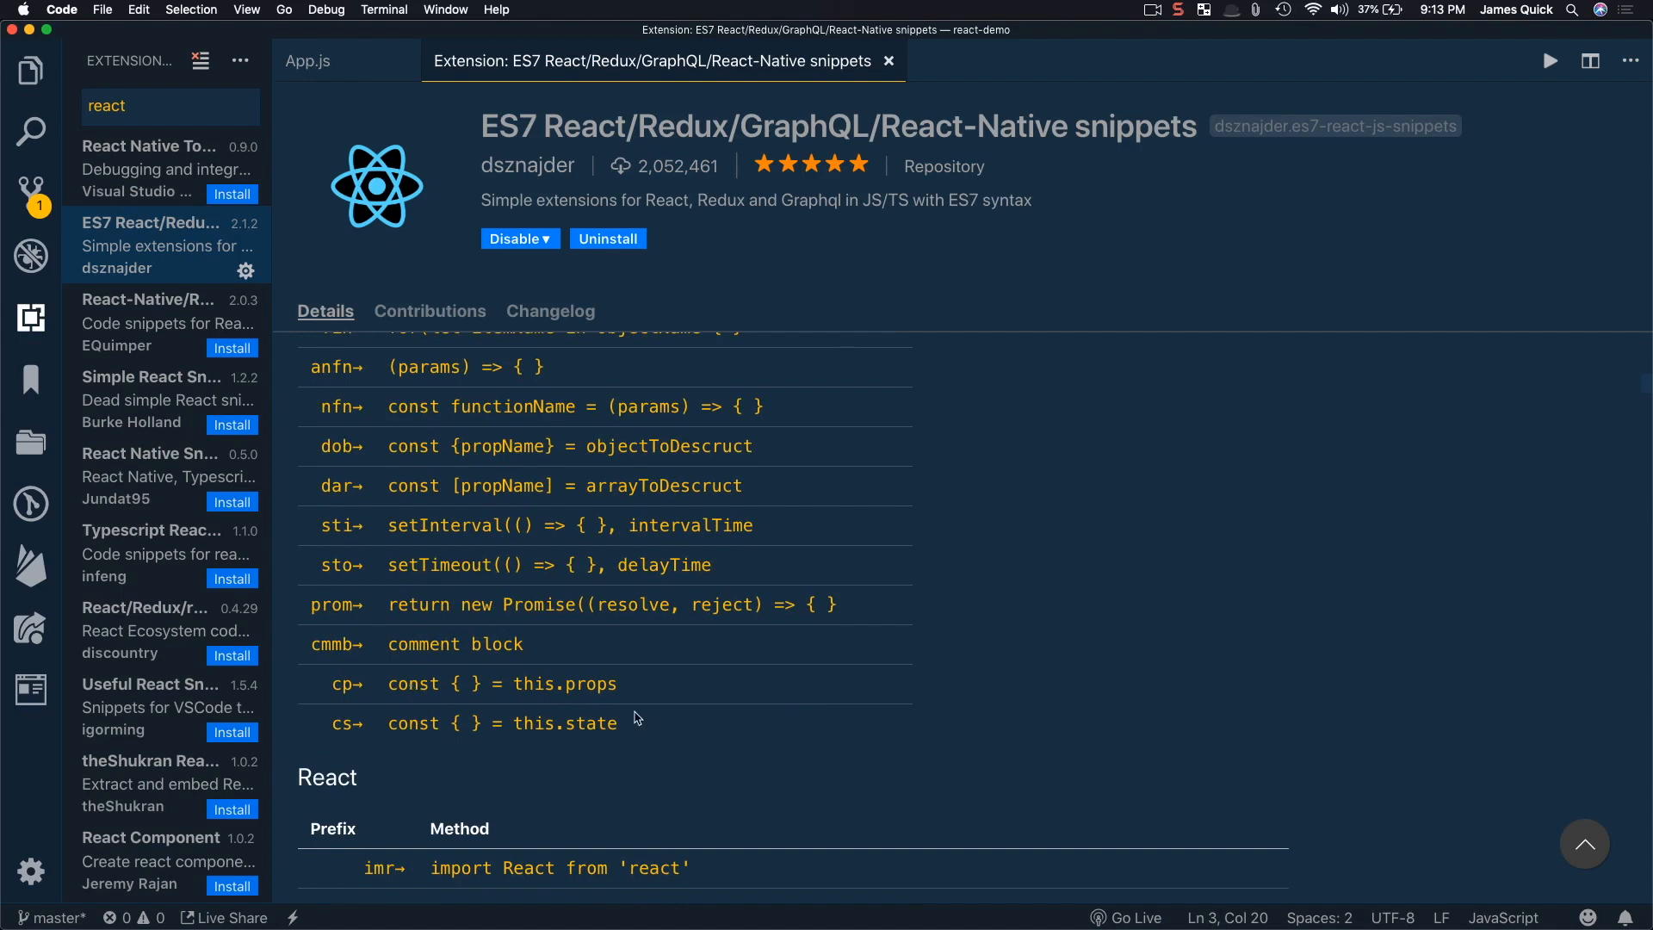
Scroll the snippet reference tables down through the React Hooks and React Native sections.
{"action": "scroll", "scroll_direction": "down", "scroll_amount": 3}
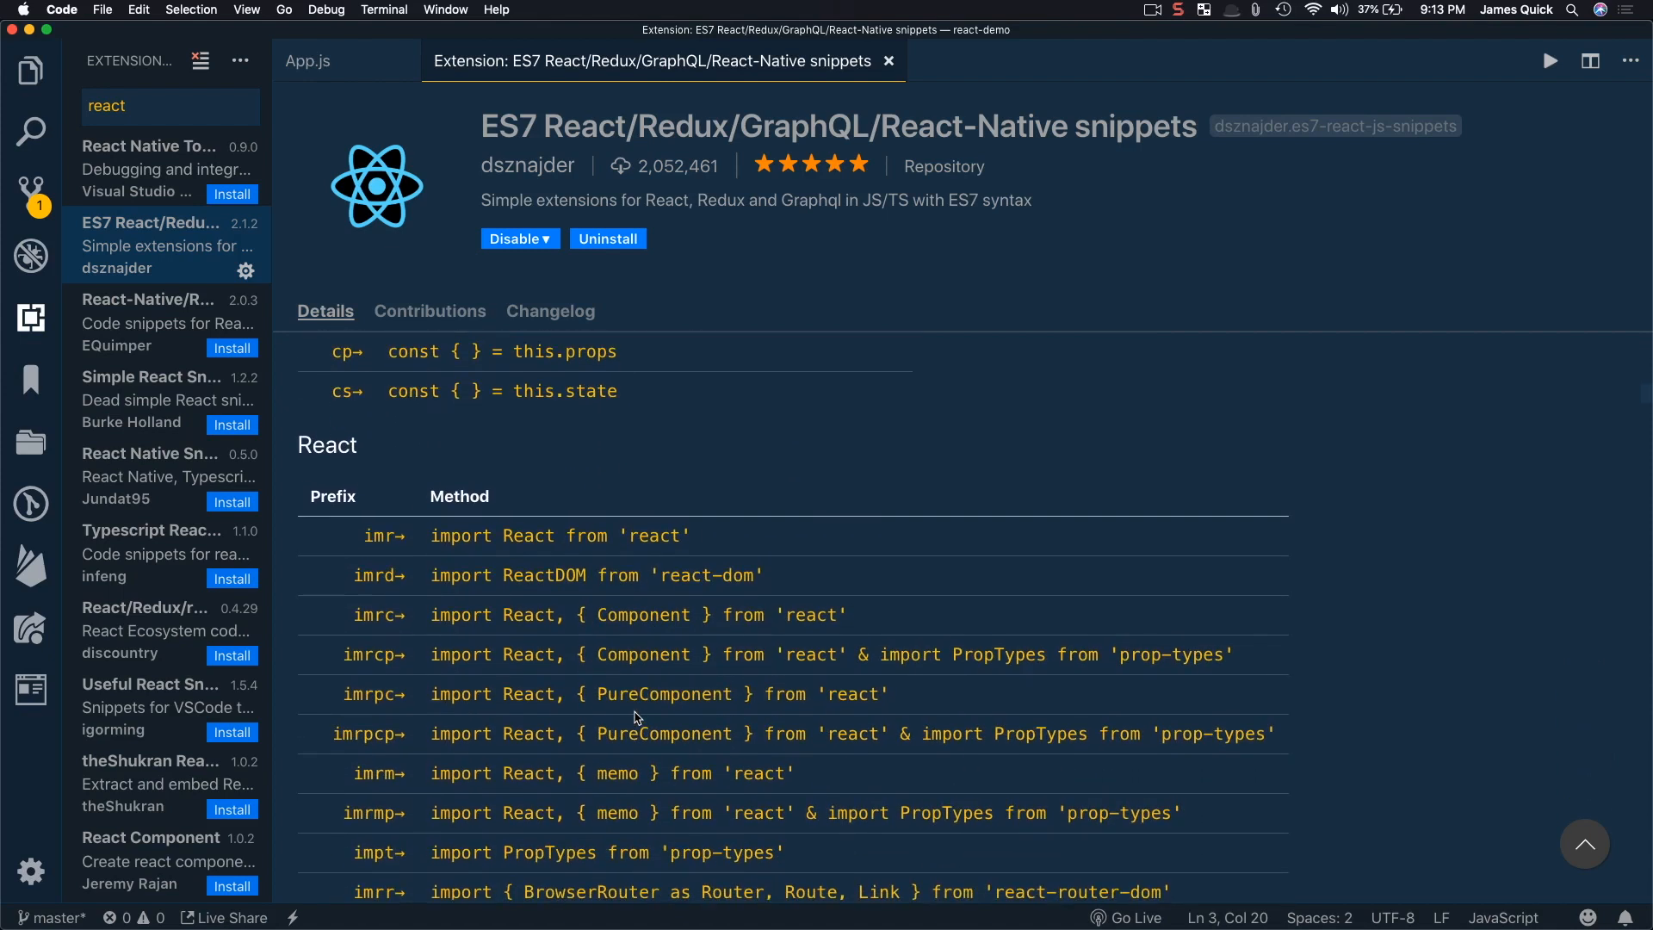
{"action": "scroll", "scroll_direction": "down", "scroll_amount": 3}
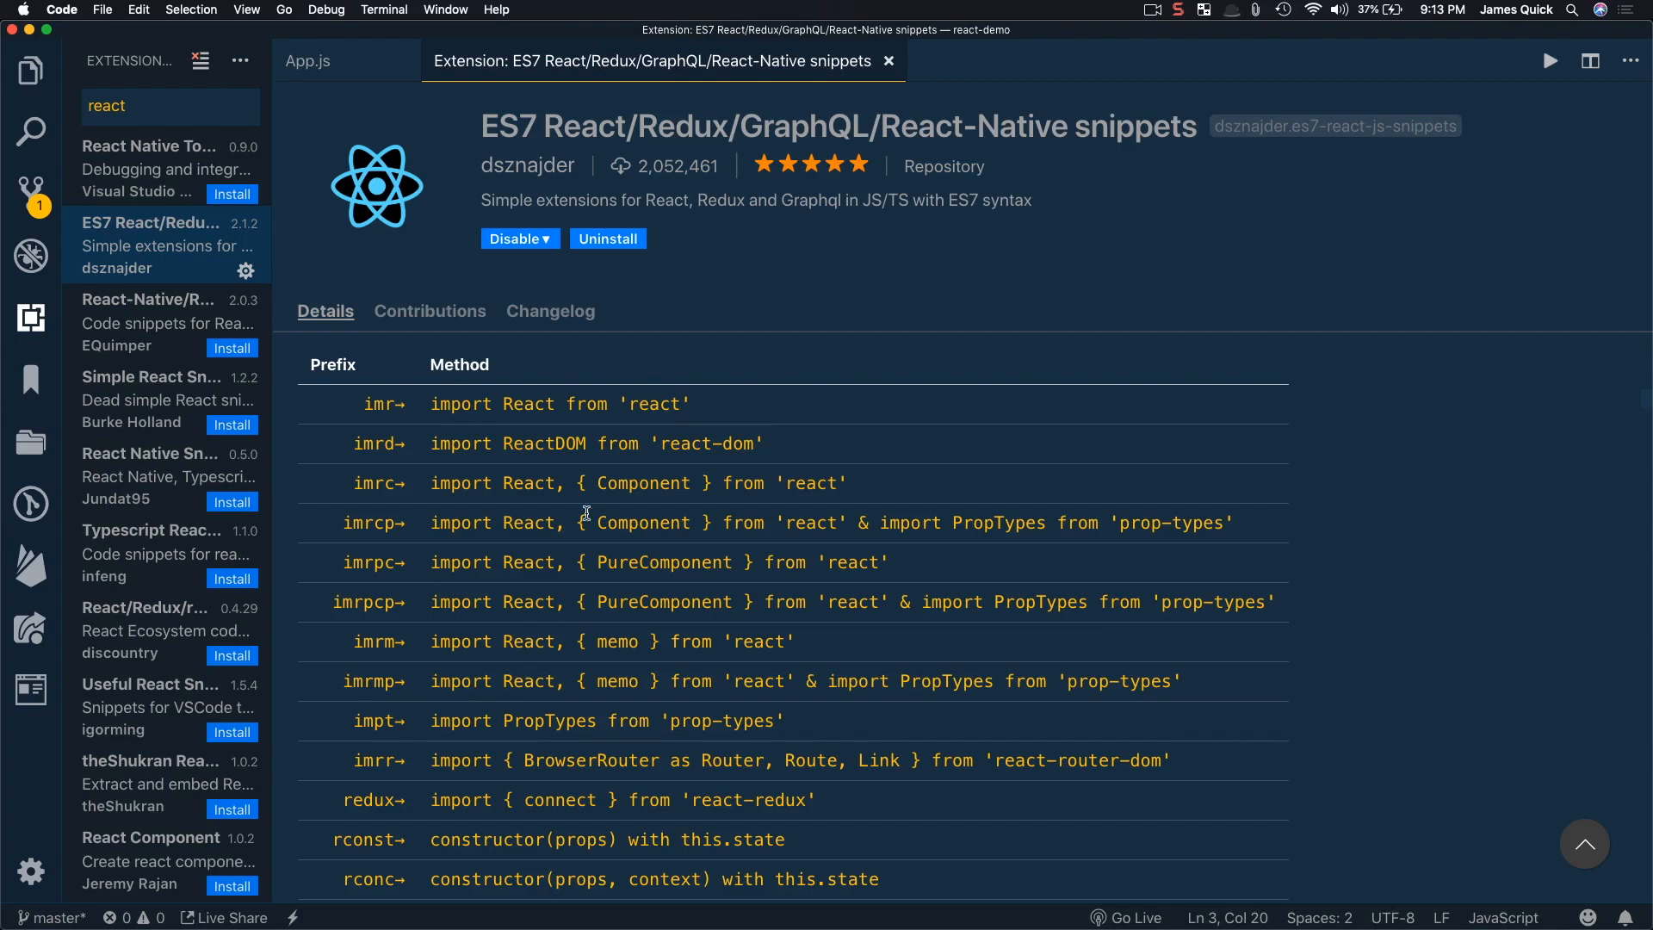
{"action": "scroll", "scroll_direction": "down", "scroll_amount": 3}
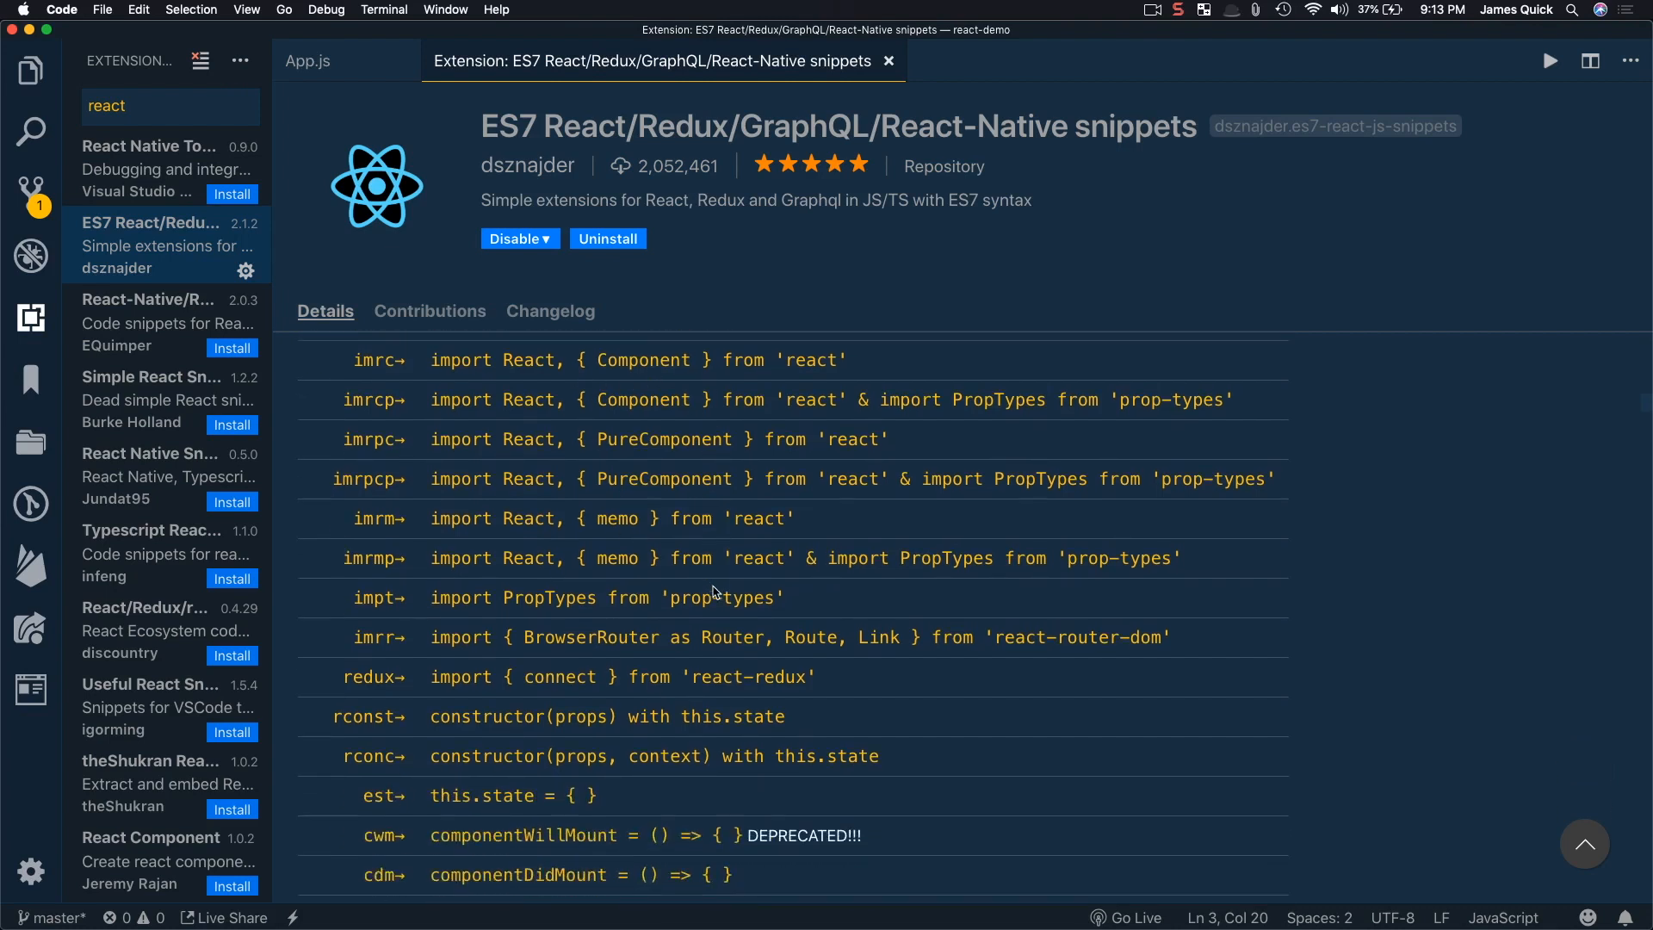
{"action": "scroll", "scroll_direction": "down", "scroll_amount": 3}
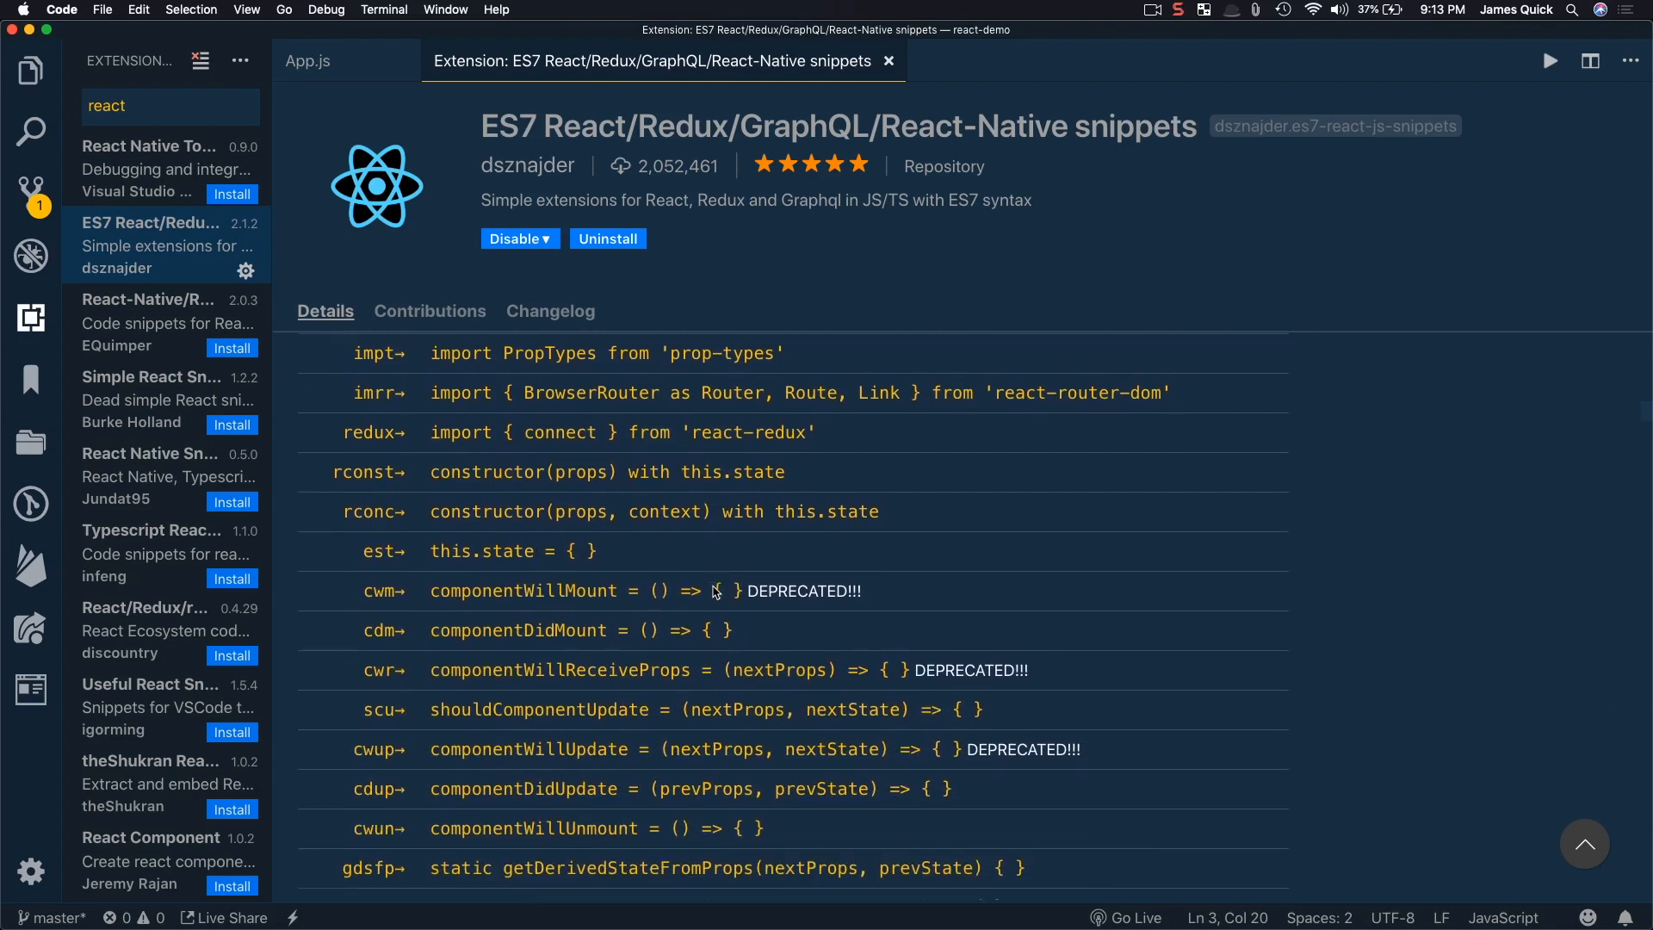
{"action": "scroll", "scroll_direction": "down", "scroll_amount": 3}
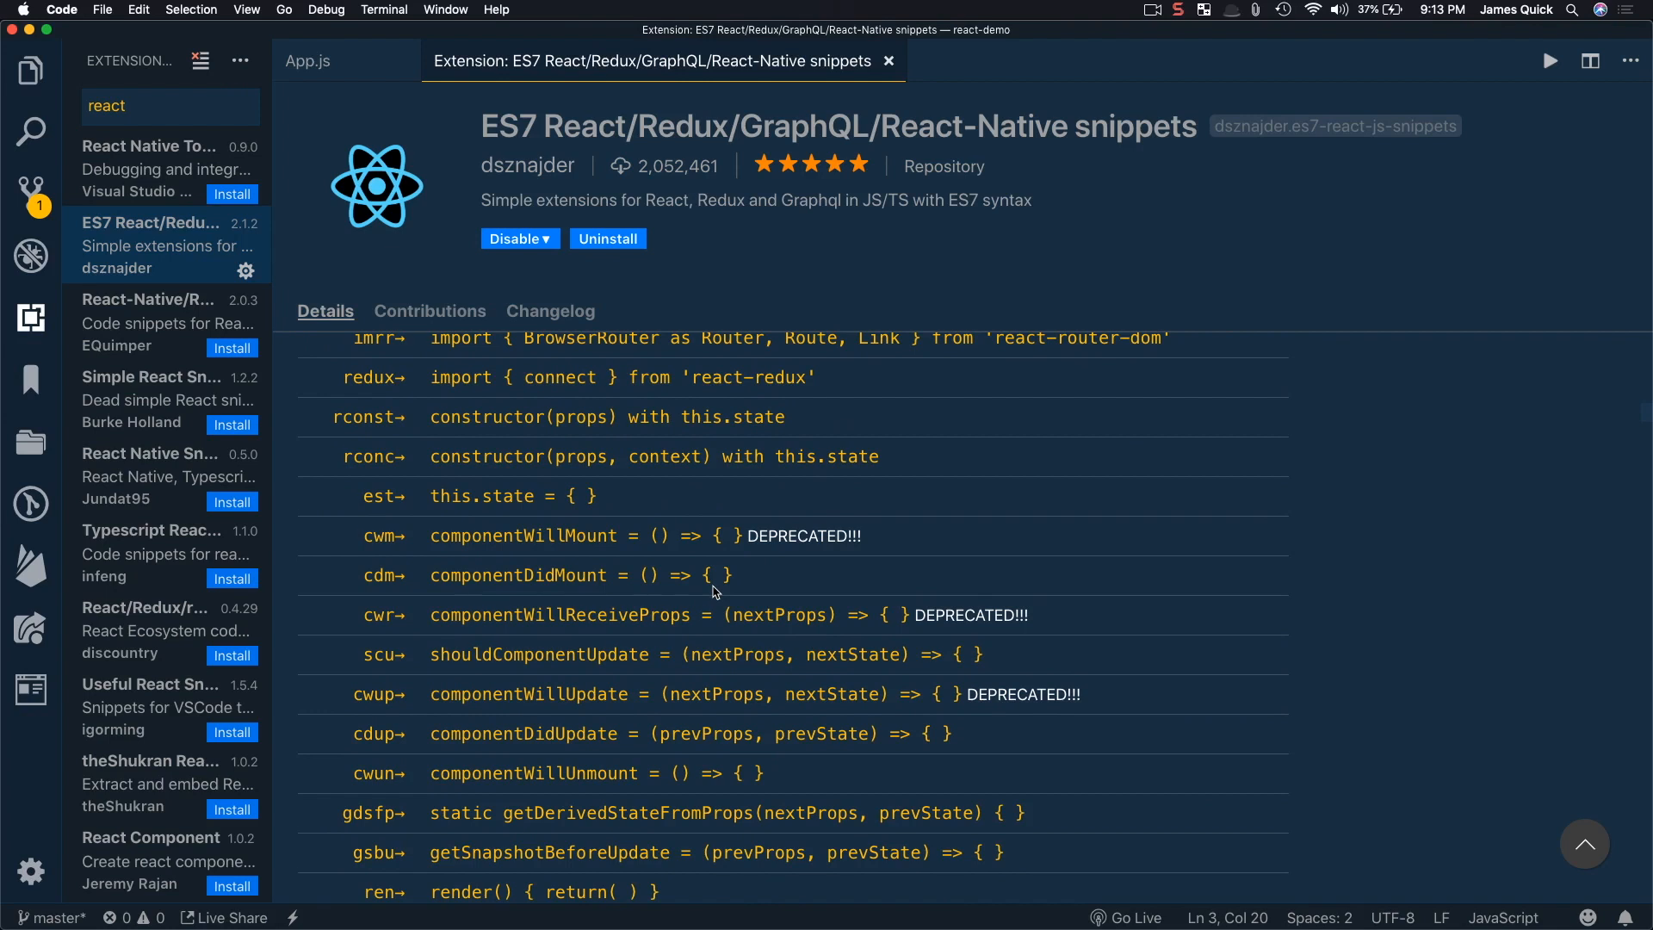
{"action": "scroll", "scroll_direction": "down", "scroll_amount": 3}
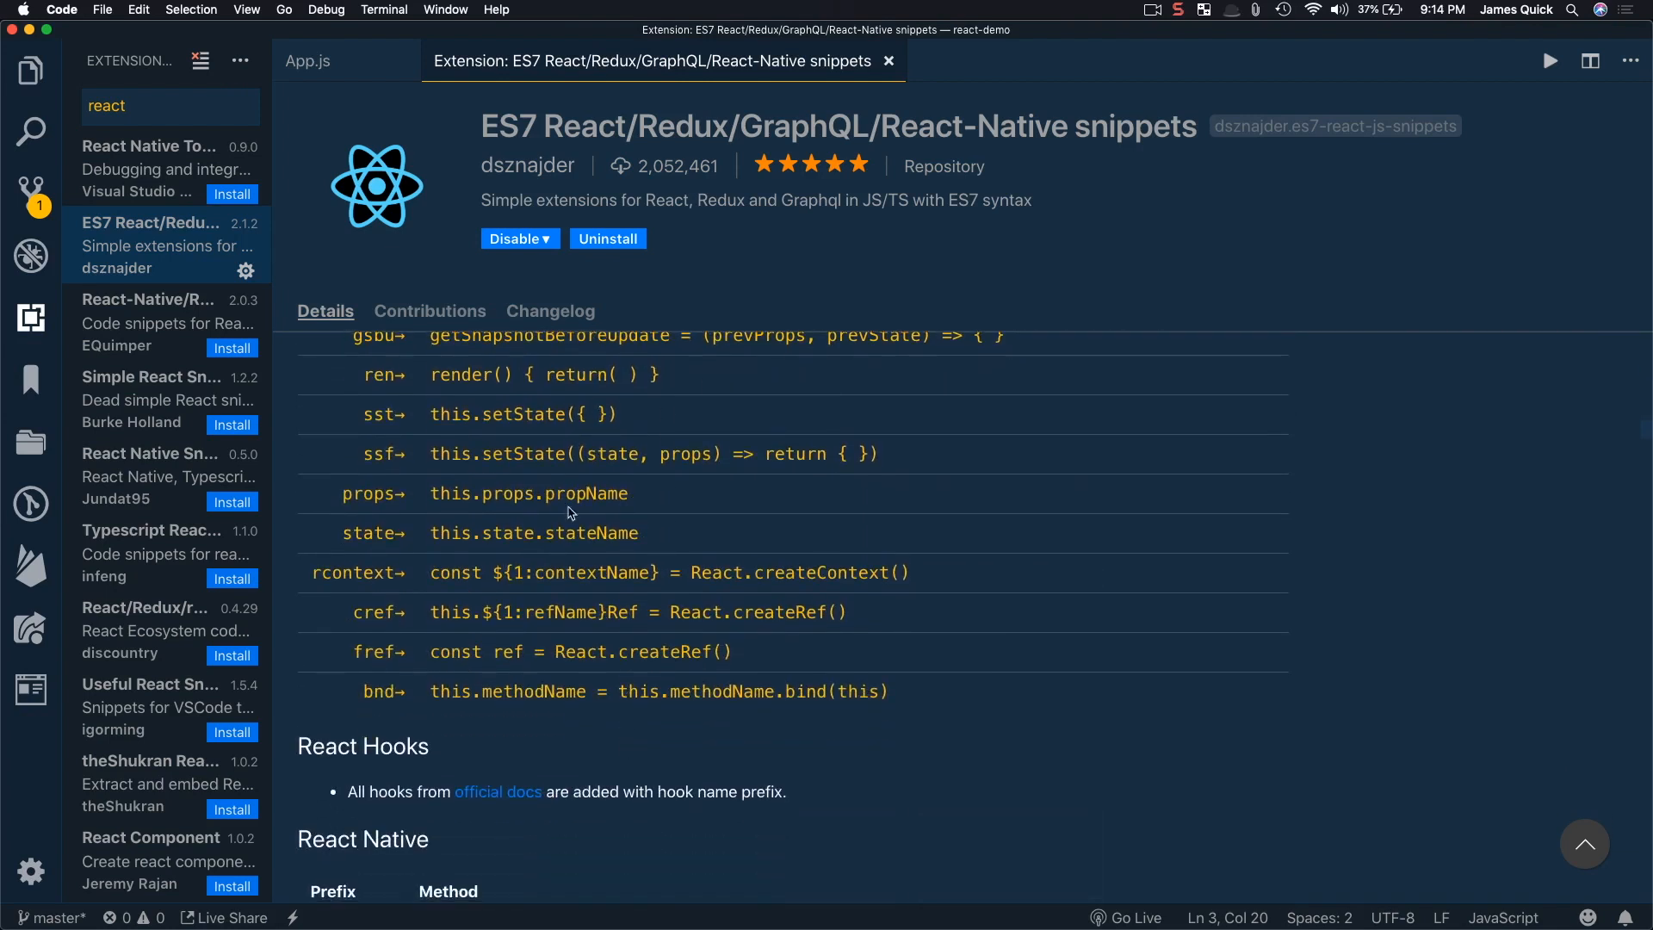
In App.js import React with { Component } from 'react' and begin the App class.
{"action": "left_click", "coordinate": [308, 60]}
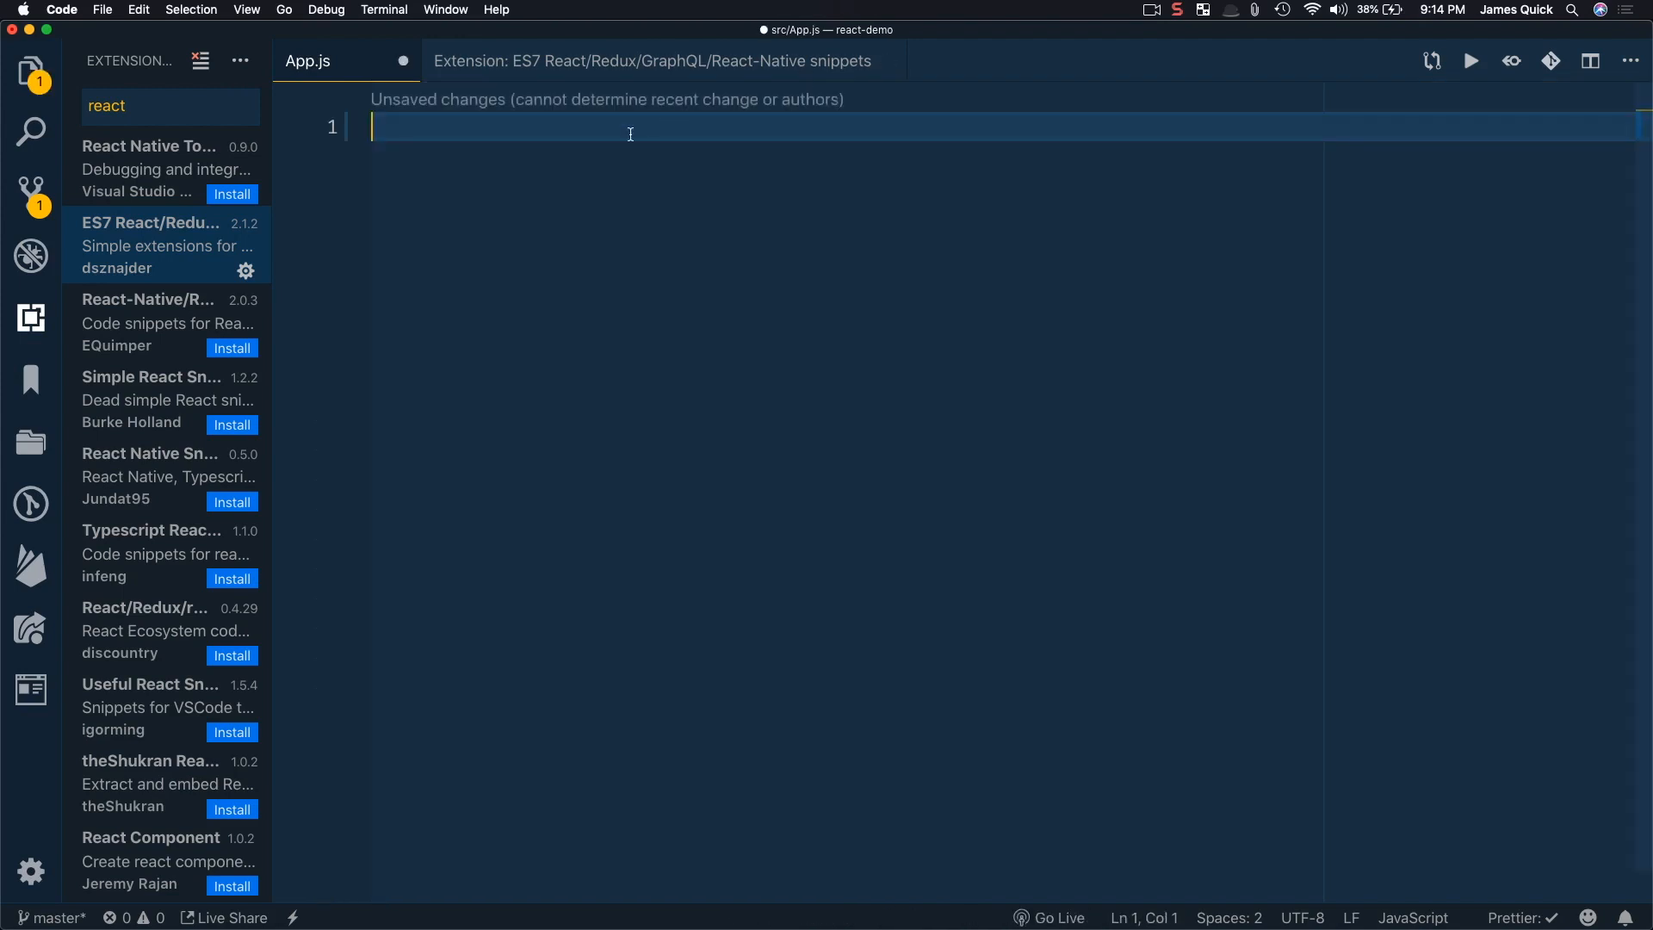
{"action": "mouse_move", "coordinate": [637, 148]}
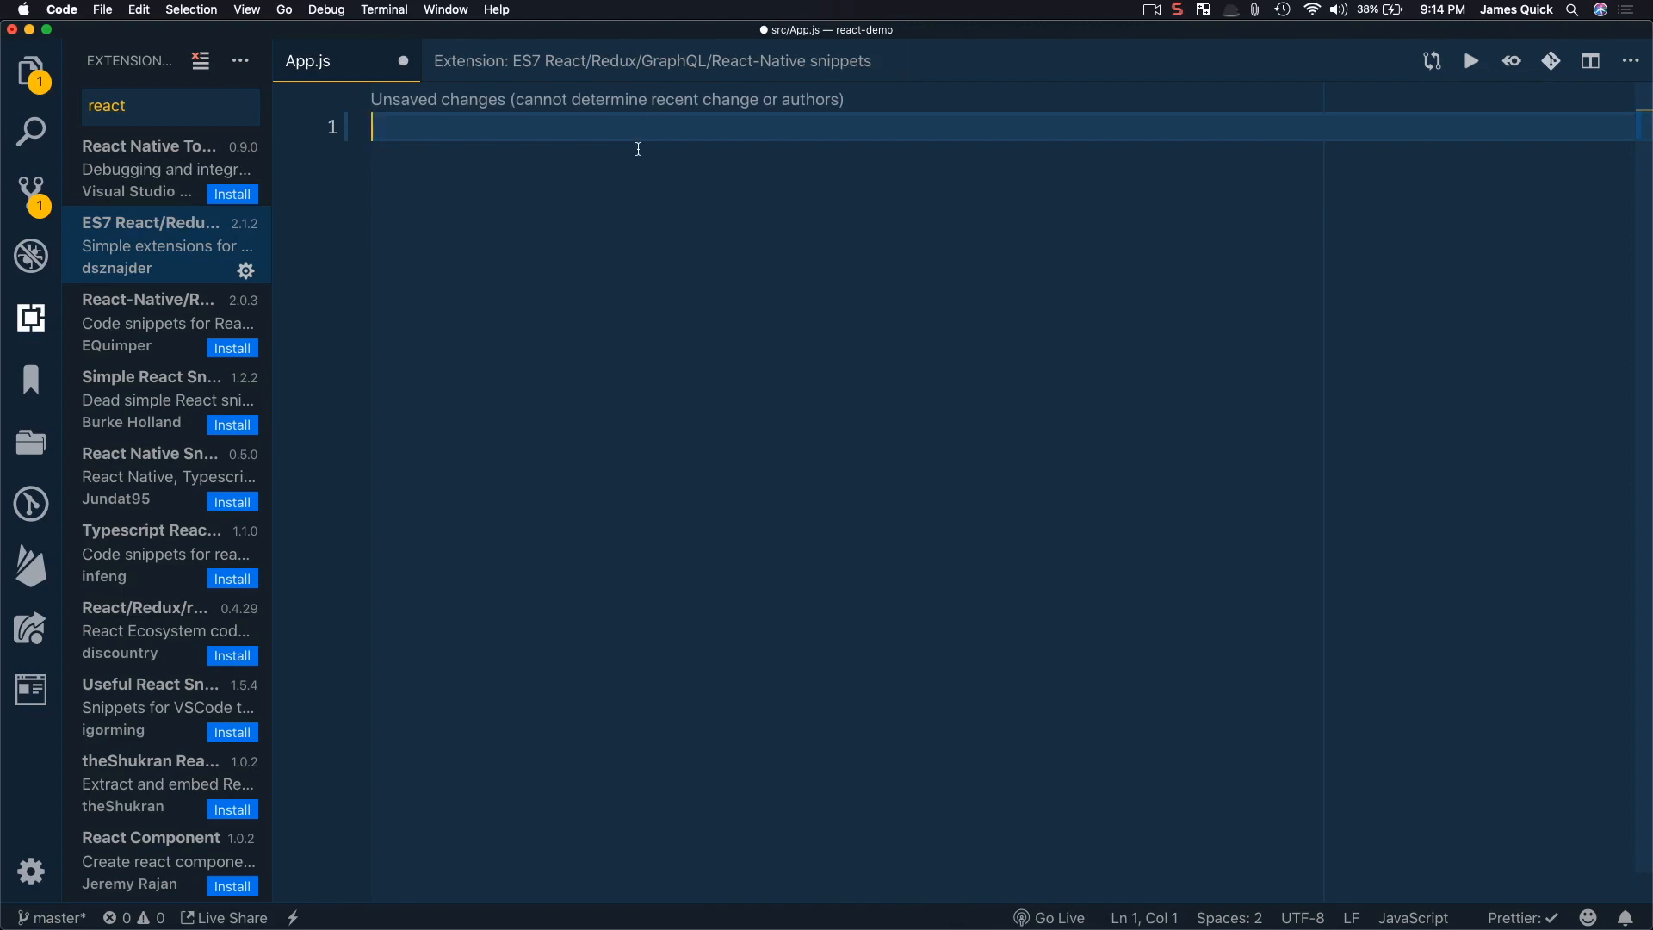
{"action": "type", "text": "import React from 'react'"}
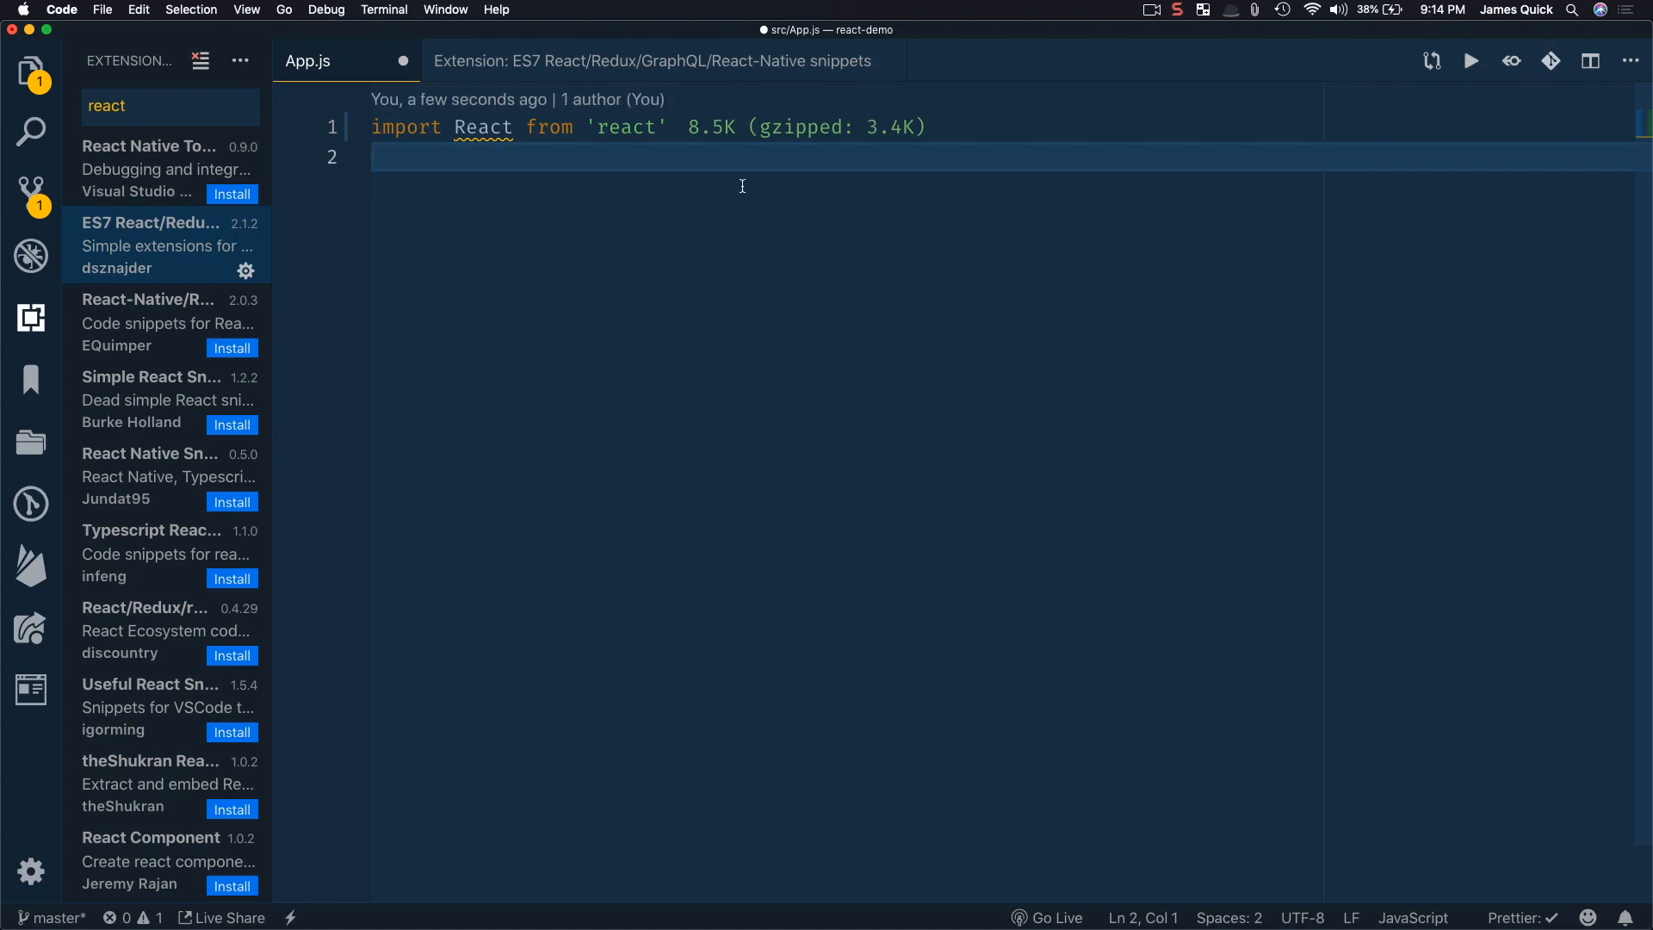
{"action": "type", "text": "im"}
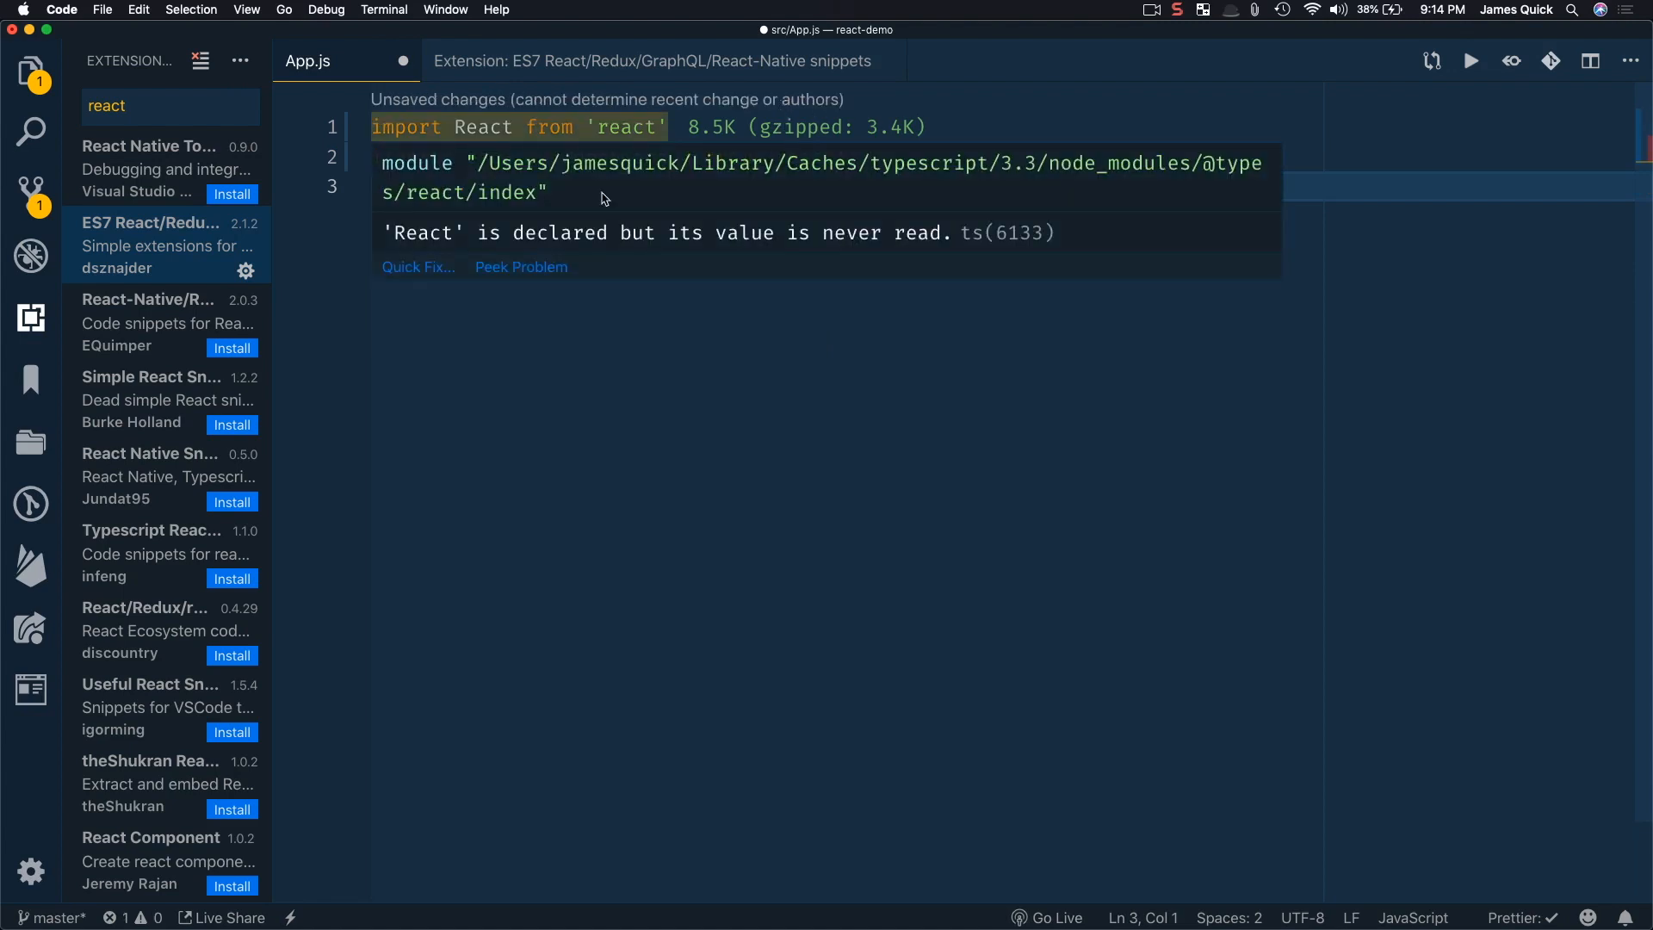
{"action": "type", "text": ", { Component }"}
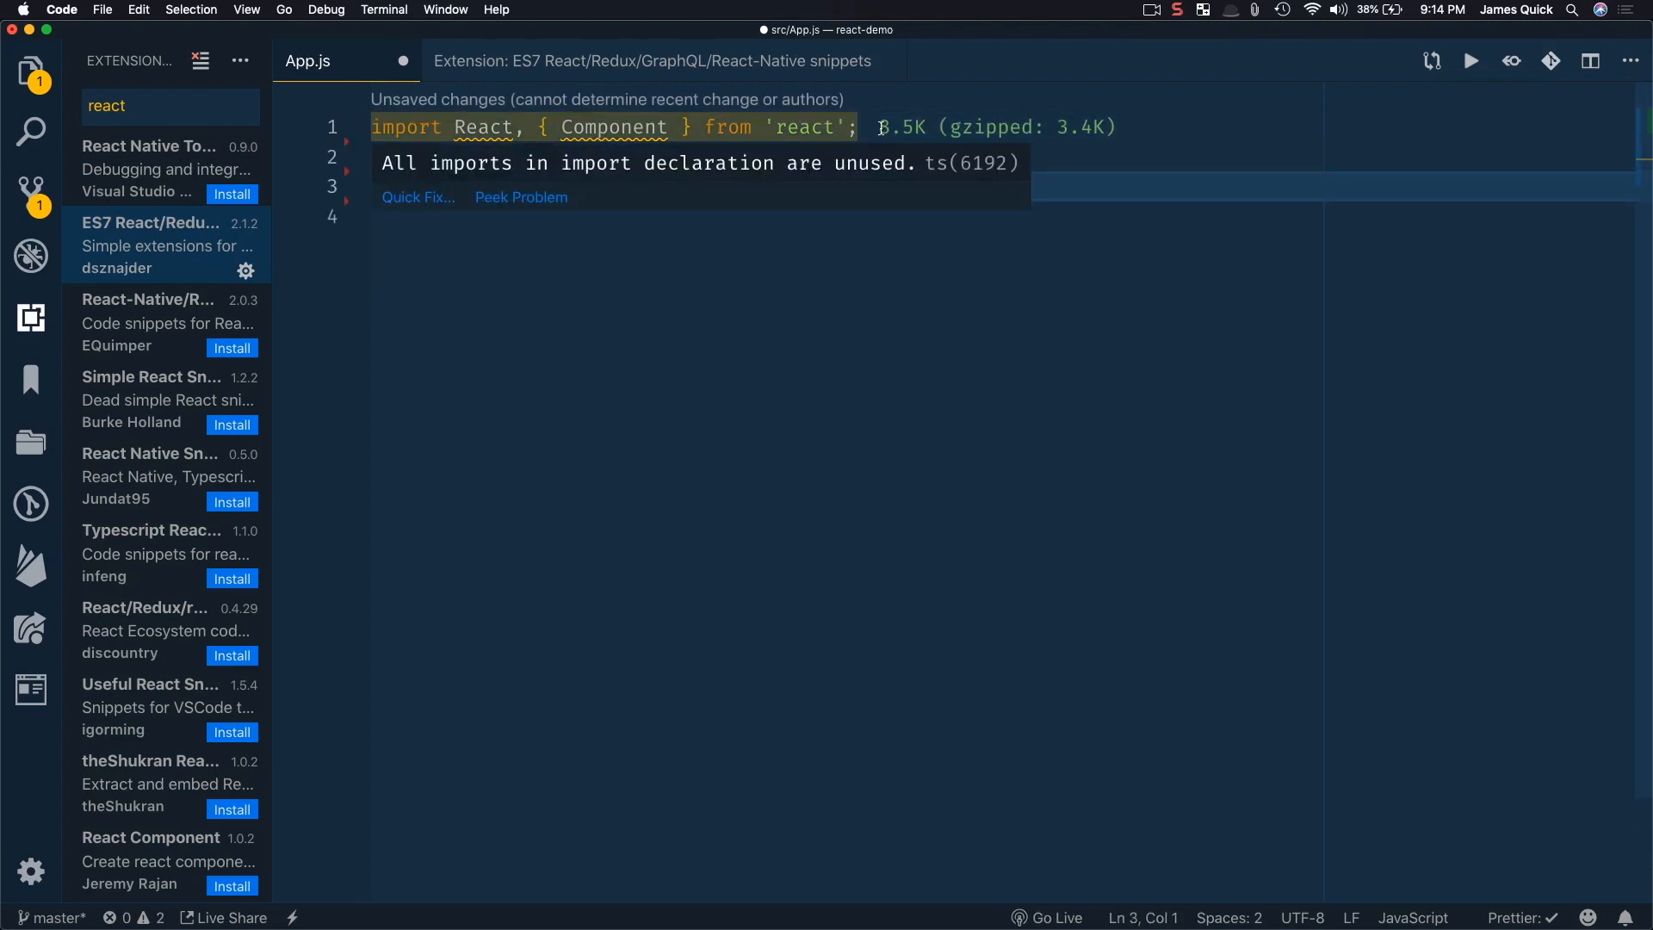
{"action": "type", "text": "class App exten"}
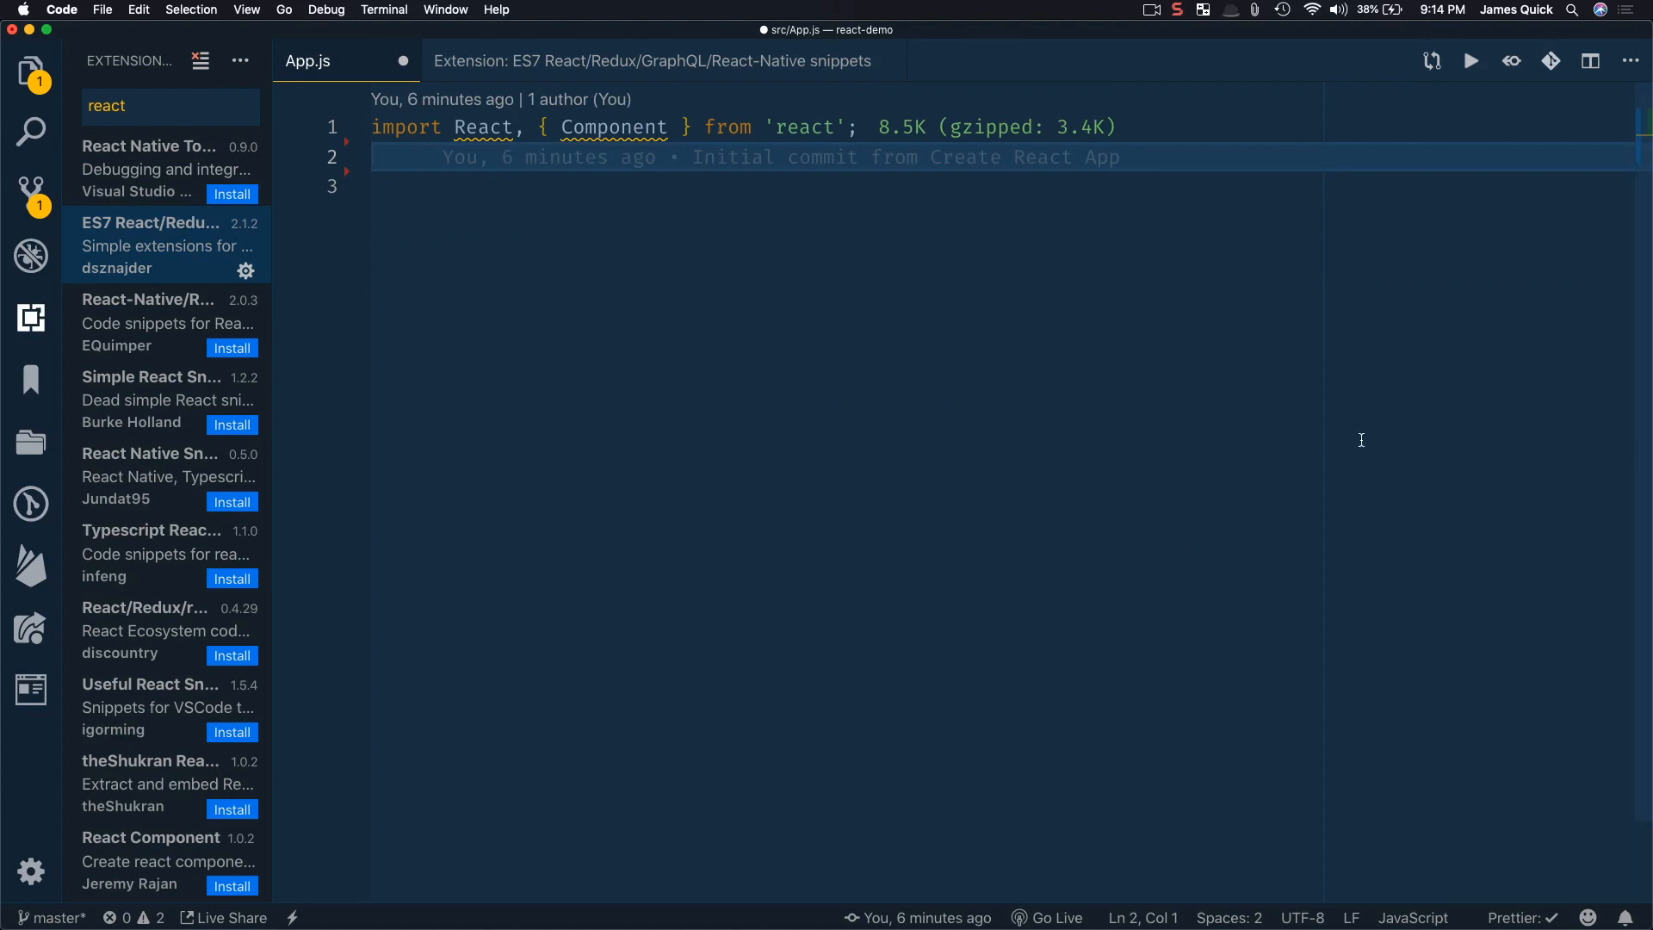
Insert the PropTypes import via the impt snippet and select the constructor snippet for moving.
{"action": "type", "text": "imp"}
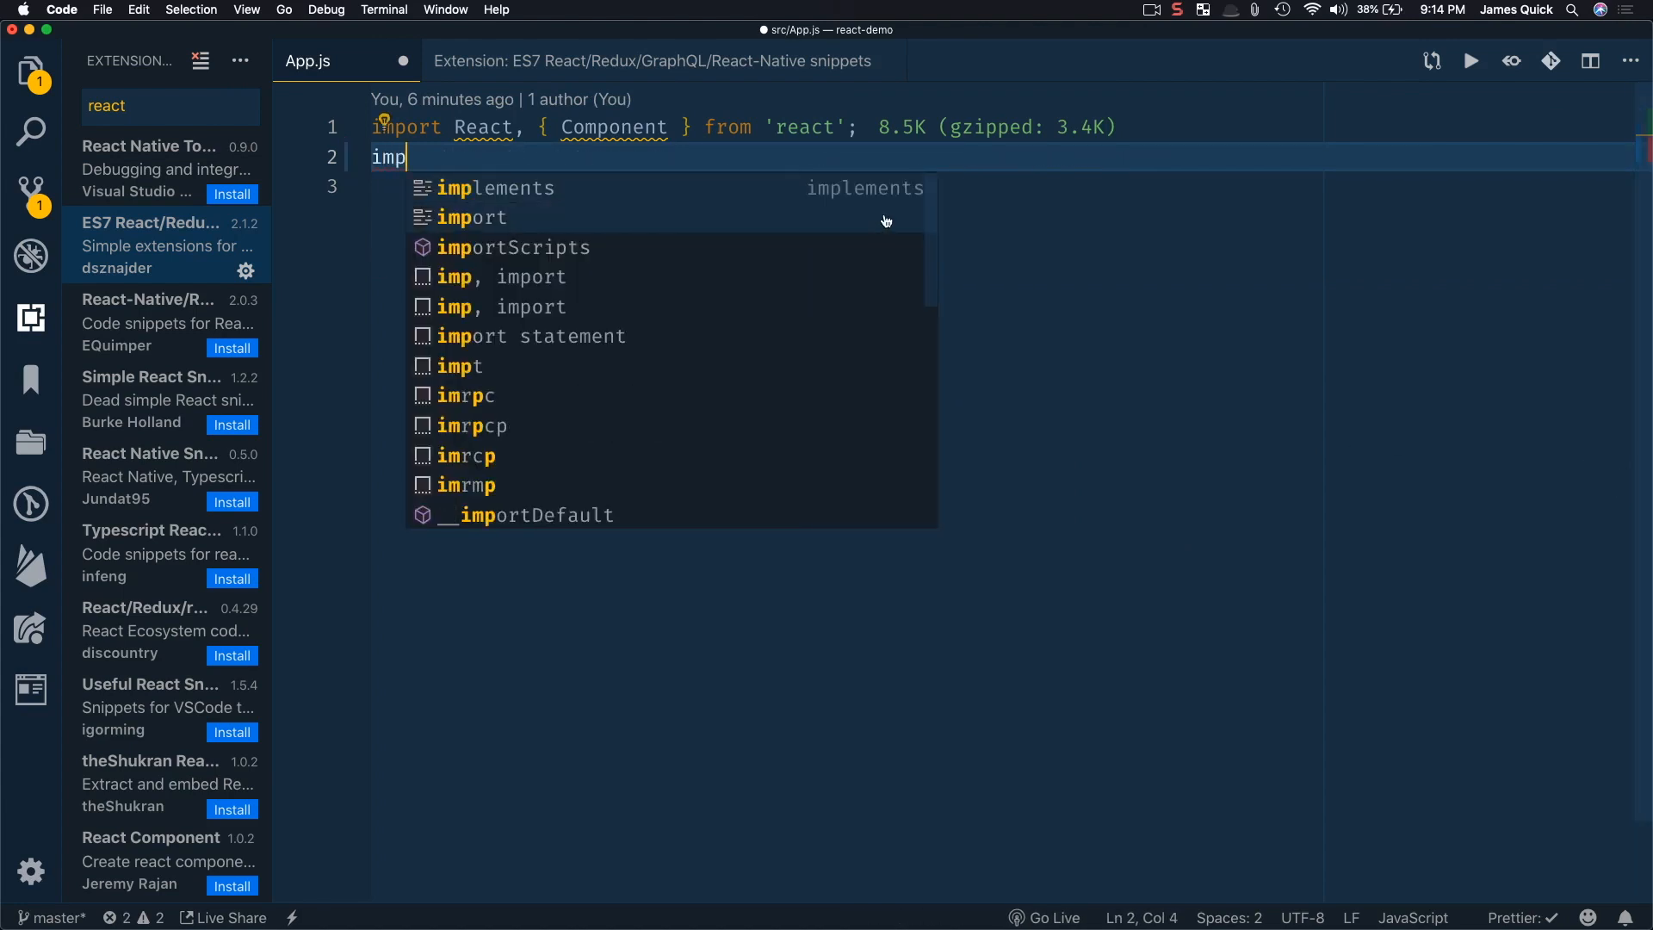
{"action": "type", "text": "t"}
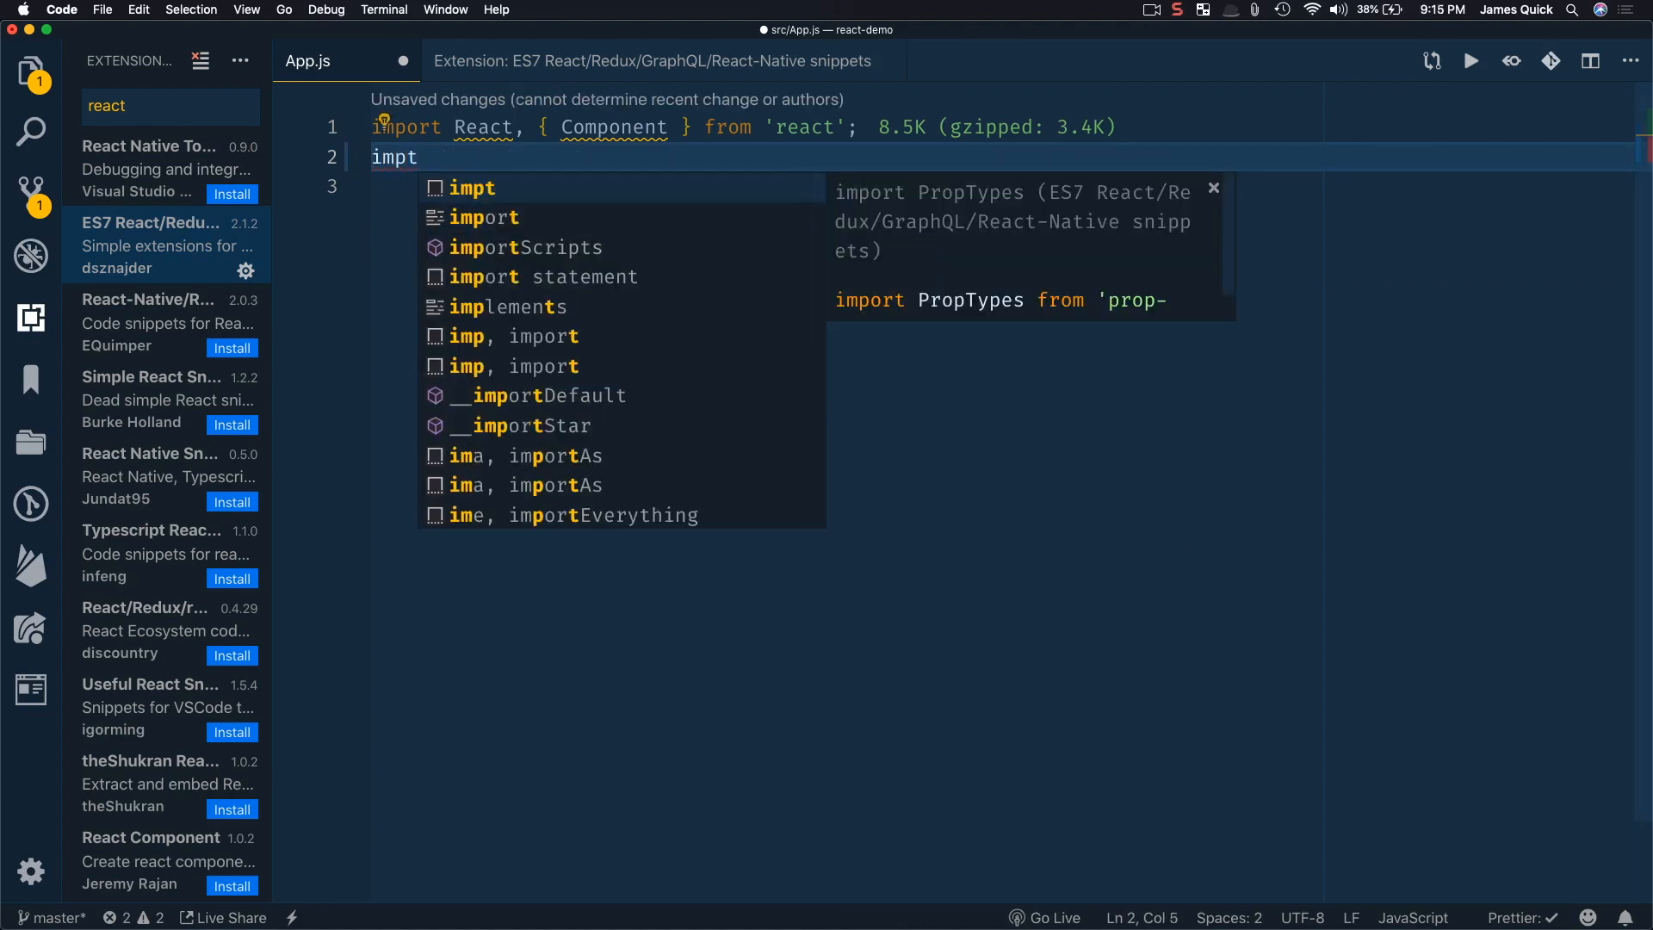
{"action": "key", "text": "enter"}
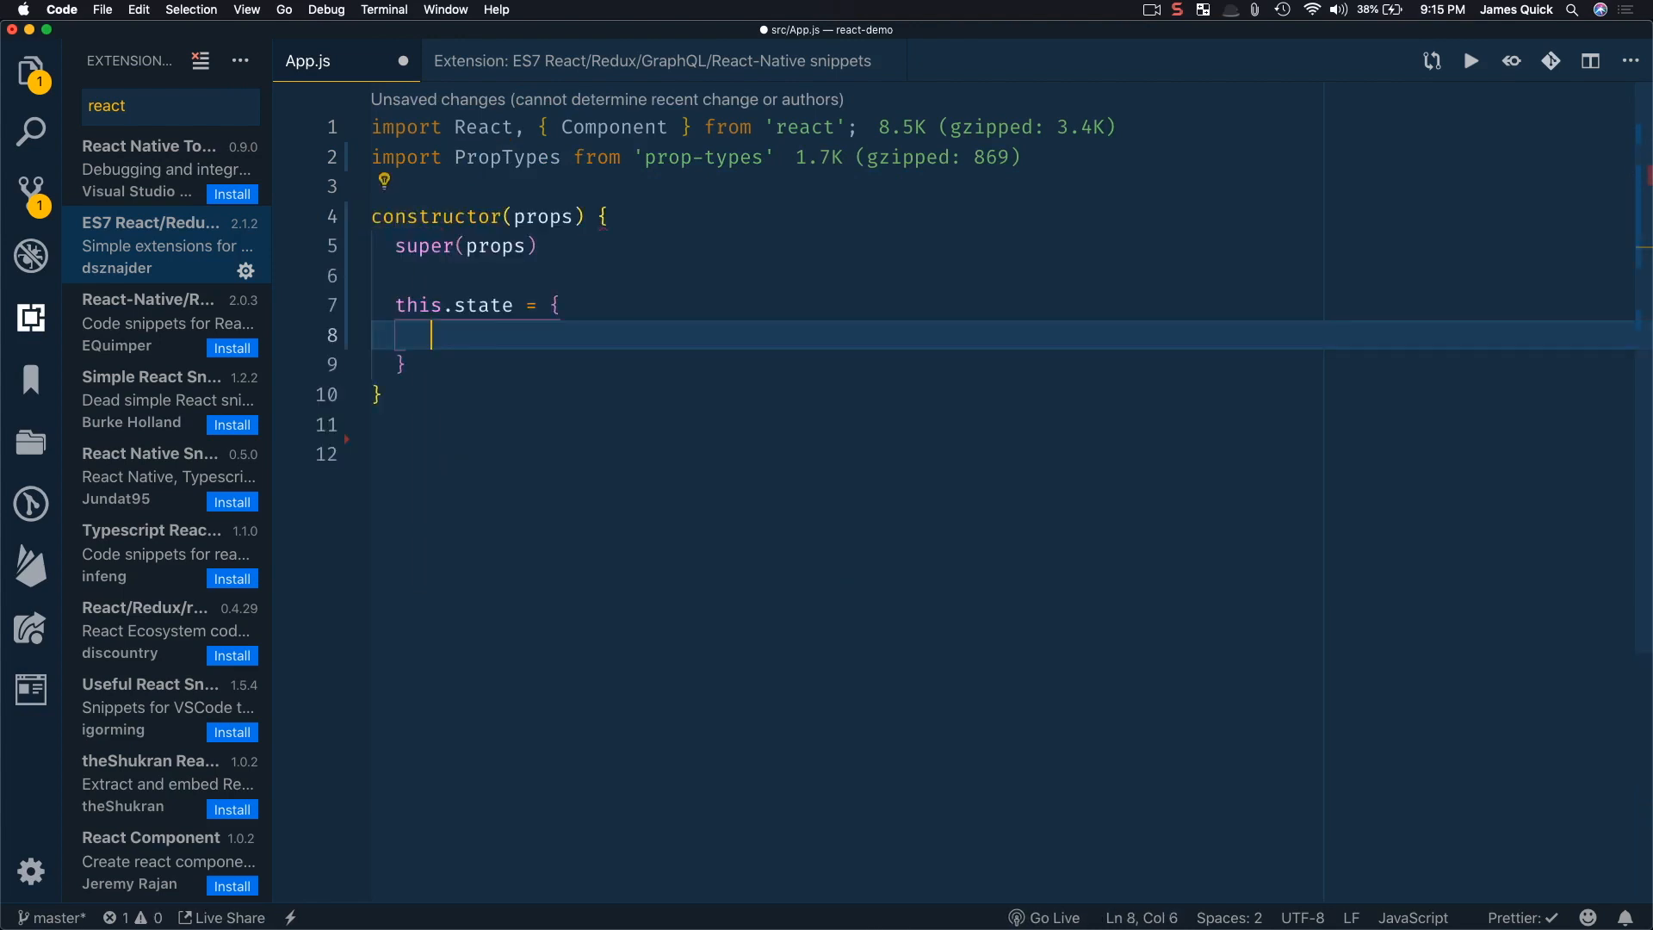
{"action": "double_click", "coordinate": [544, 217]}
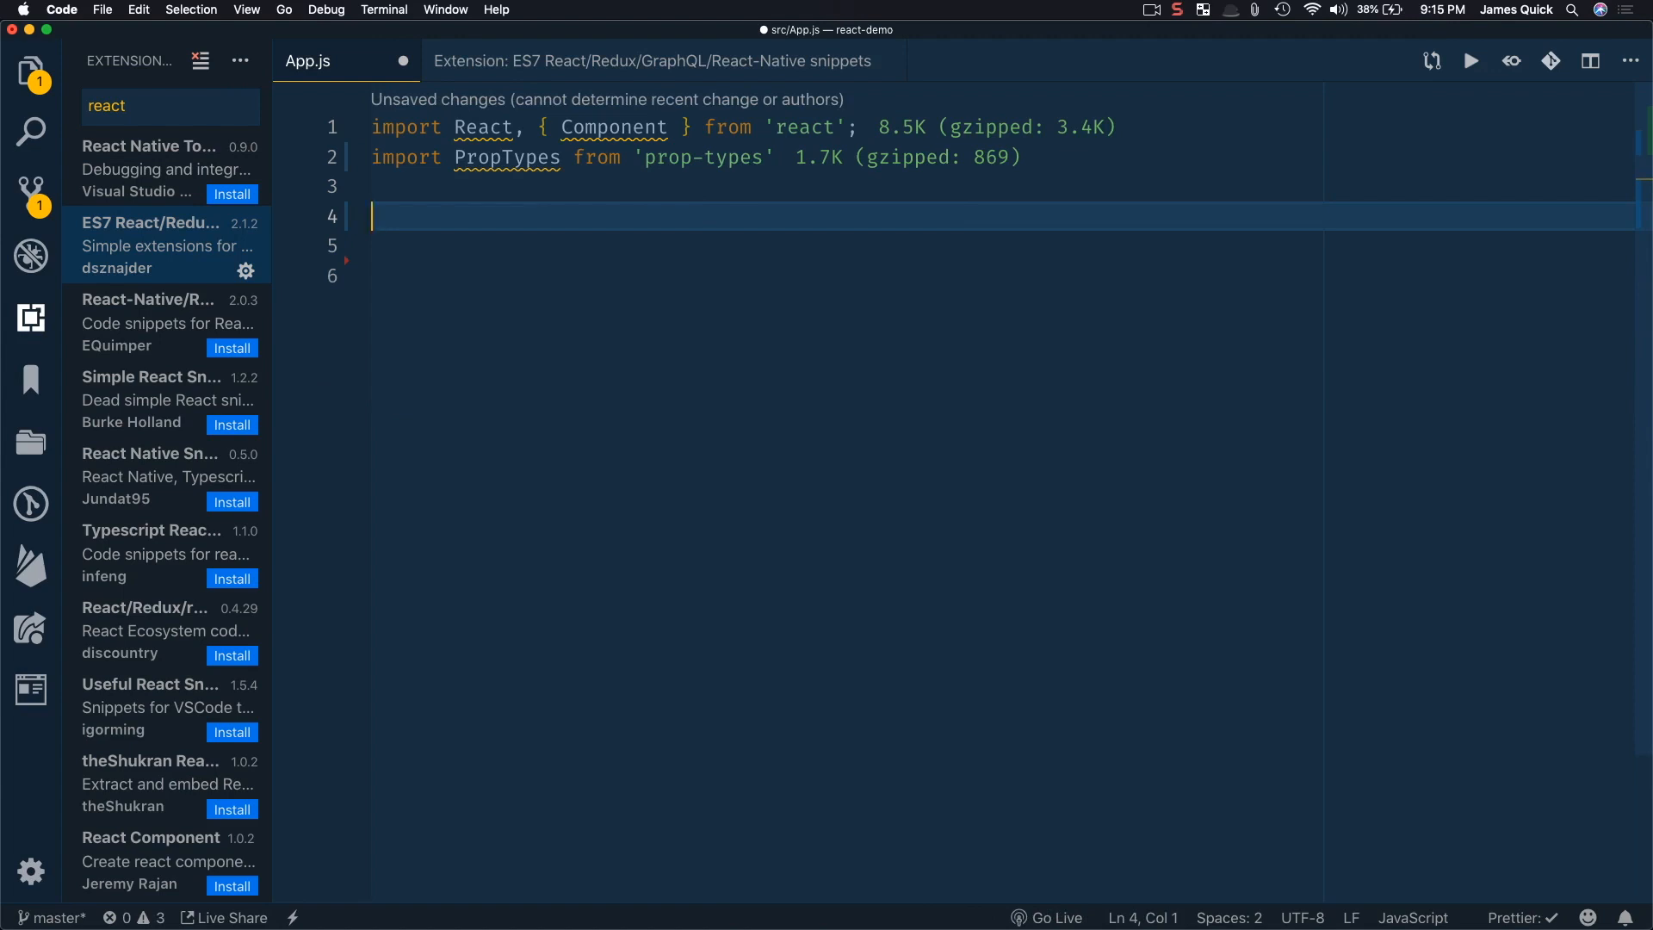
Declare class App extends Component around the constructor.
{"action": "type", "text": "class App"}
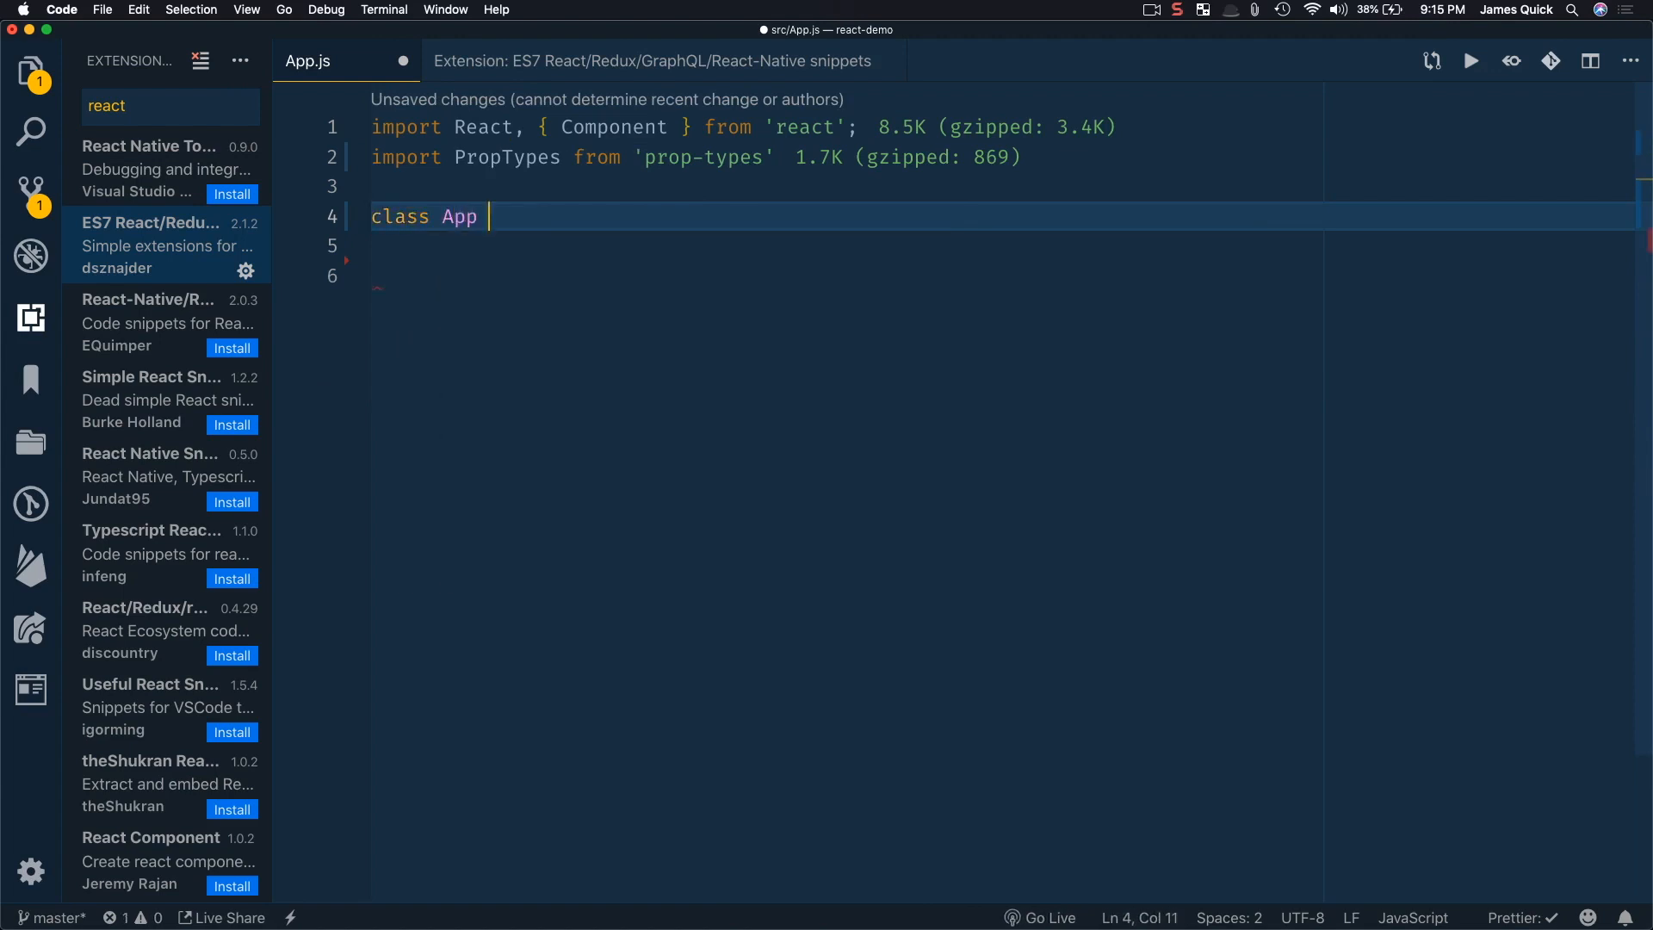
{"action": "type", "text": "extends componet"}
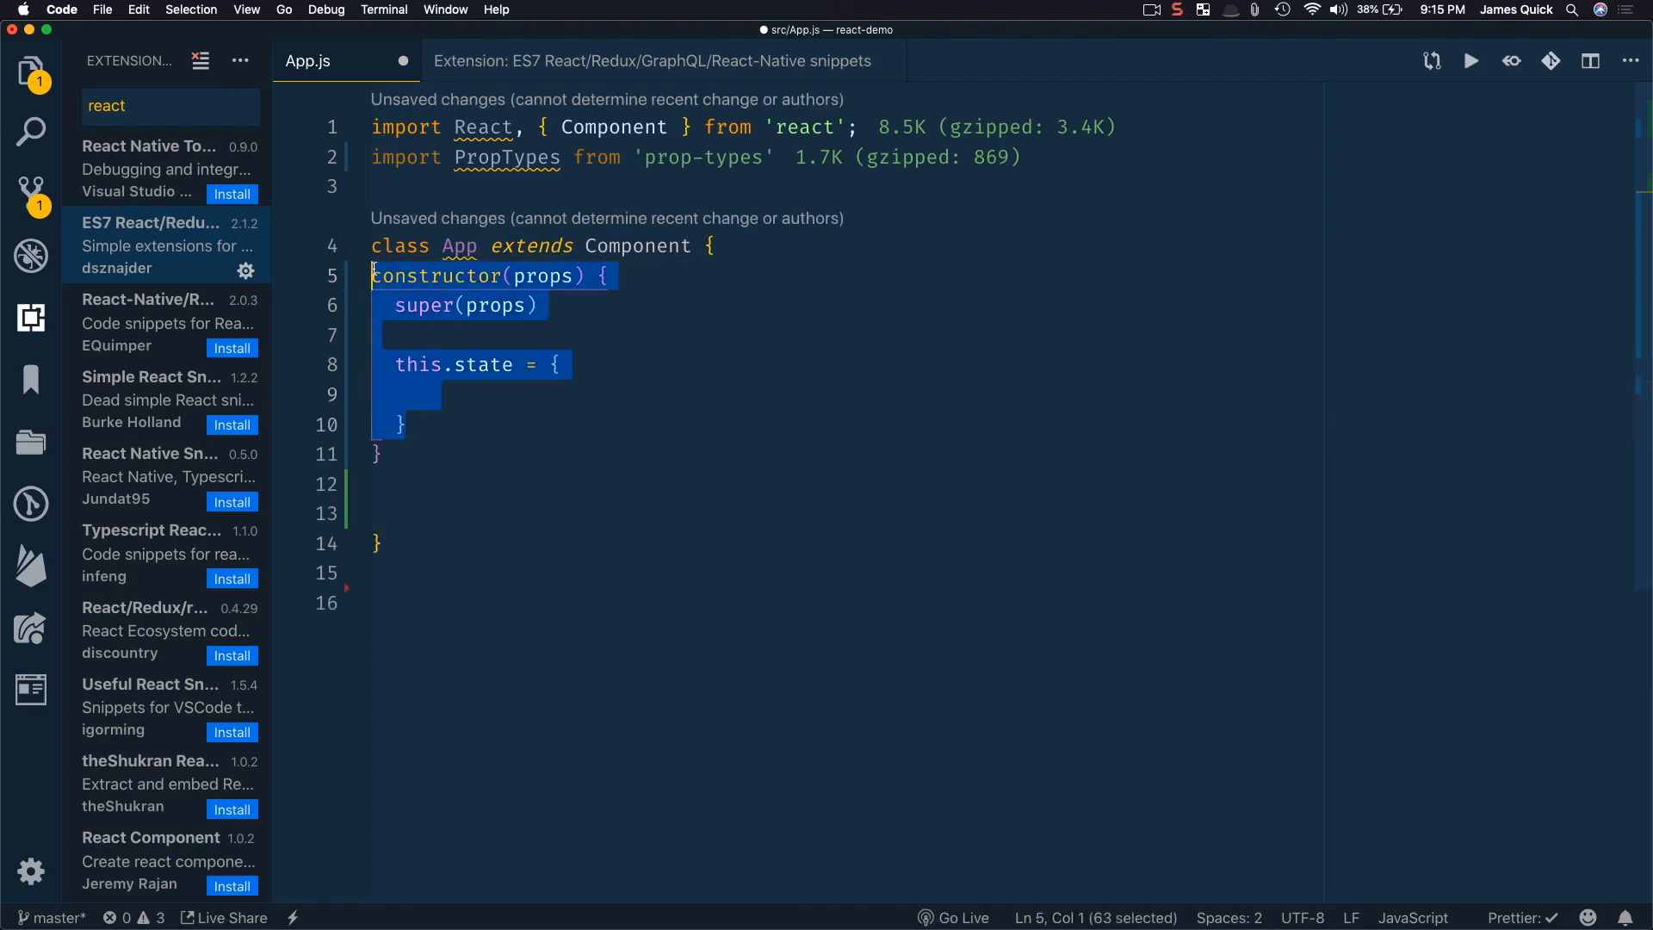
{"action": "left_click", "coordinate": [510, 424]}
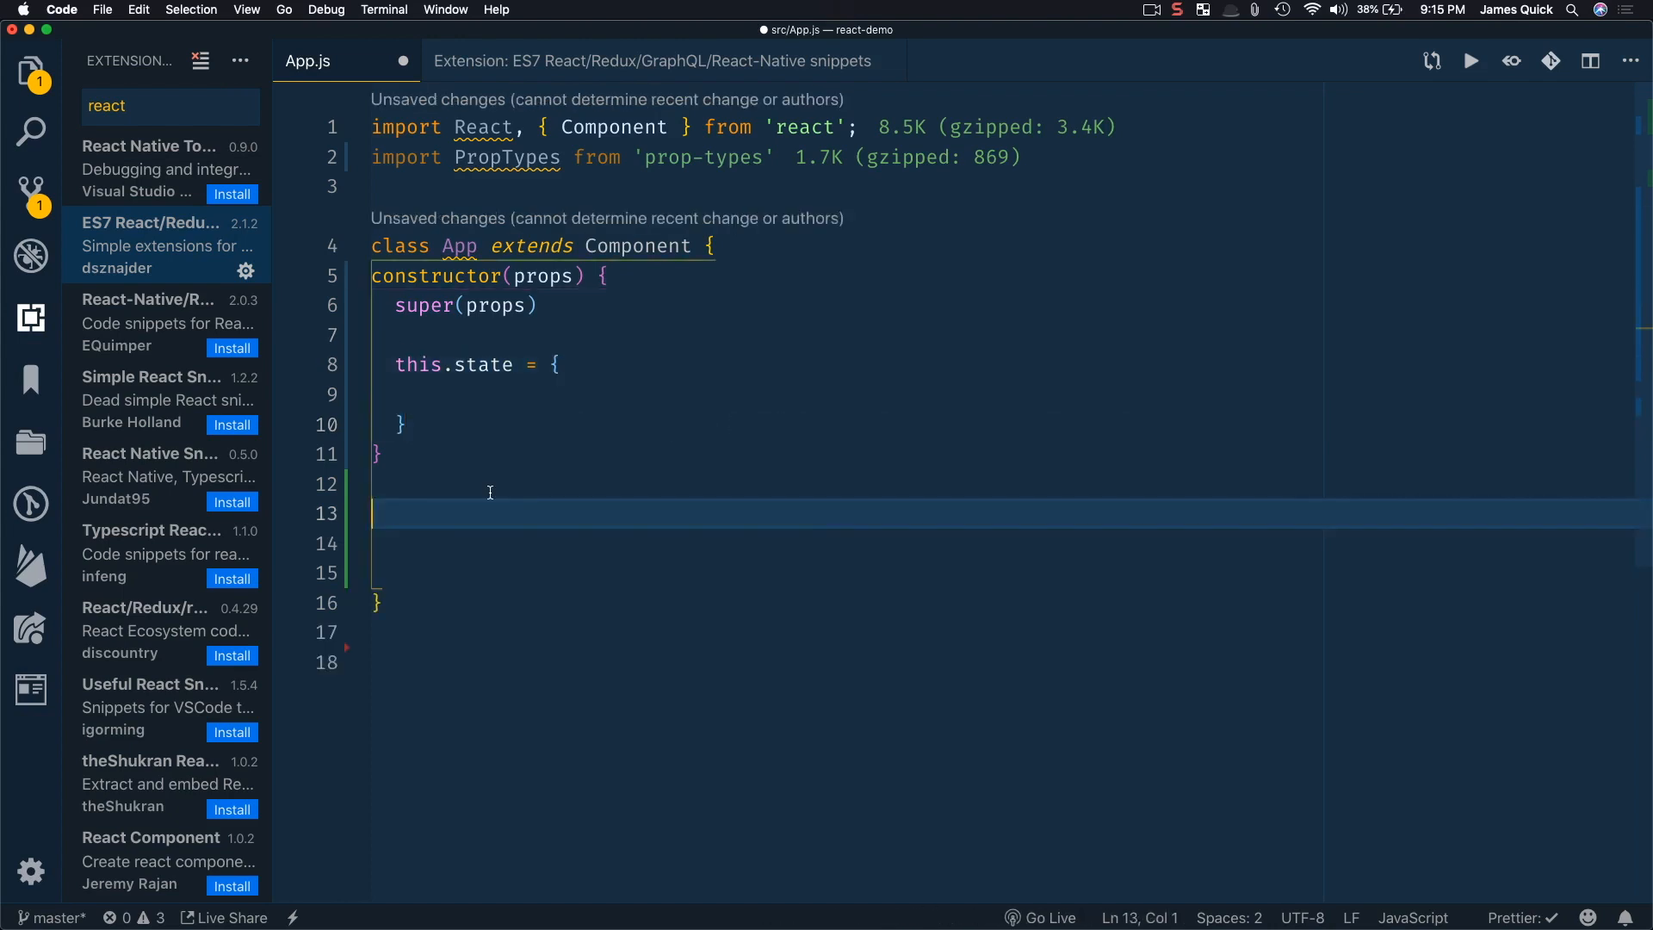
Add componentWillMount, componentDidMount and componentWillReceiveProps via the cwm, cdm and cwr snippets.
{"action": "type", "text": "cwm"}
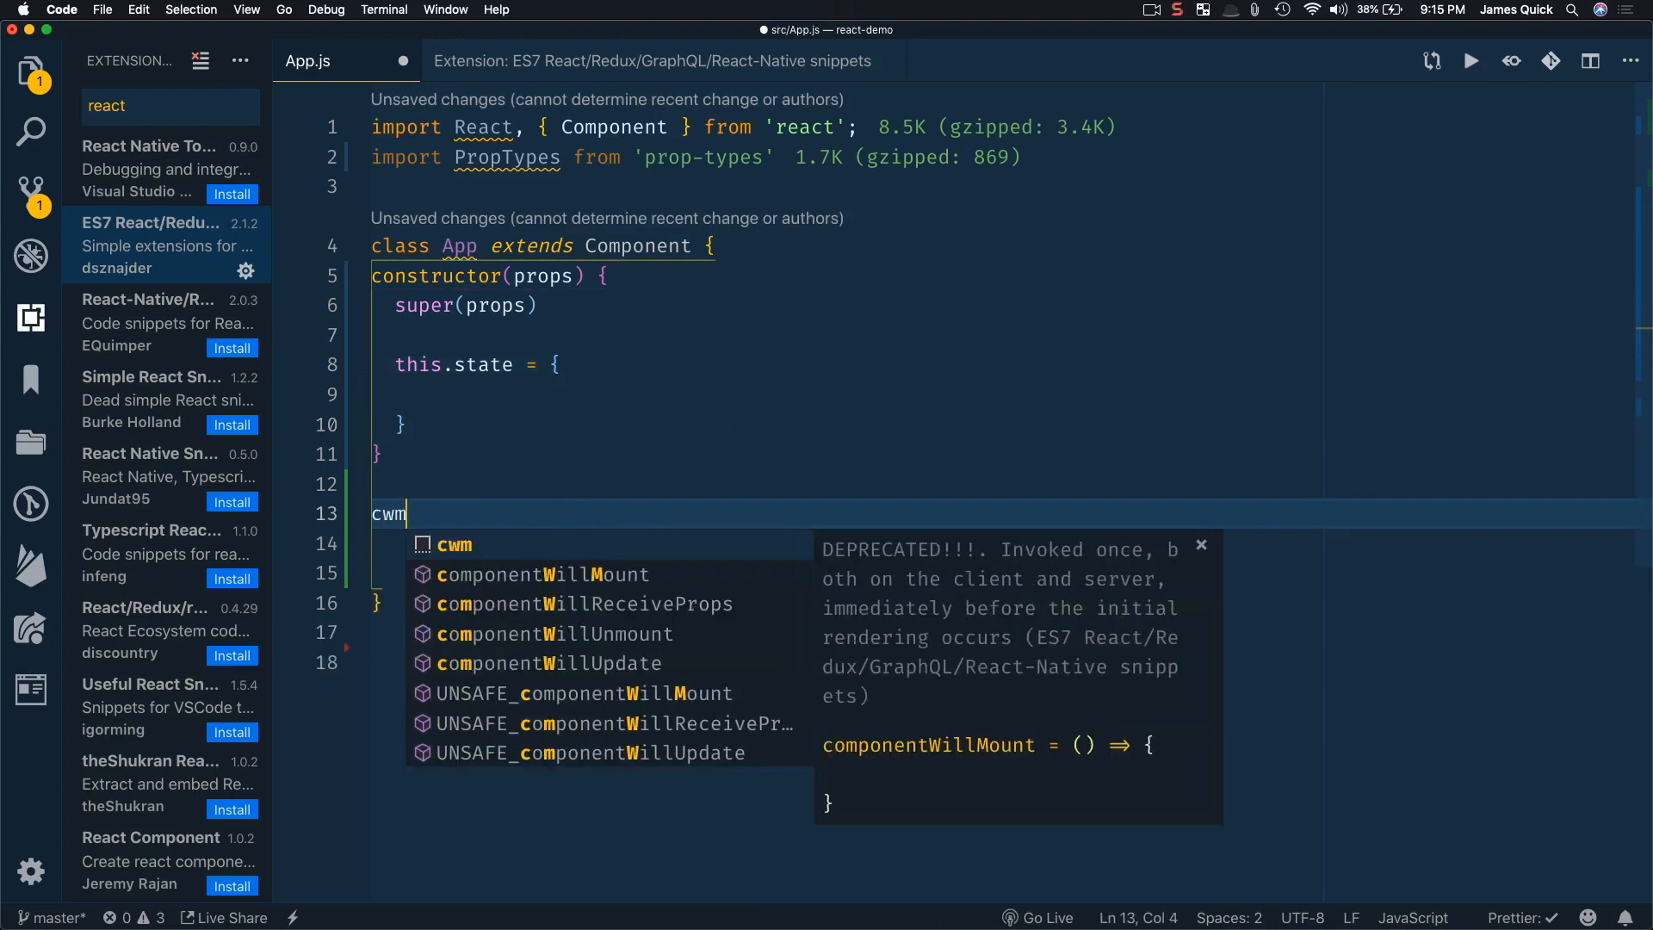
{"action": "key", "text": "Tab"}
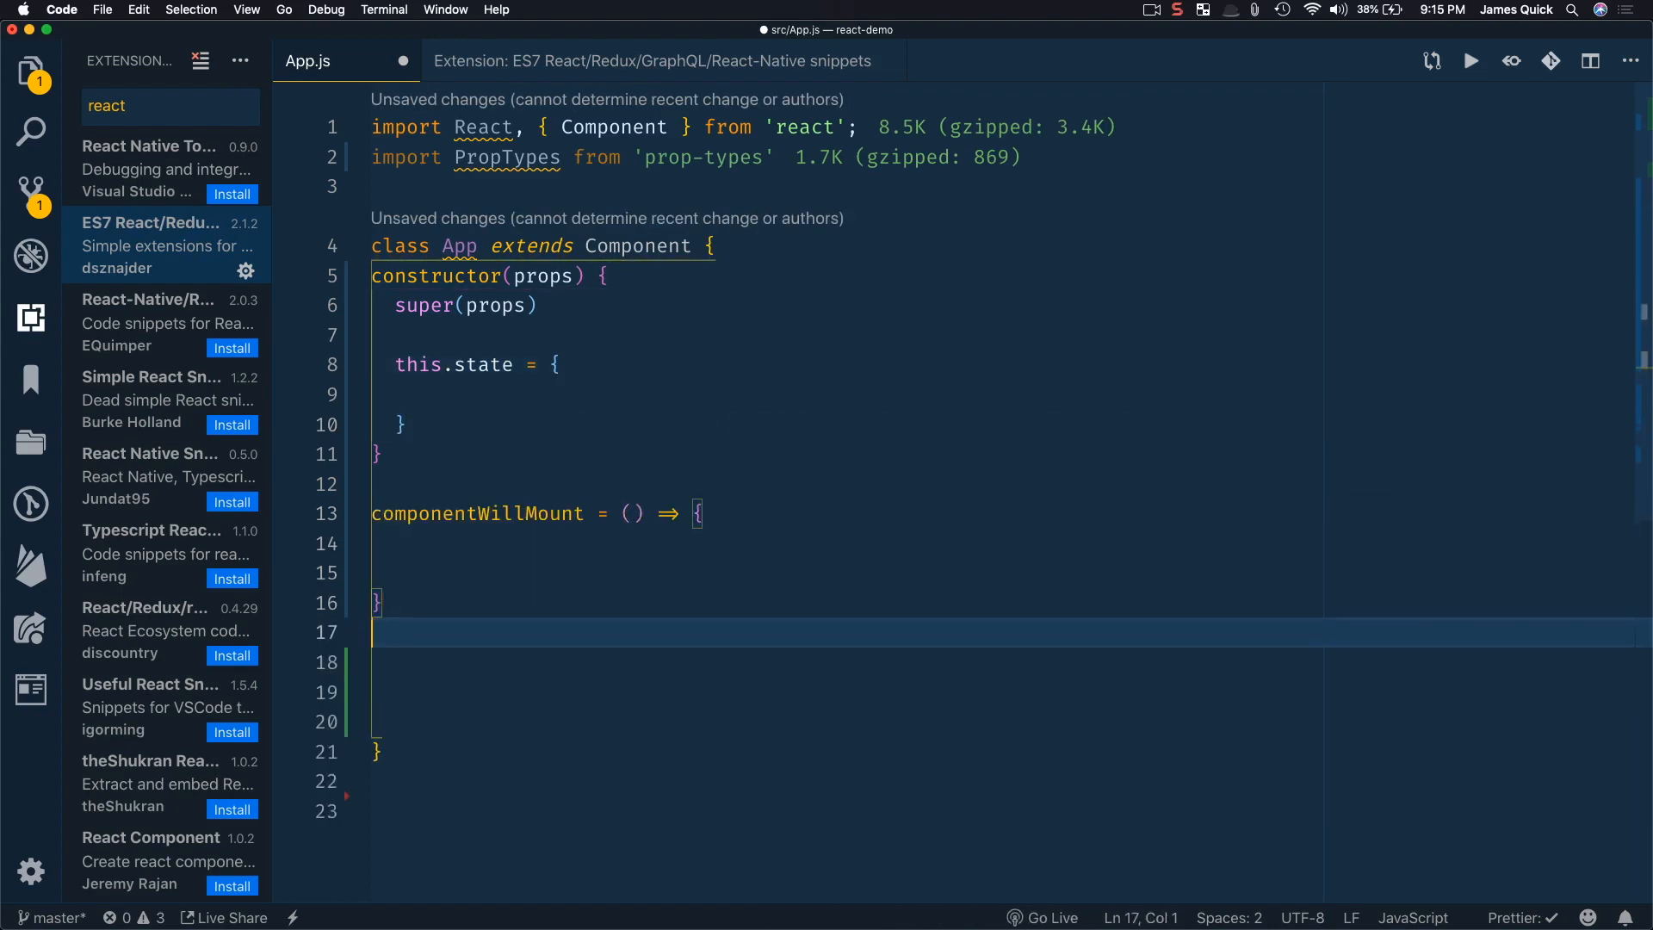
{"action": "type", "text": "cdm"}
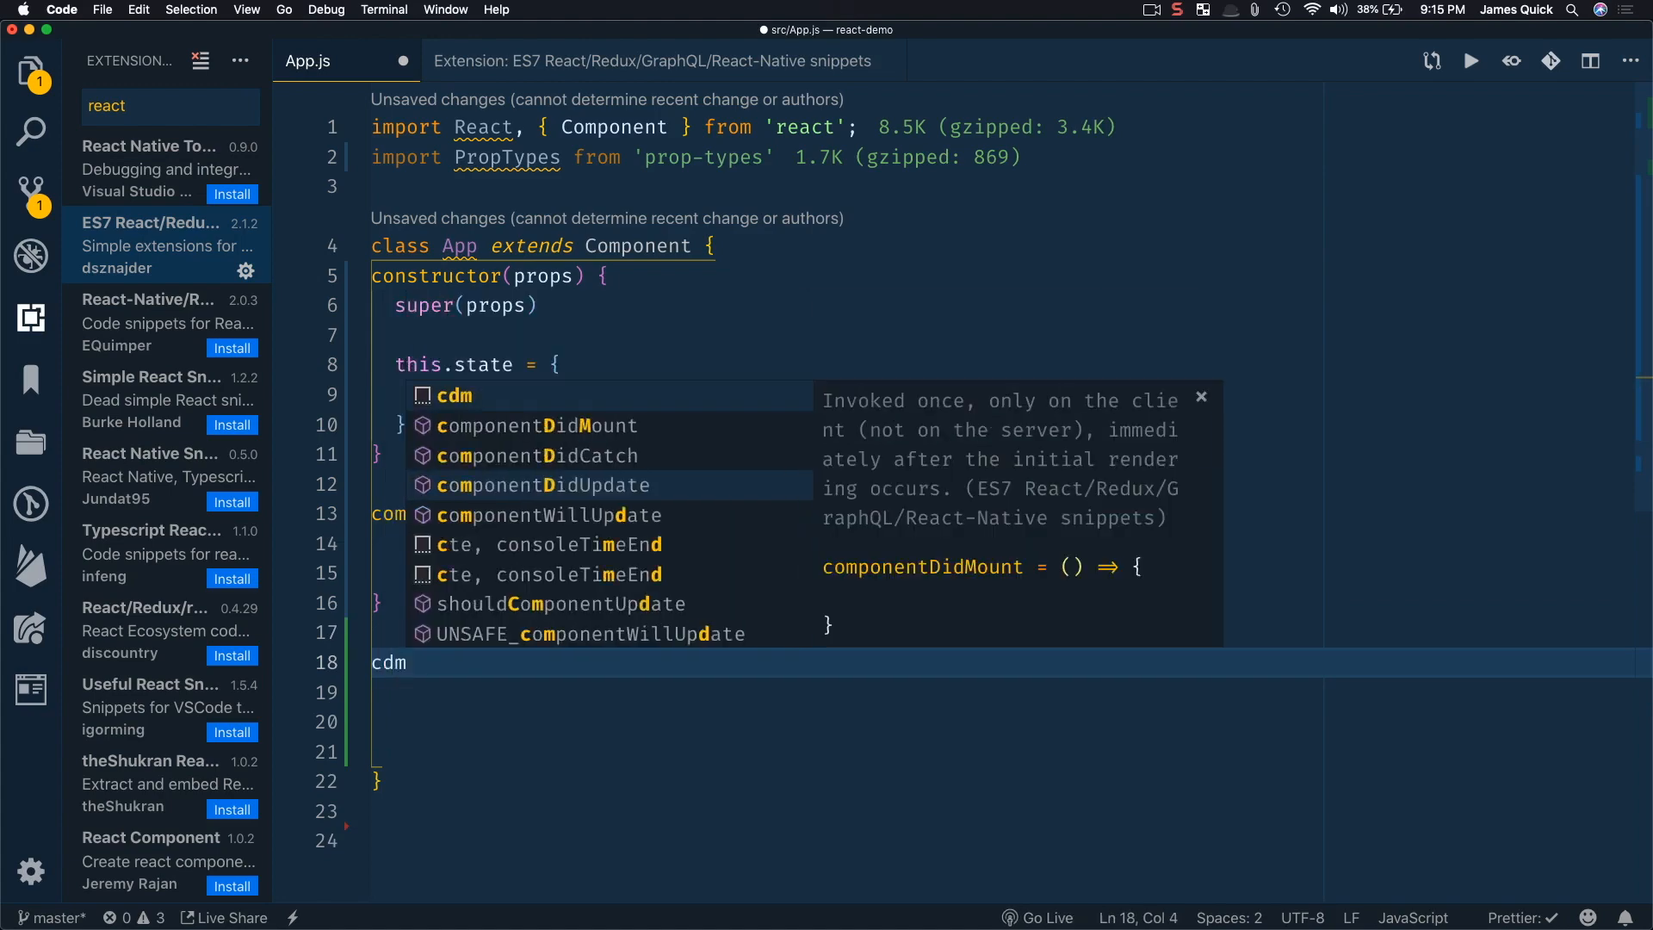
{"action": "type", "text": "cwr"}
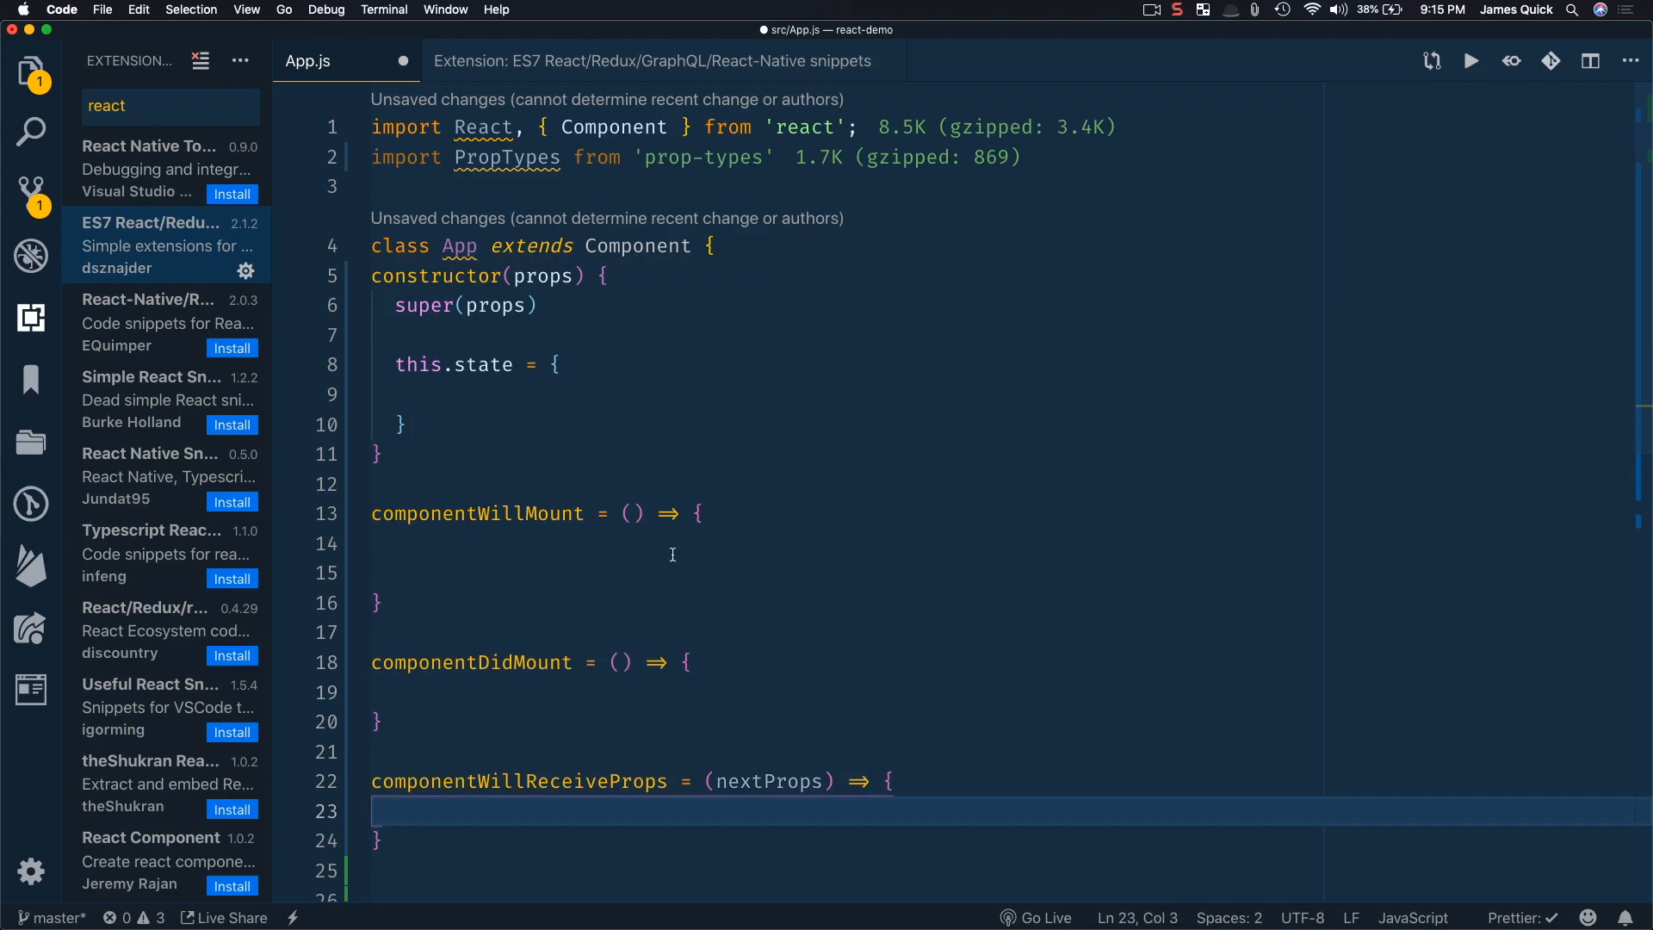
{"action": "scroll", "scroll_direction": "down", "scroll_amount": 3}
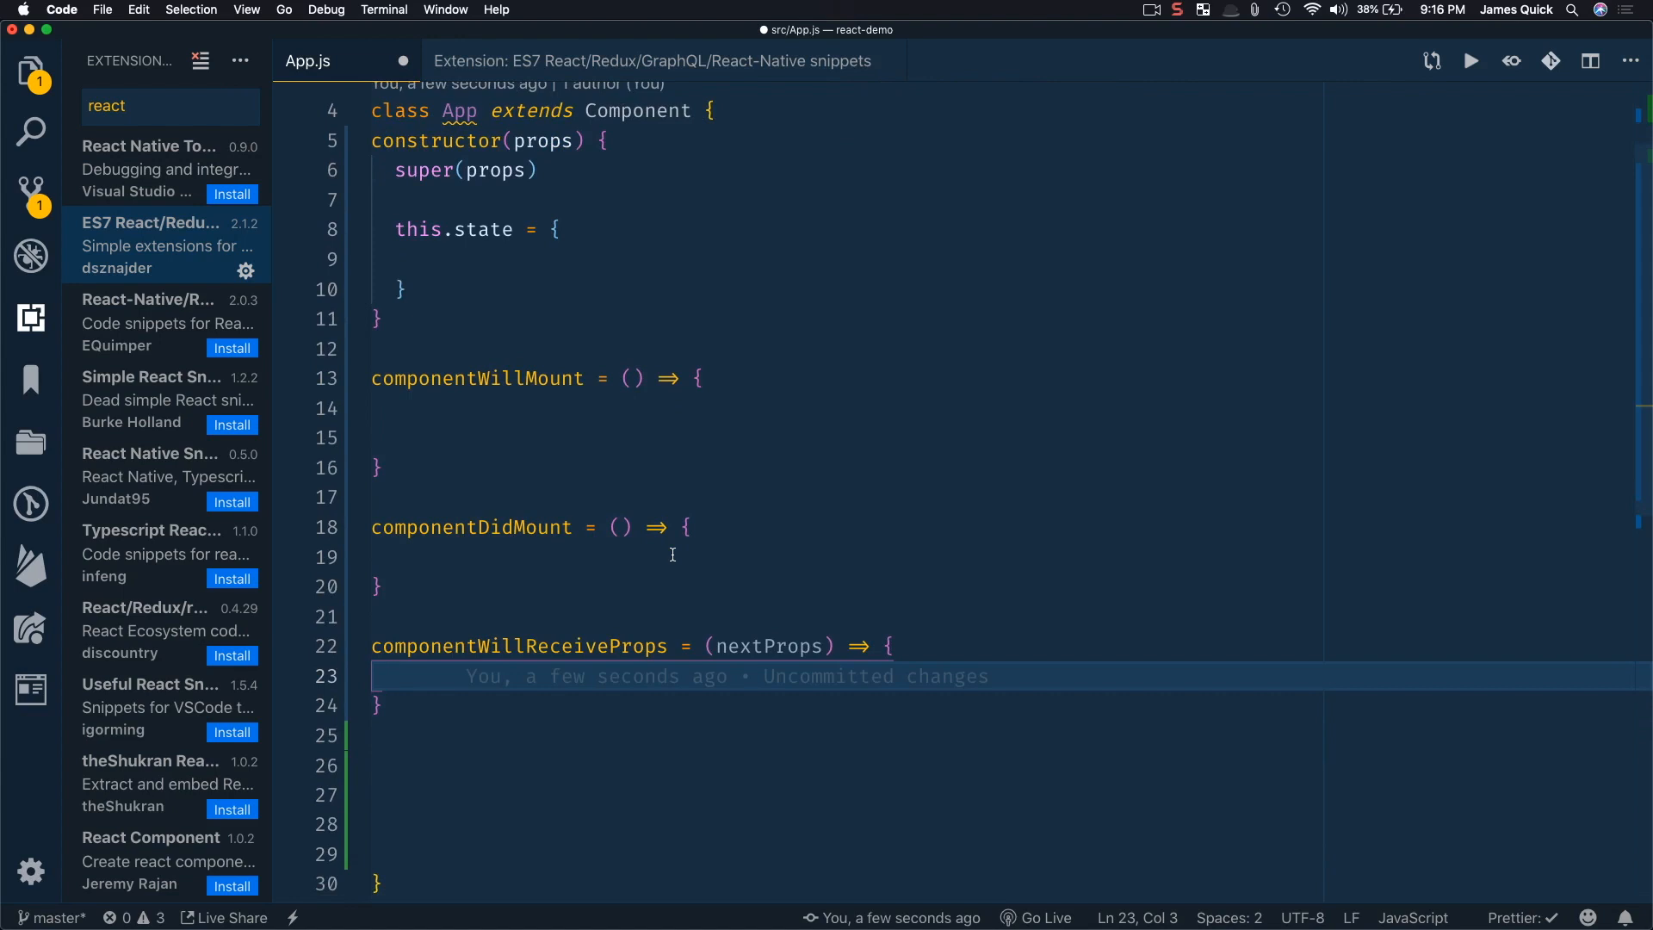
{"action": "scroll", "scroll_direction": "down", "scroll_amount": 3}
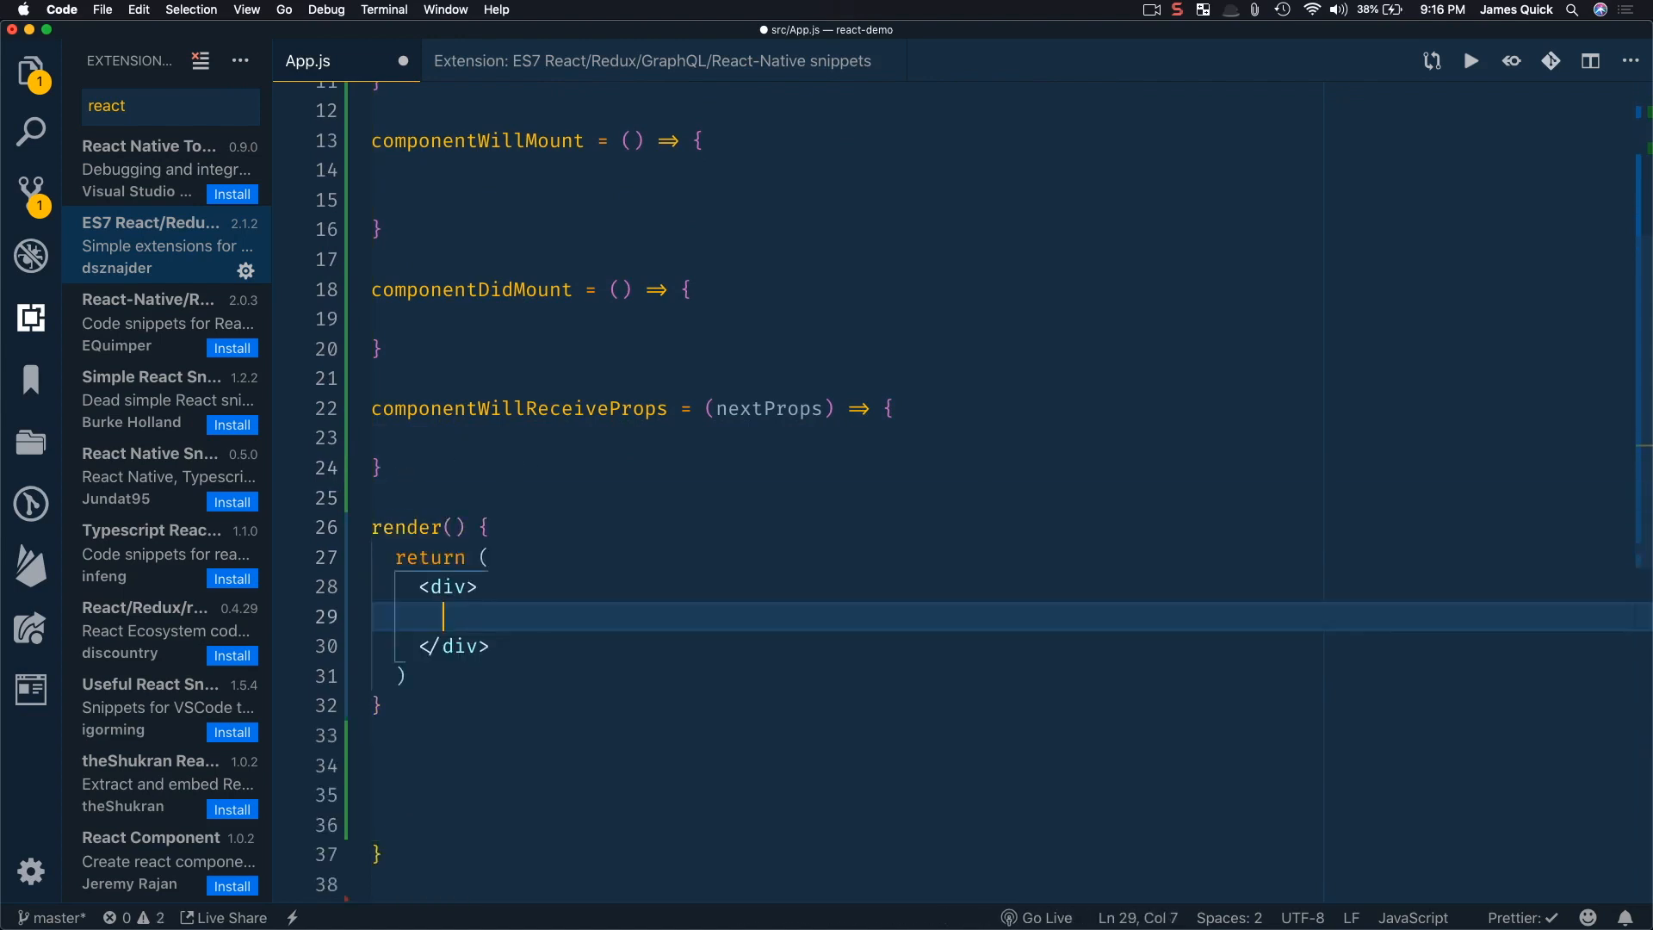
Insert an sst setState call using this.props.name inside componentDidMount.
{"action": "scroll", "scroll_direction": "down", "scroll_amount": 3}
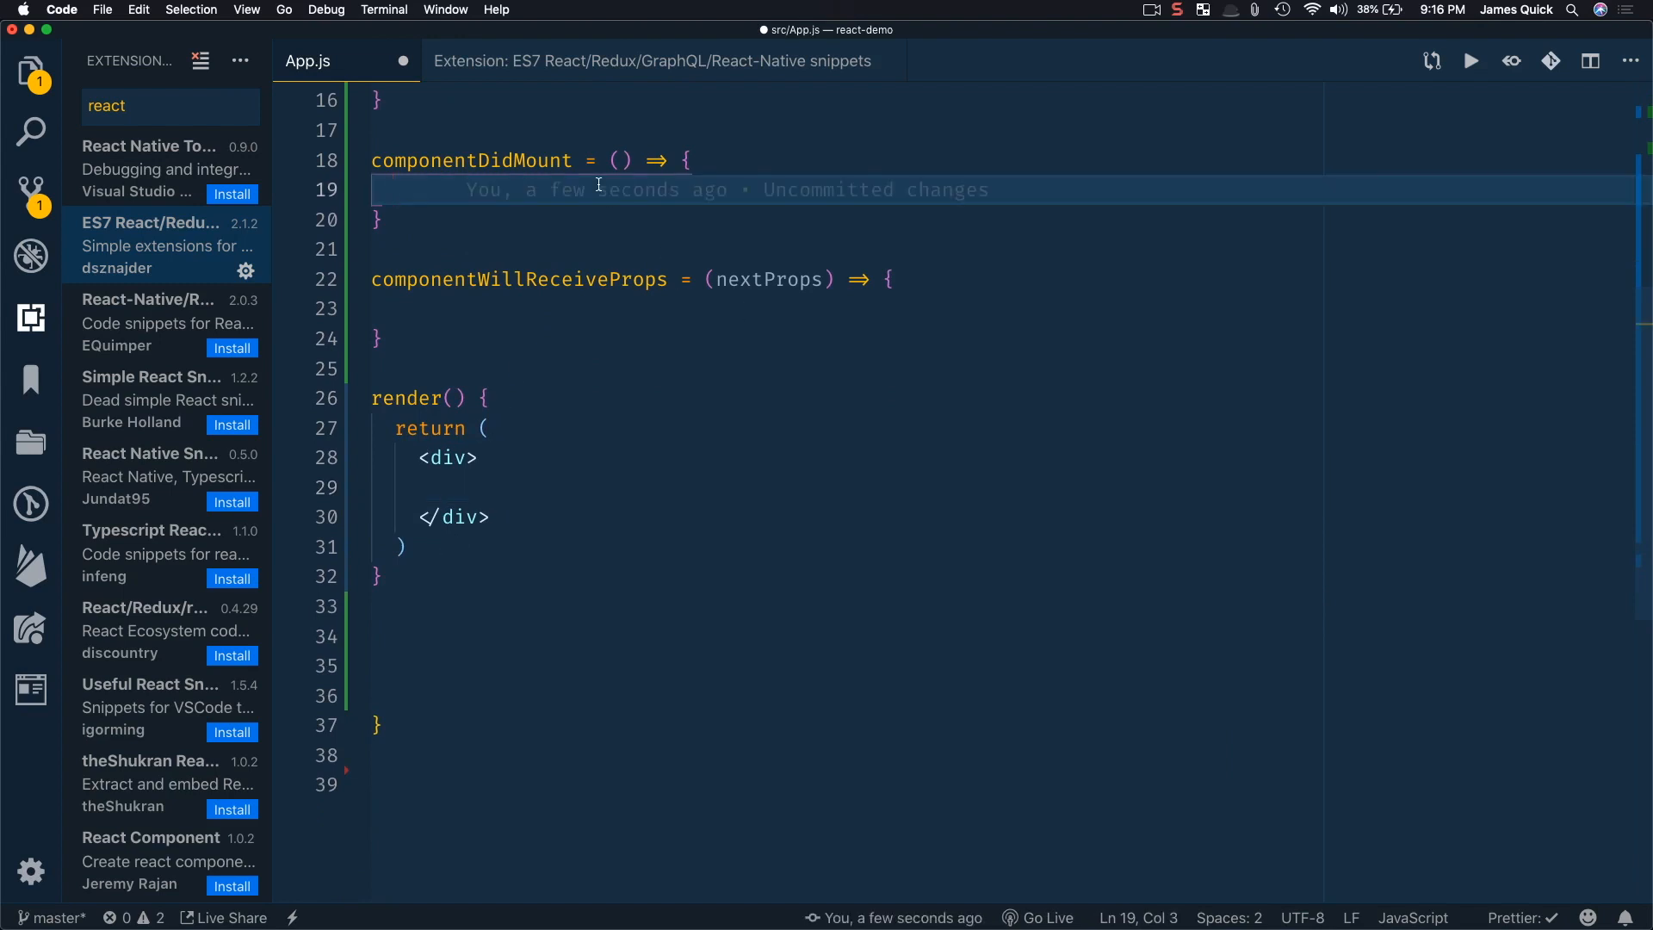
{"action": "type", "text": "sst"}
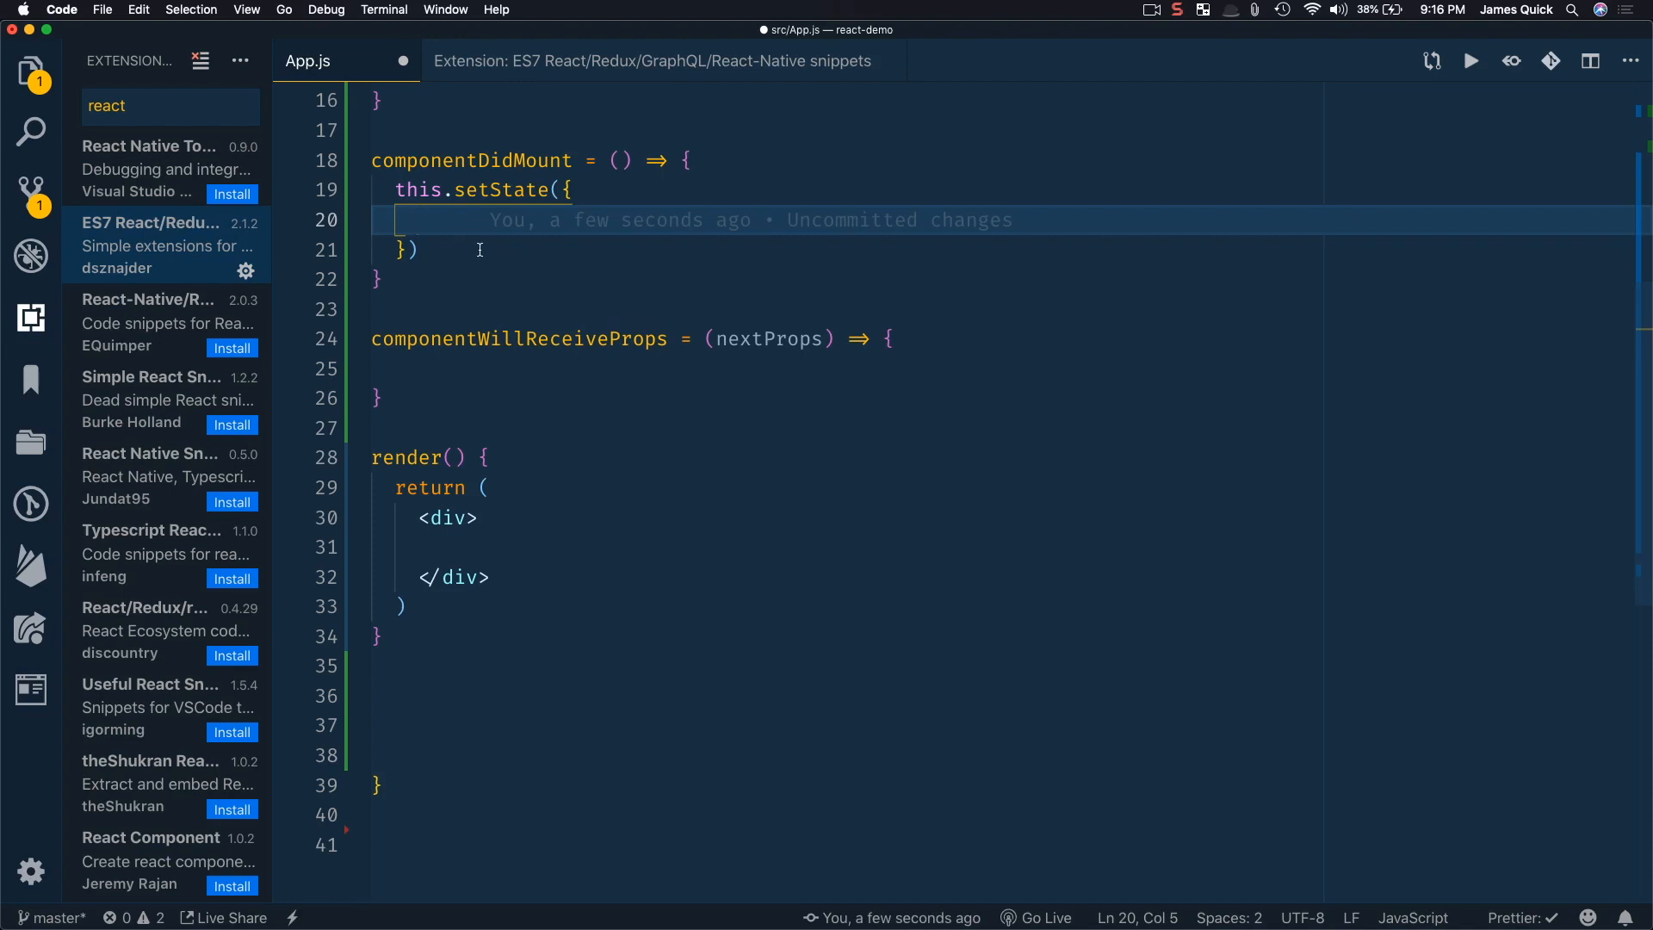
{"action": "type", "text": "this.props."}
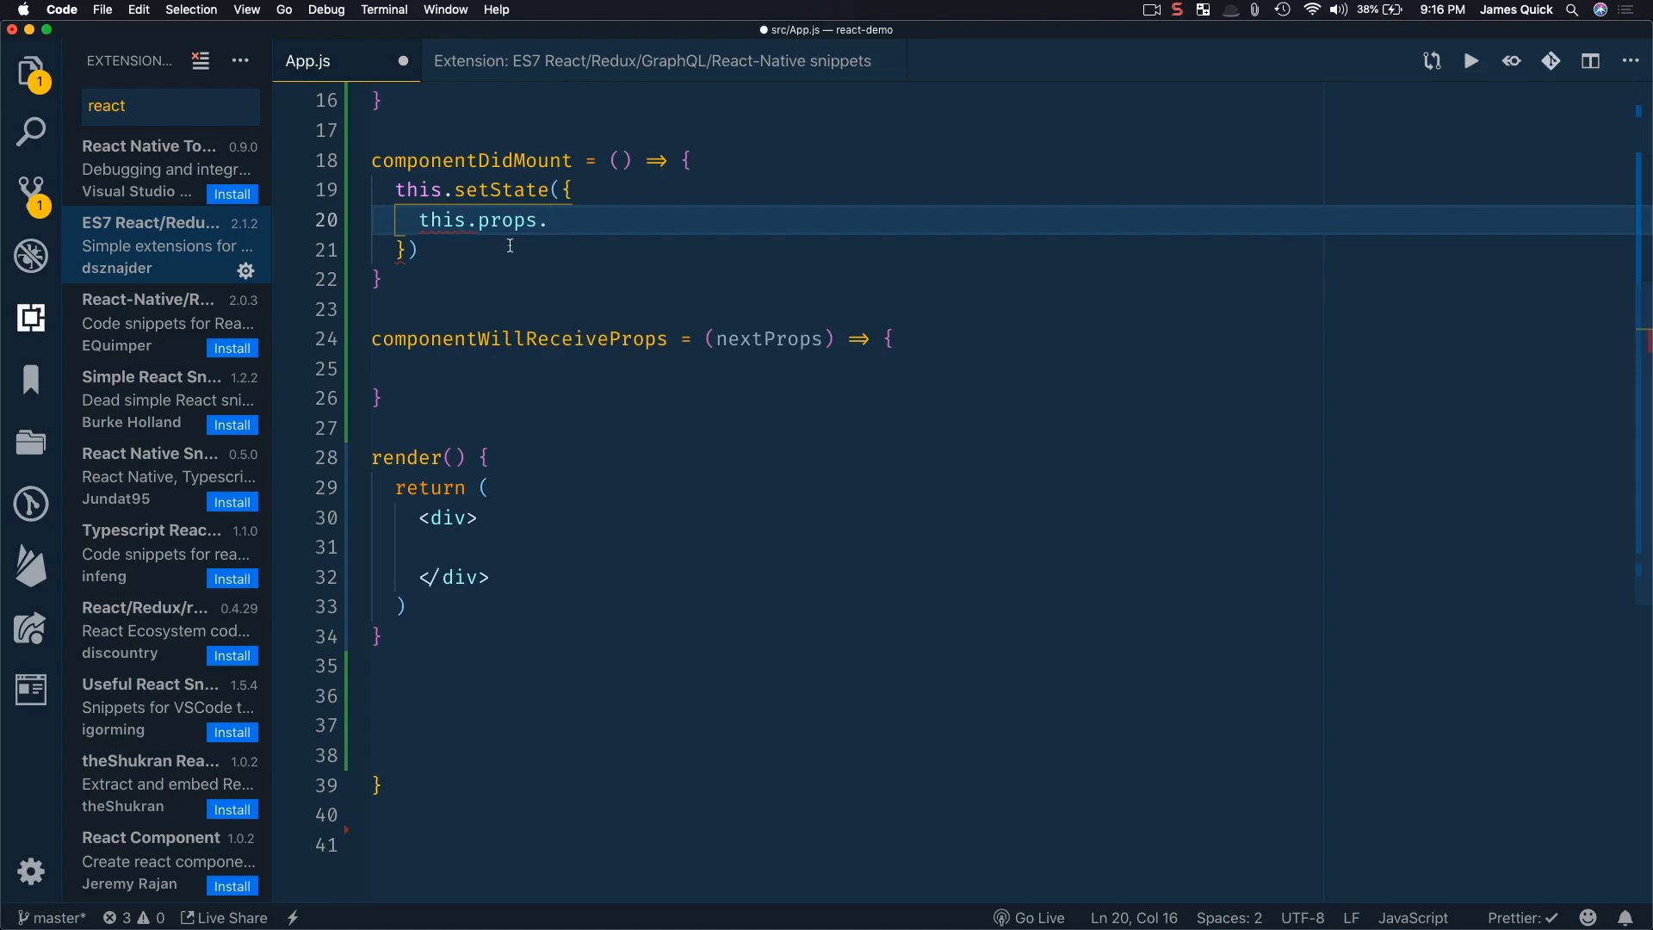
{"action": "type", "text": "name"}
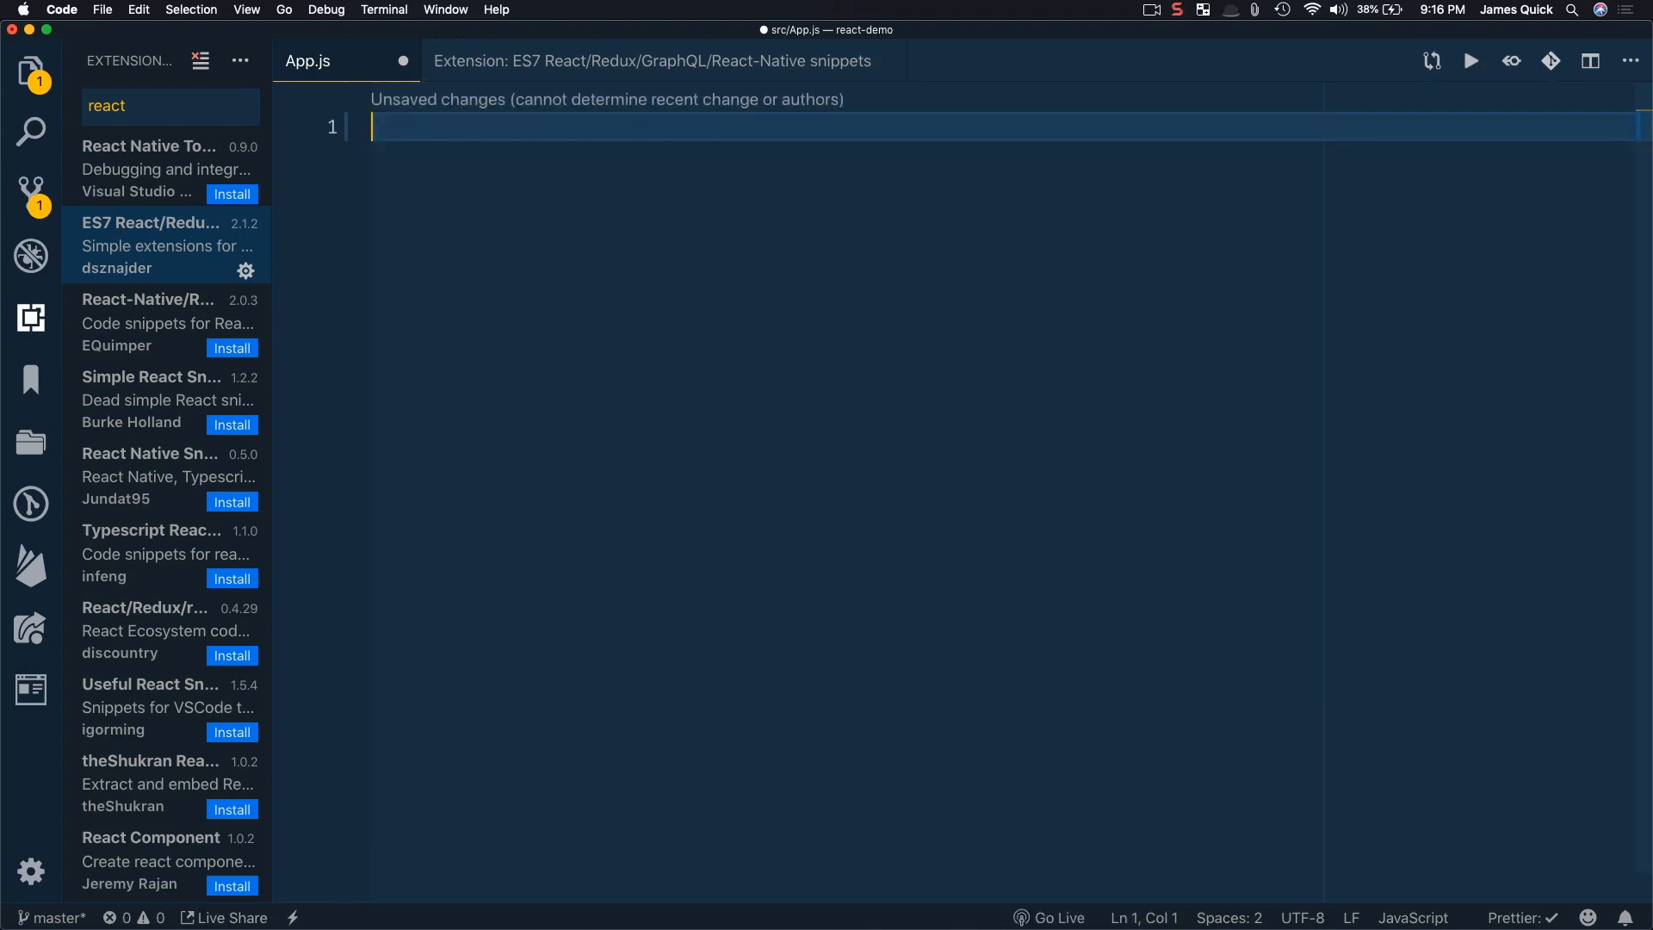
Expand the rcc snippet into a default-exported App class component rendering an empty div.
{"action": "type", "text": "r"}
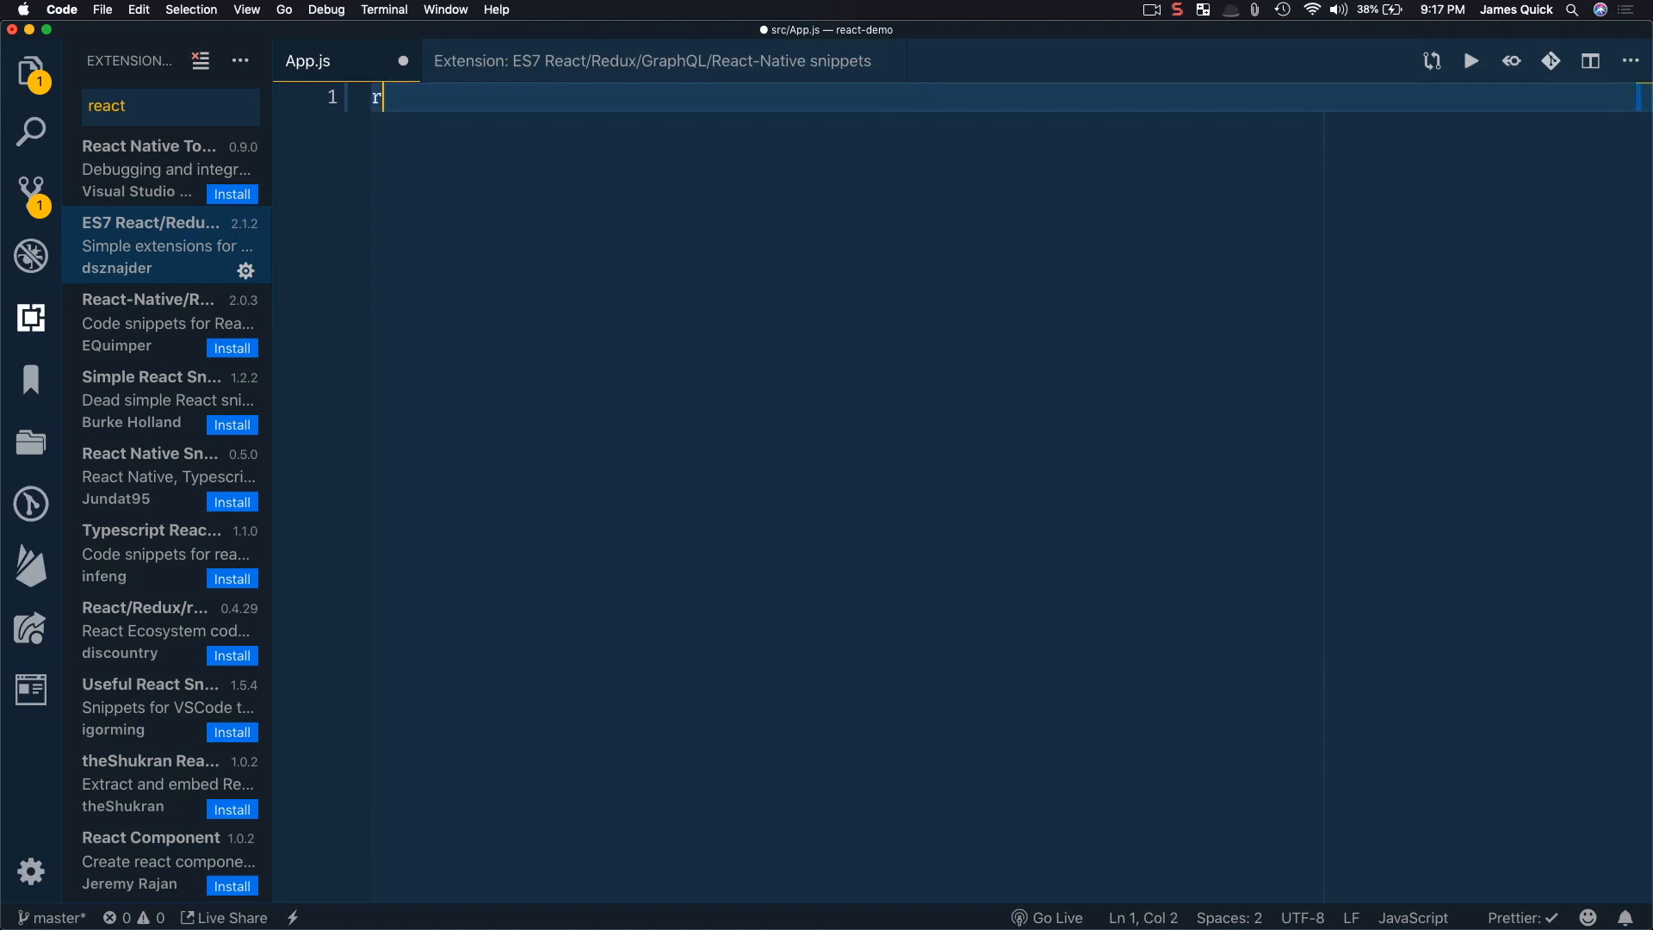
{"action": "key", "text": "Tab"}
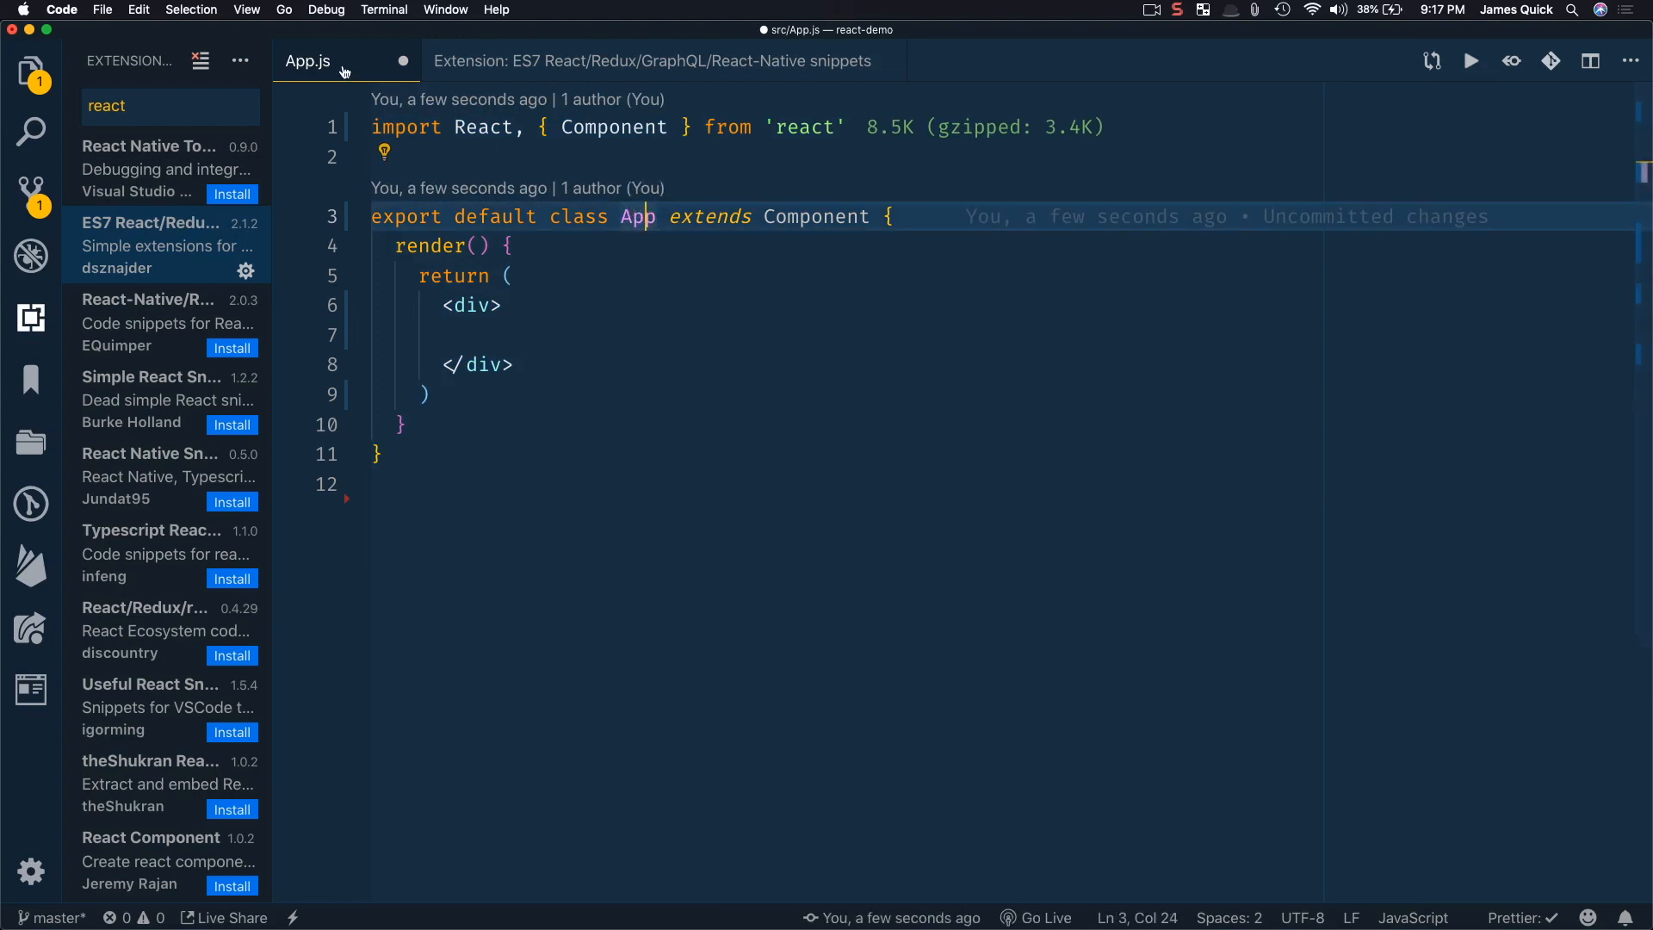
{"action": "left_click", "coordinate": [31, 73]}
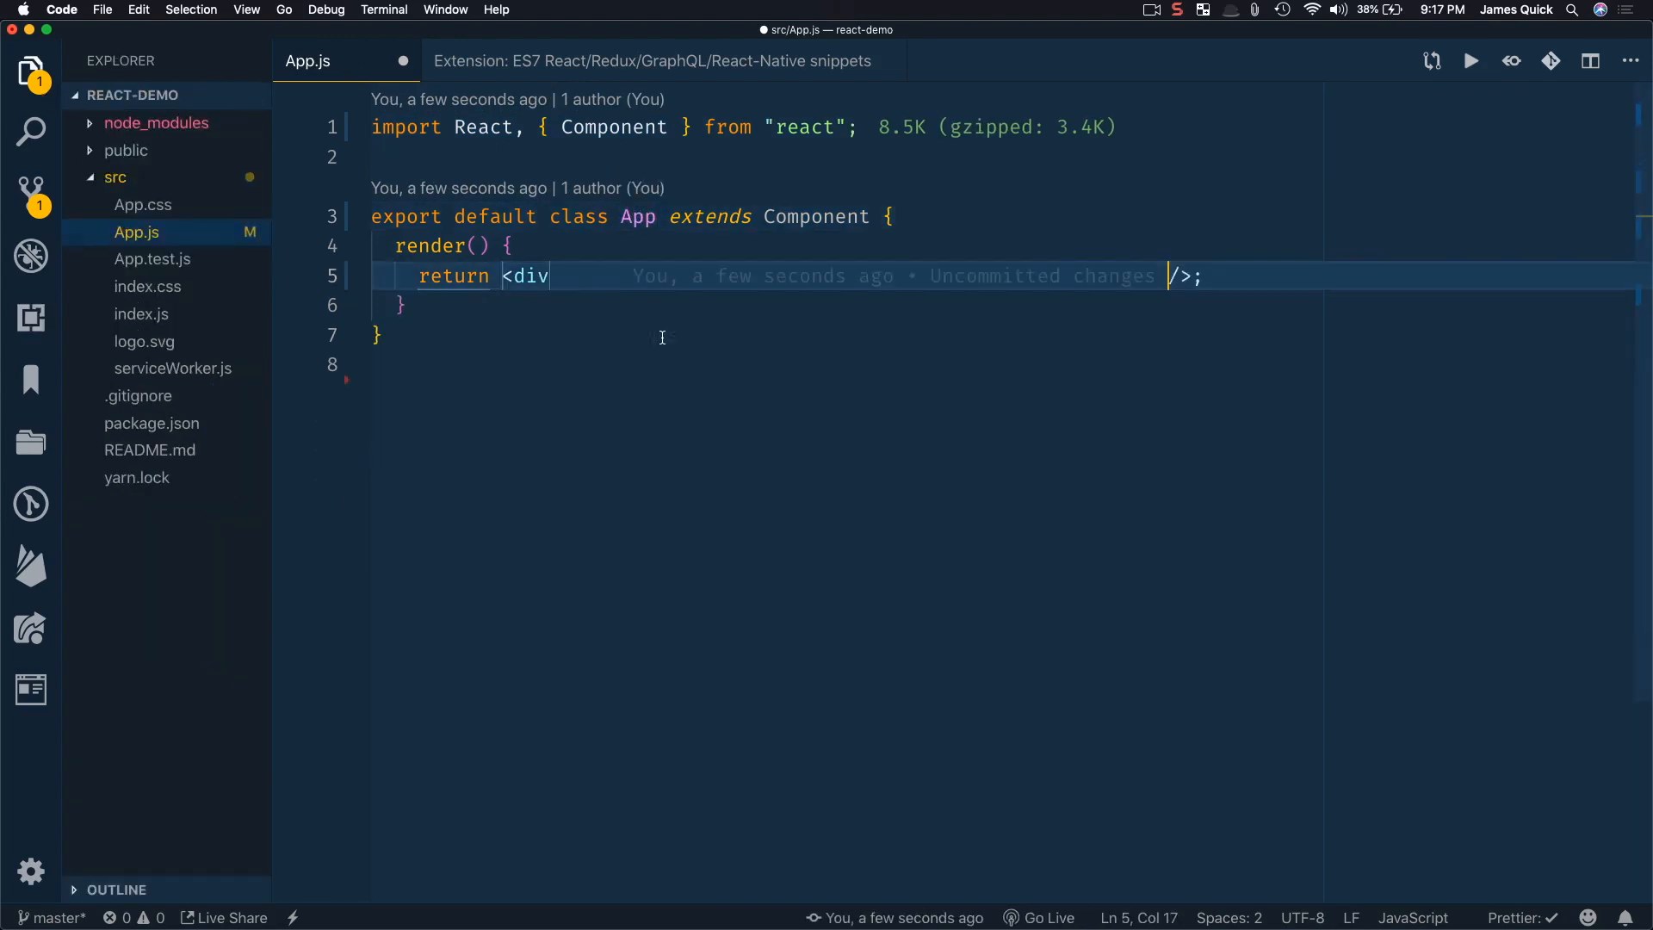
Rename App.js to App2.js via the Explorer and generate an App2 class component in it.
{"action": "right_click", "coordinate": [136, 233]}
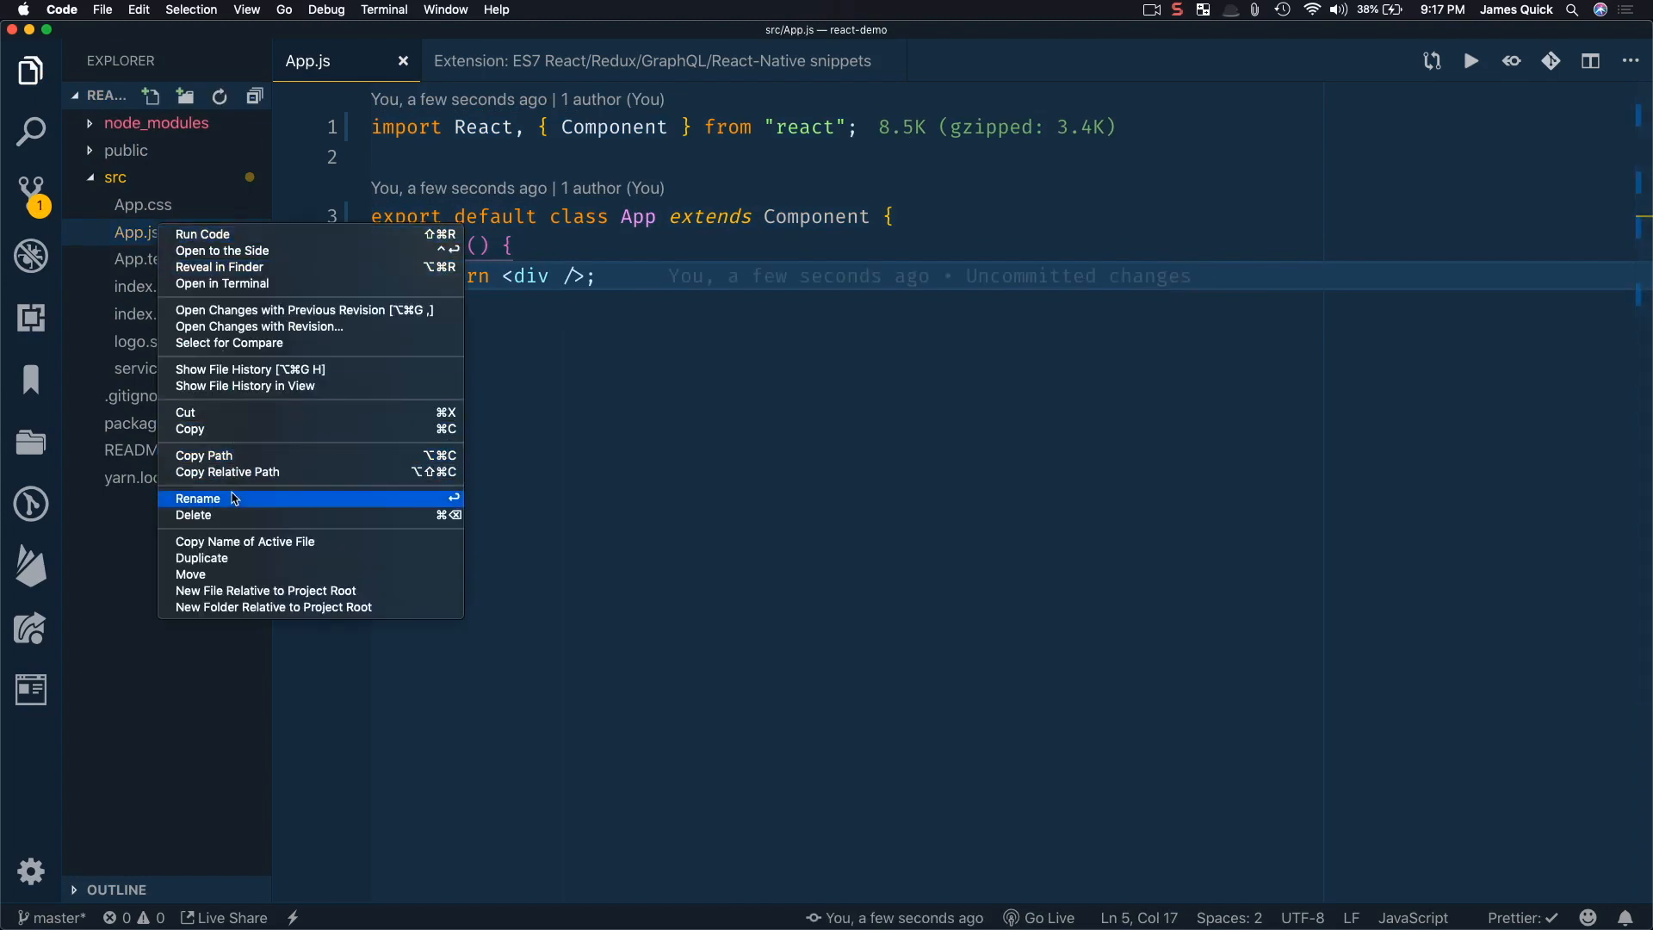
{"action": "left_click", "coordinate": [198, 498]}
{"action": "type", "text": "2"}
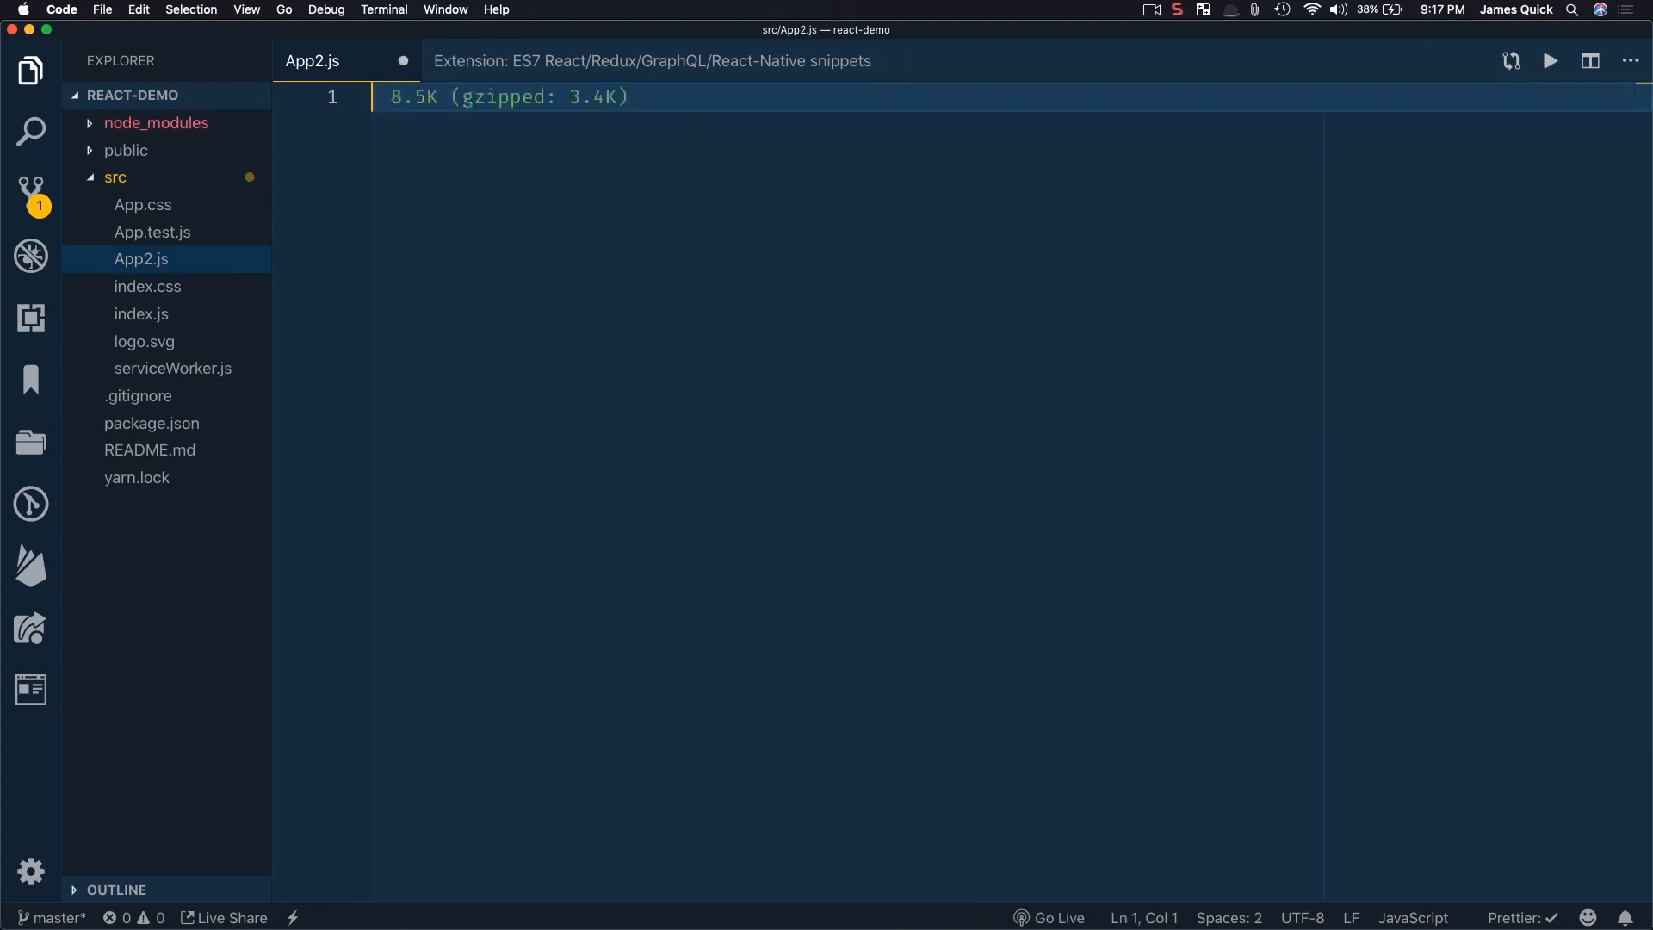
{"action": "double_click", "coordinate": [642, 156]}
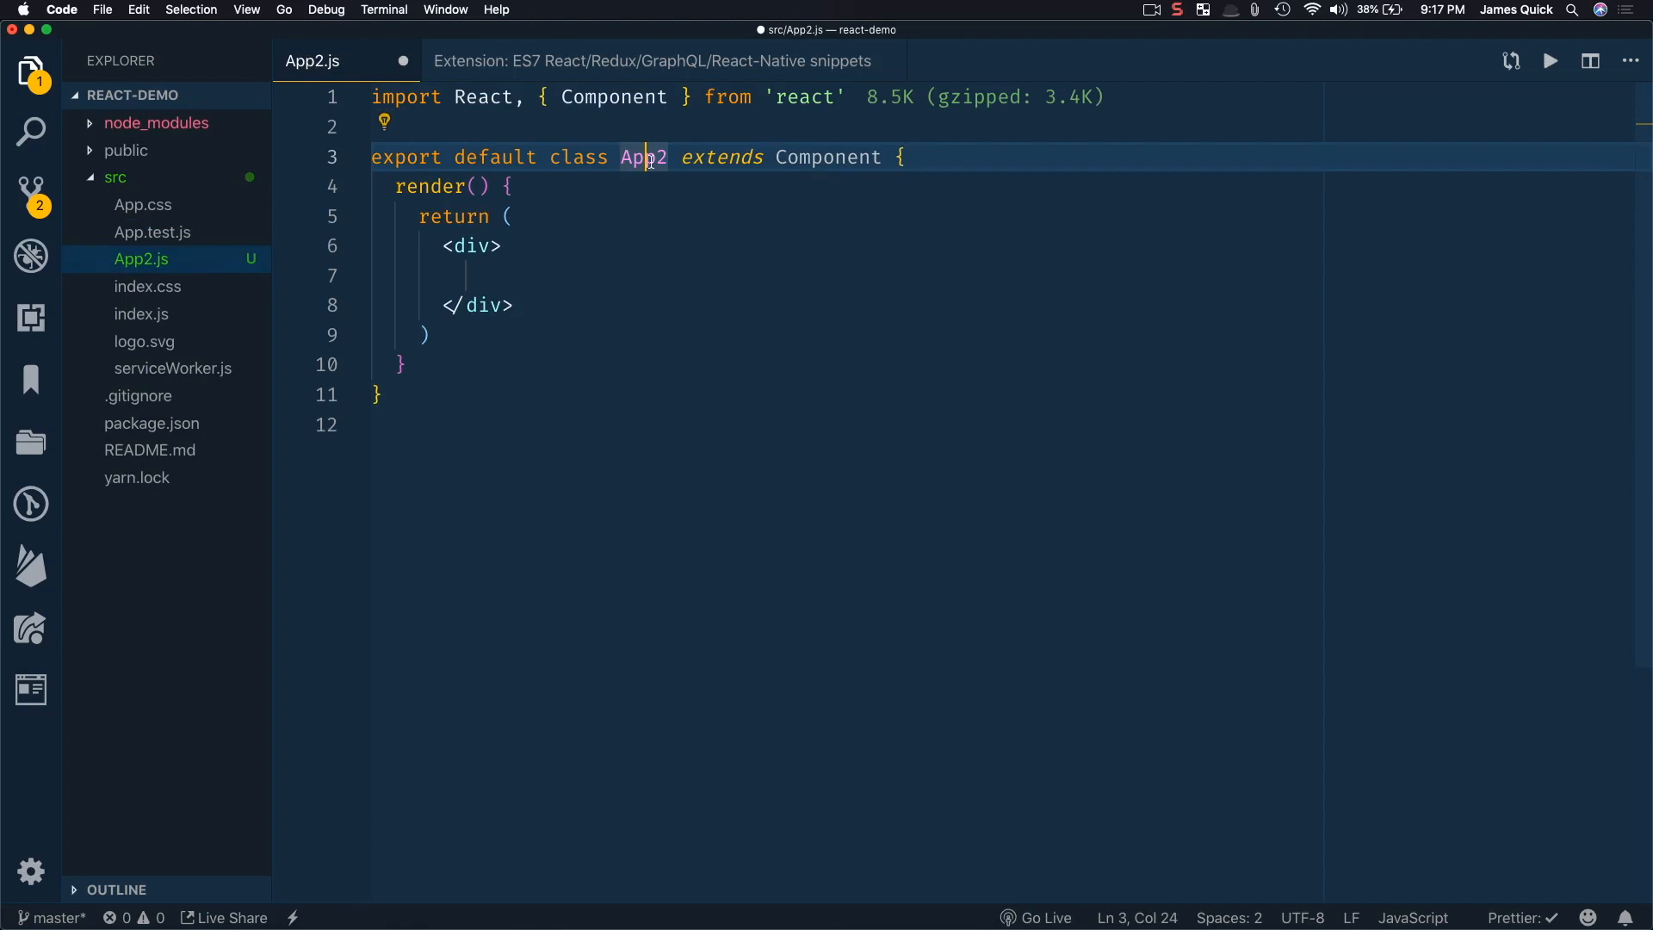
{"action": "mouse_move", "coordinate": [837, 157]}
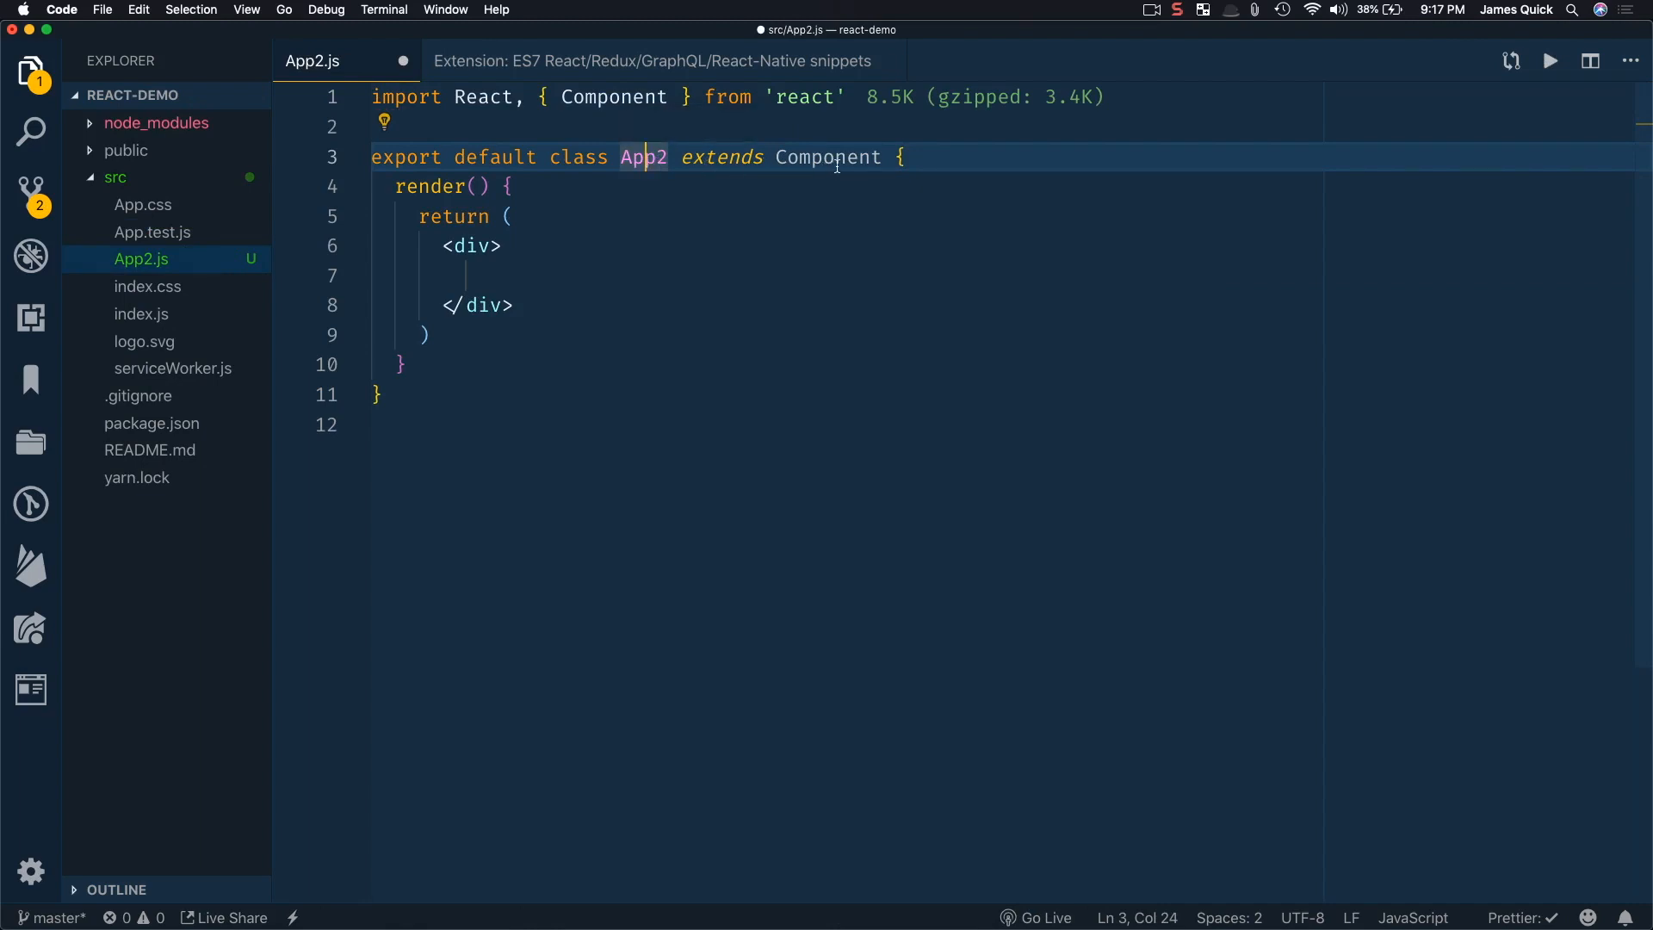
{"action": "left_click", "coordinate": [432, 186]}
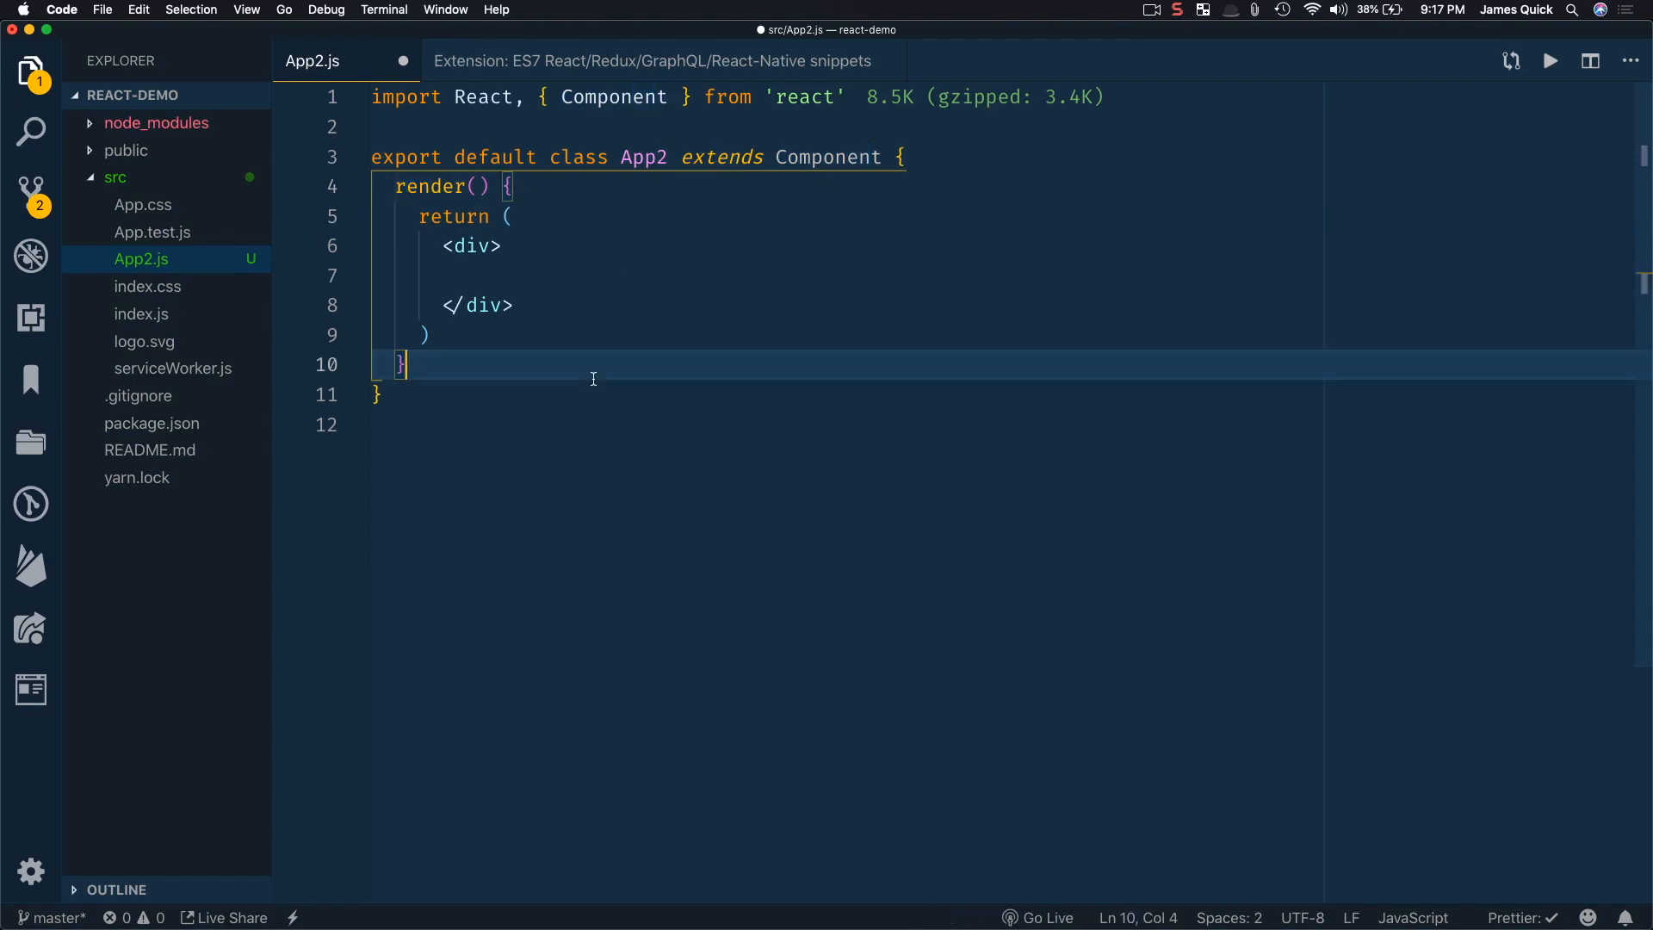
Insert the rce class component with a separate export default App2, then clear the file.
{"action": "type", "text": "rce"}
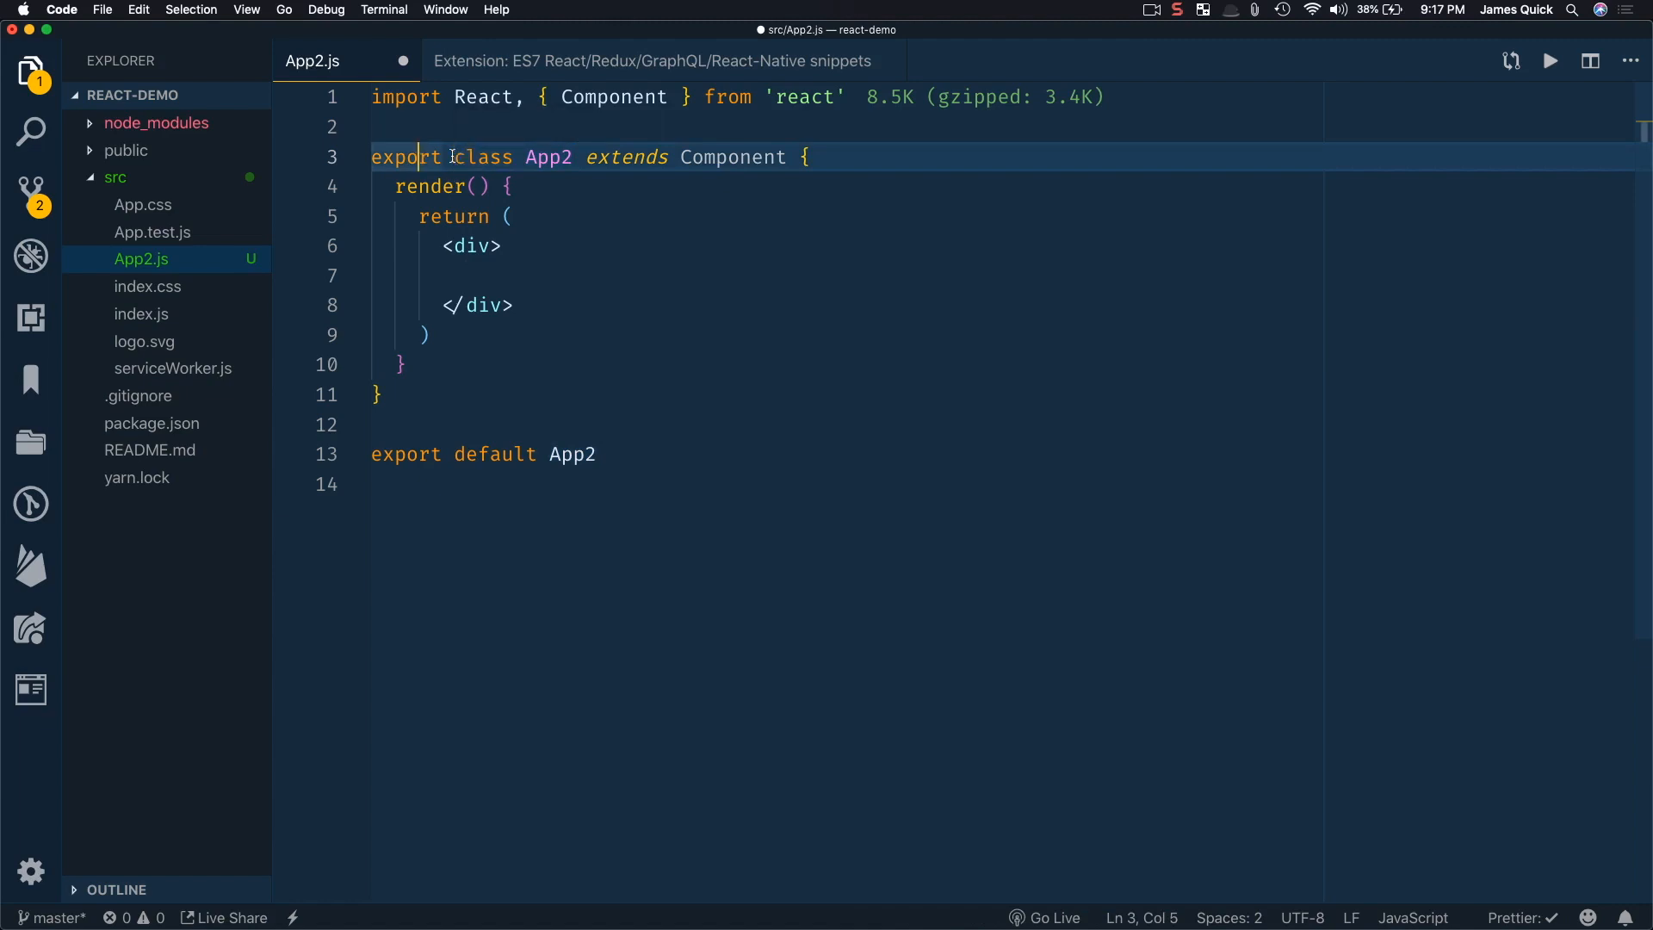
{"action": "double_click", "coordinate": [572, 454]}
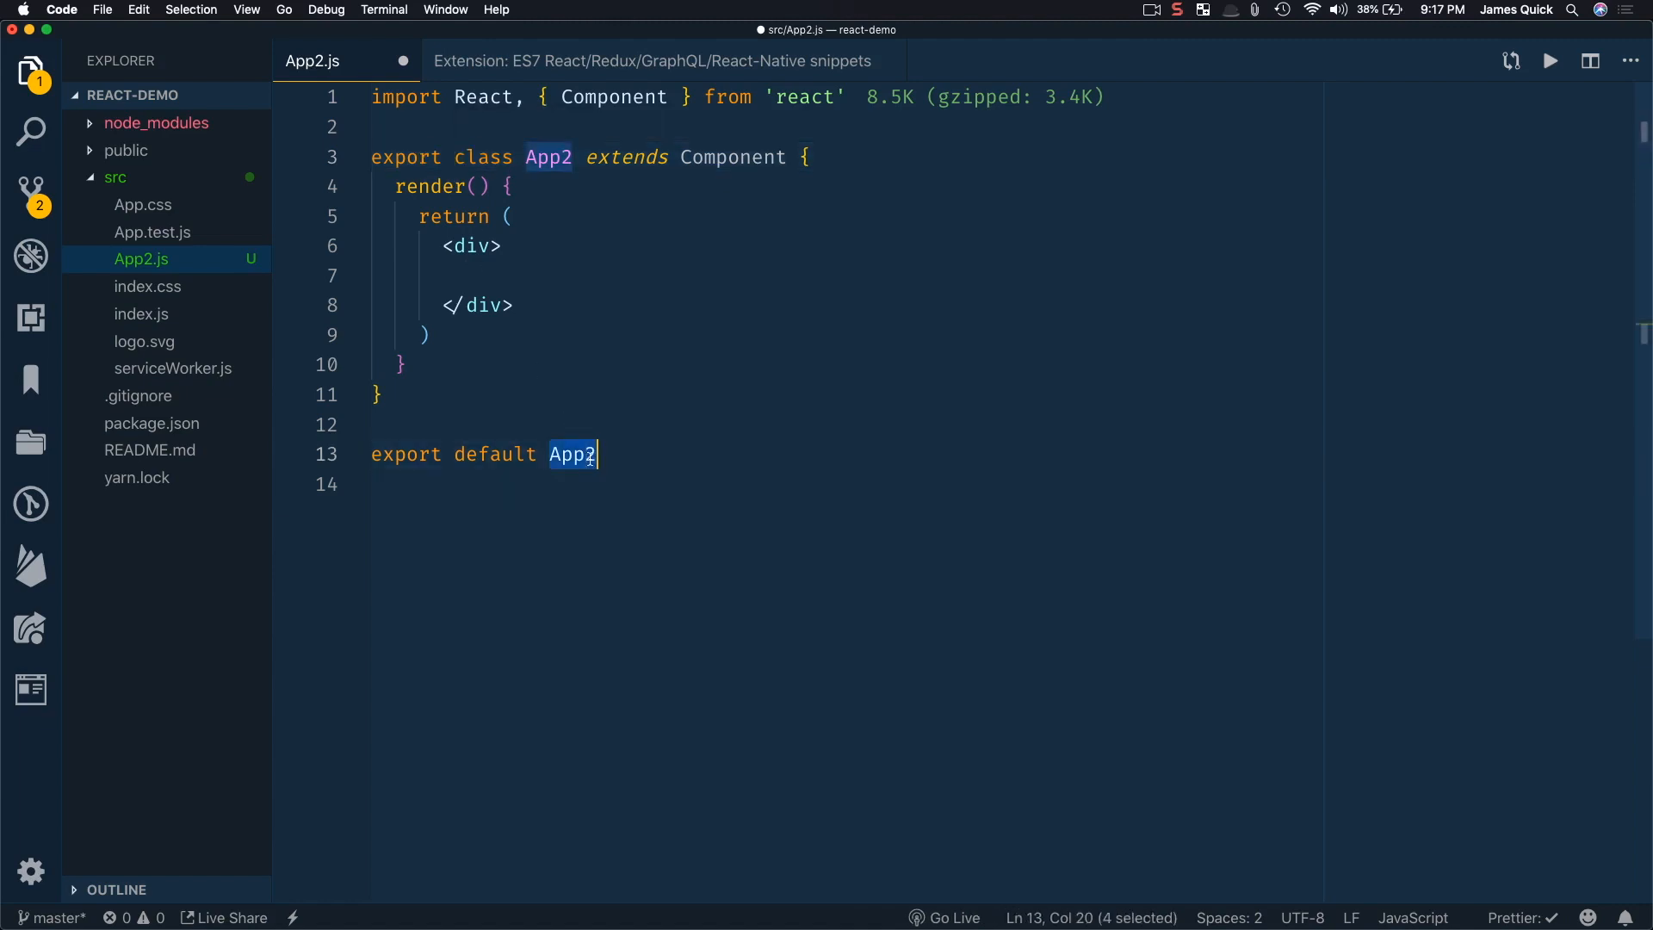
{"action": "key", "text": "cmd+a"}
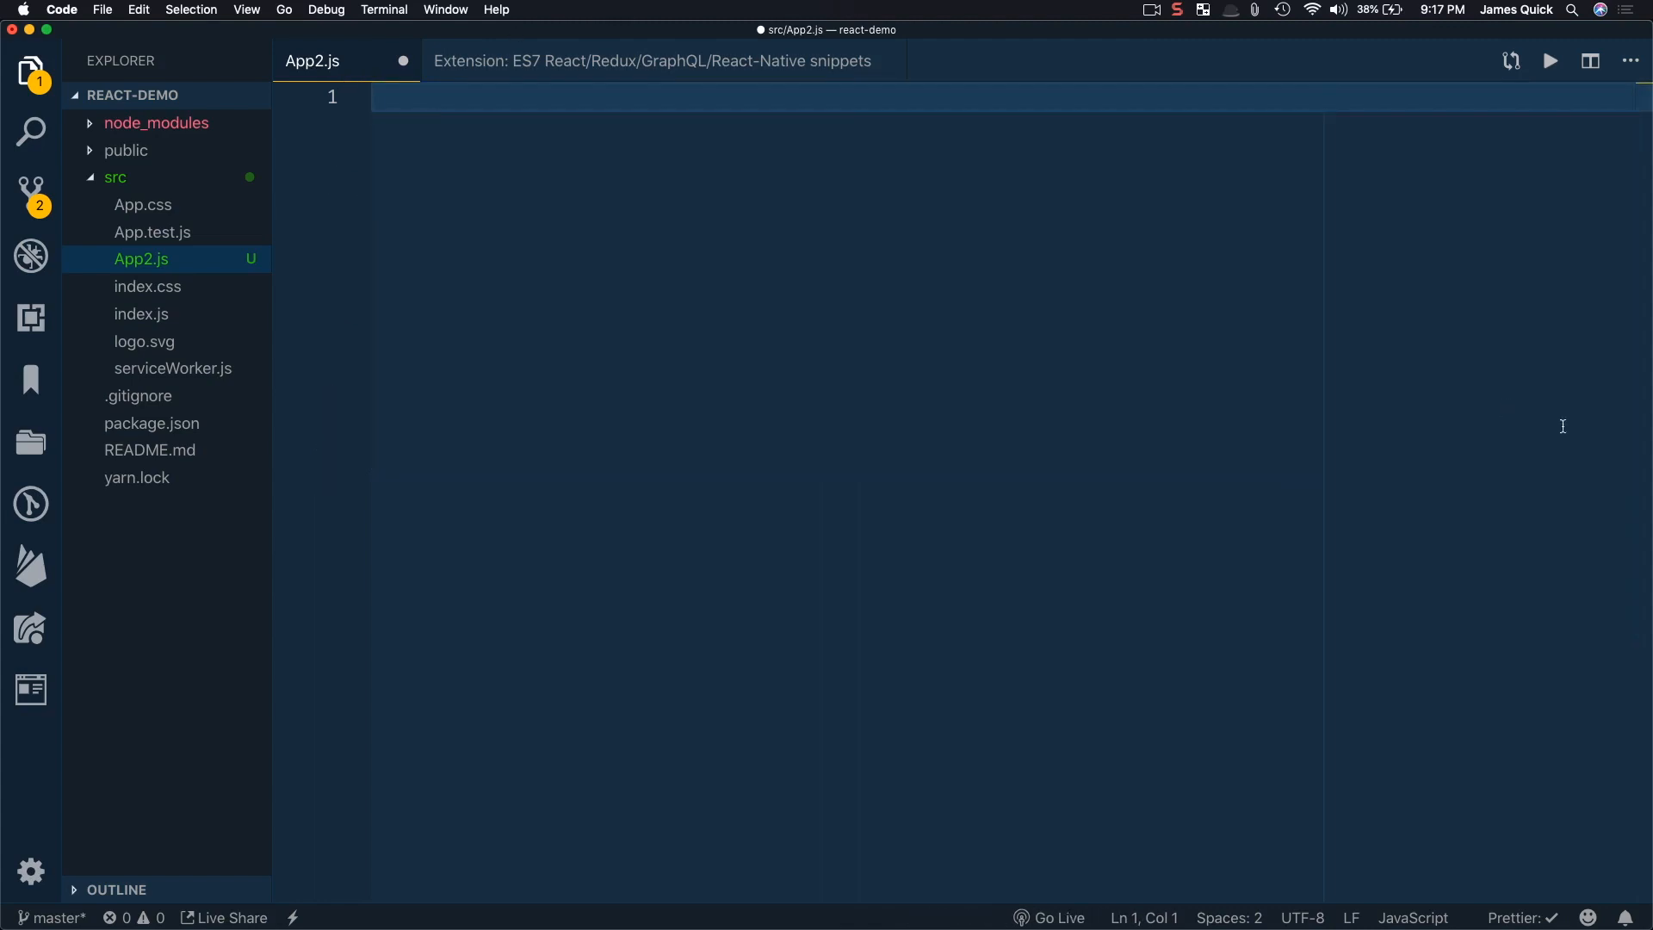
Expand a snippet into a default-exported App2 function component returning an empty div.
{"action": "type", "text": "rce"}
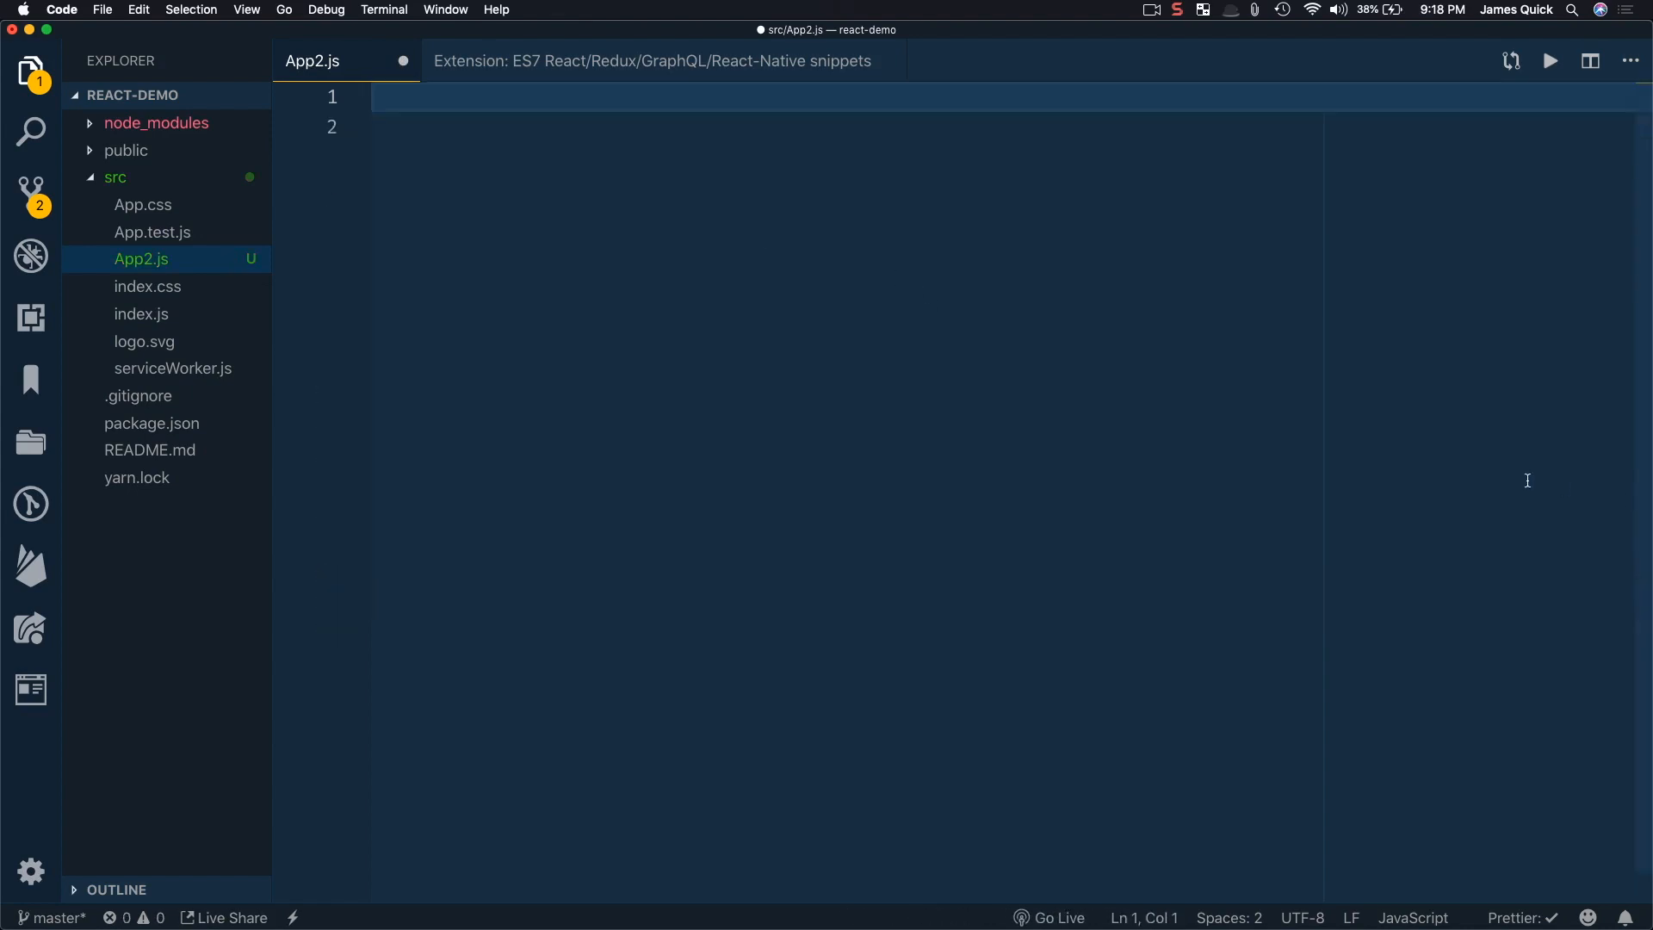
{"action": "mouse_move", "coordinate": [1016, 364]}
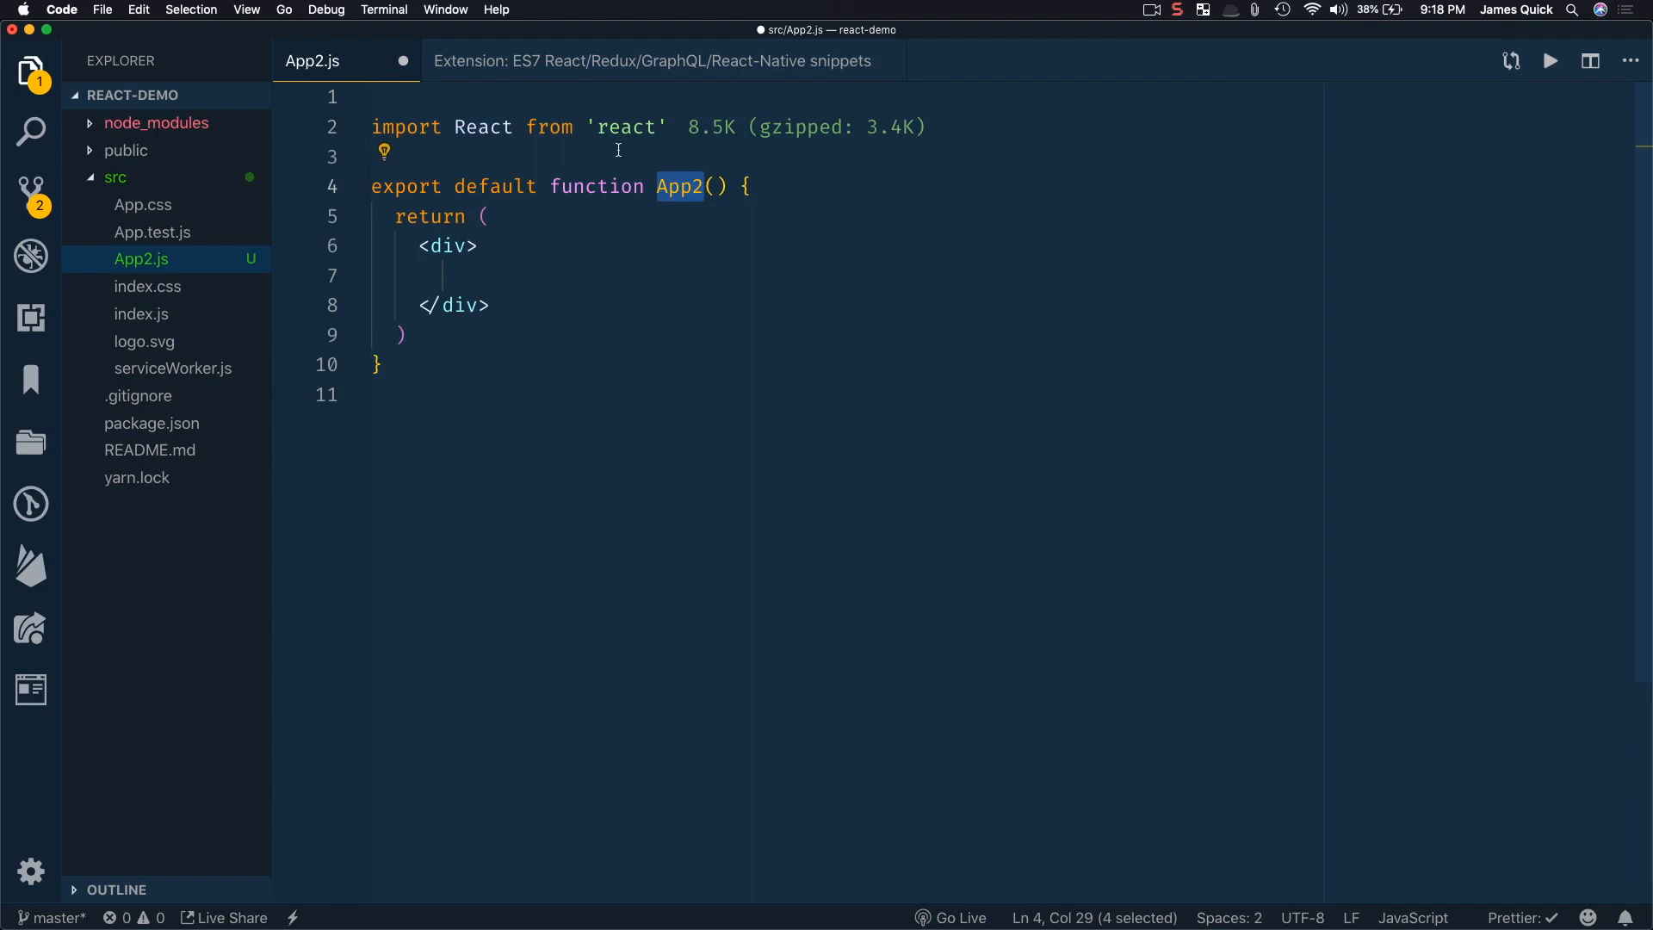
{"action": "mouse_move", "coordinate": [661, 160]}
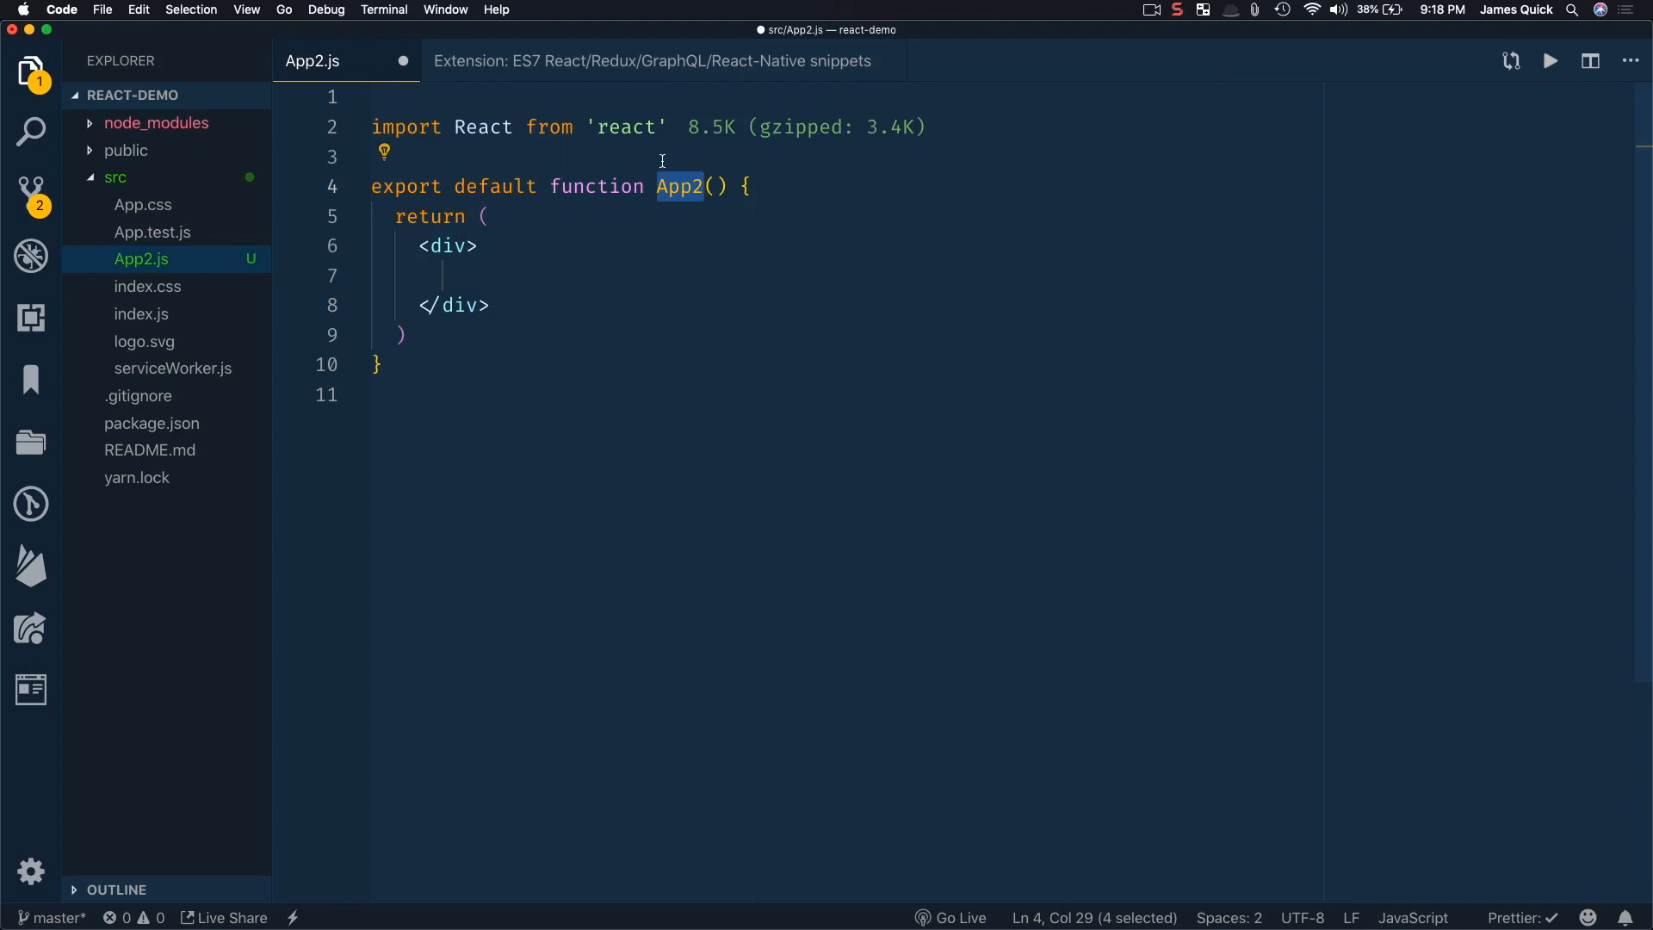